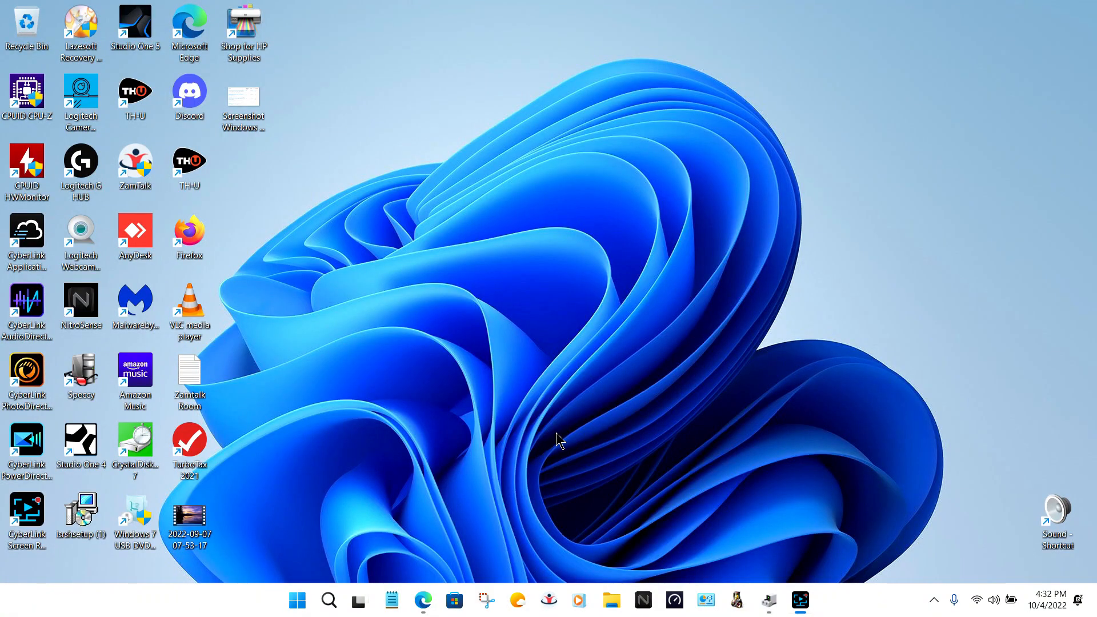
mouse_move(546, 316)
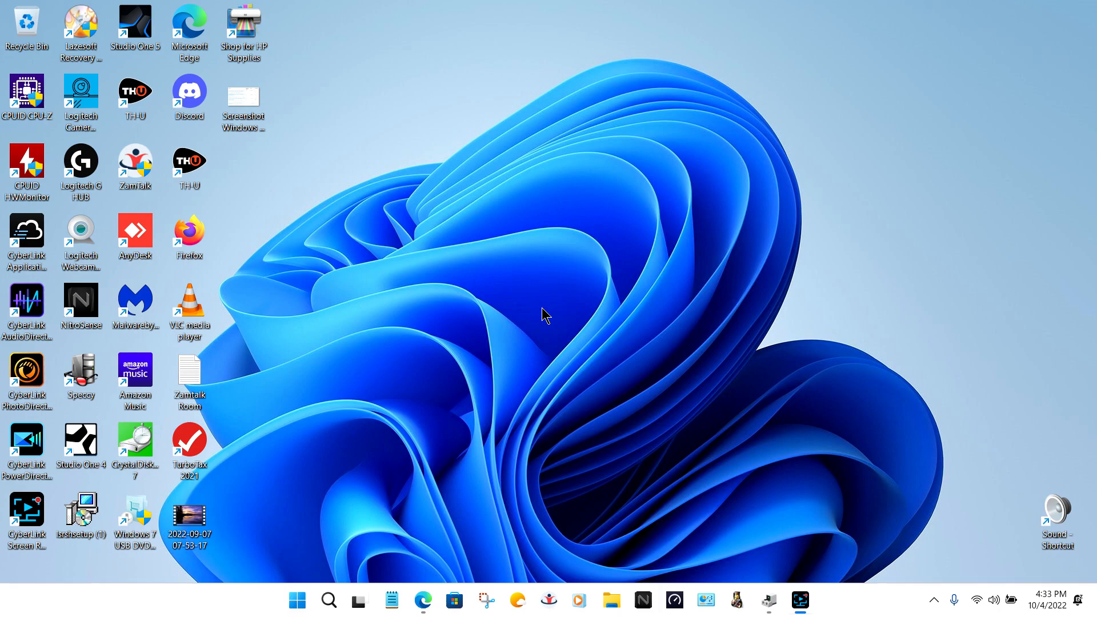
mouse_move(511, 101)
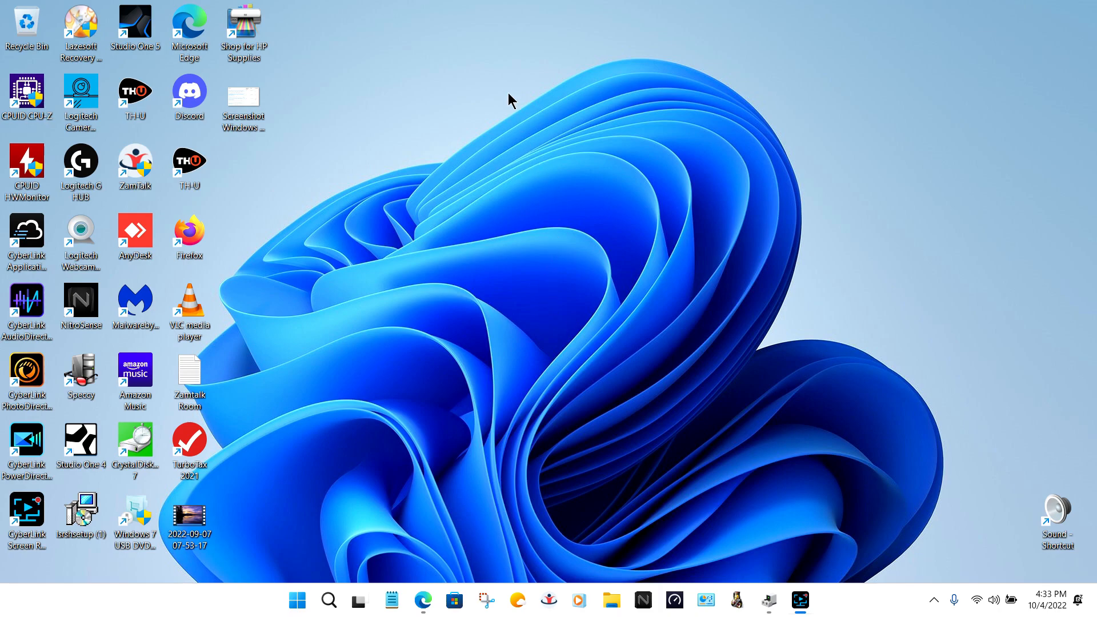
mouse_move(505, 86)
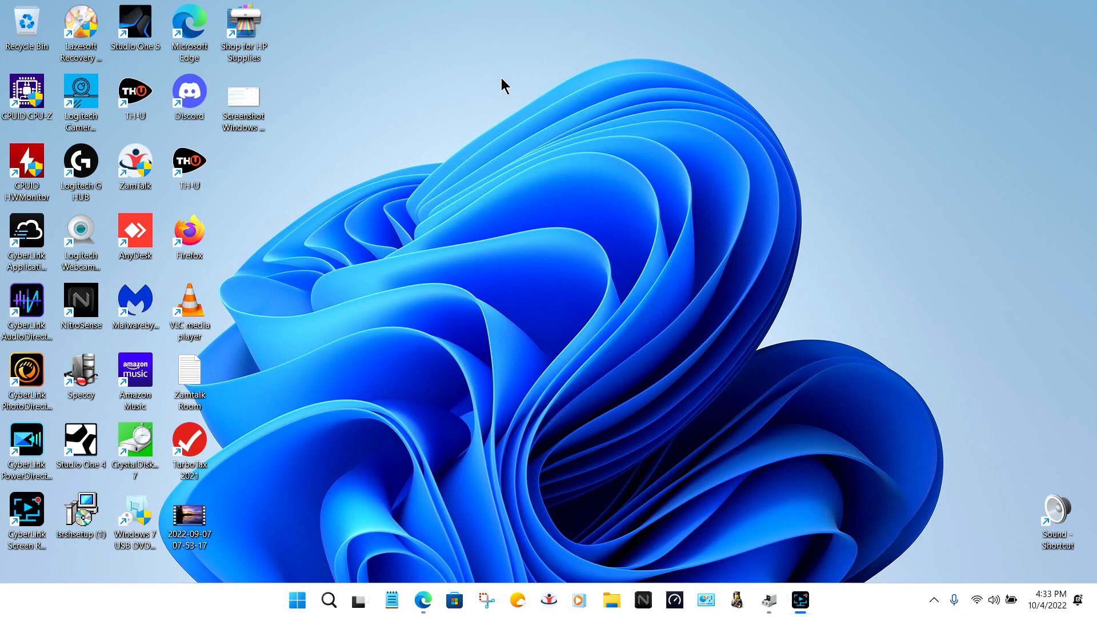
mouse_move(488, 86)
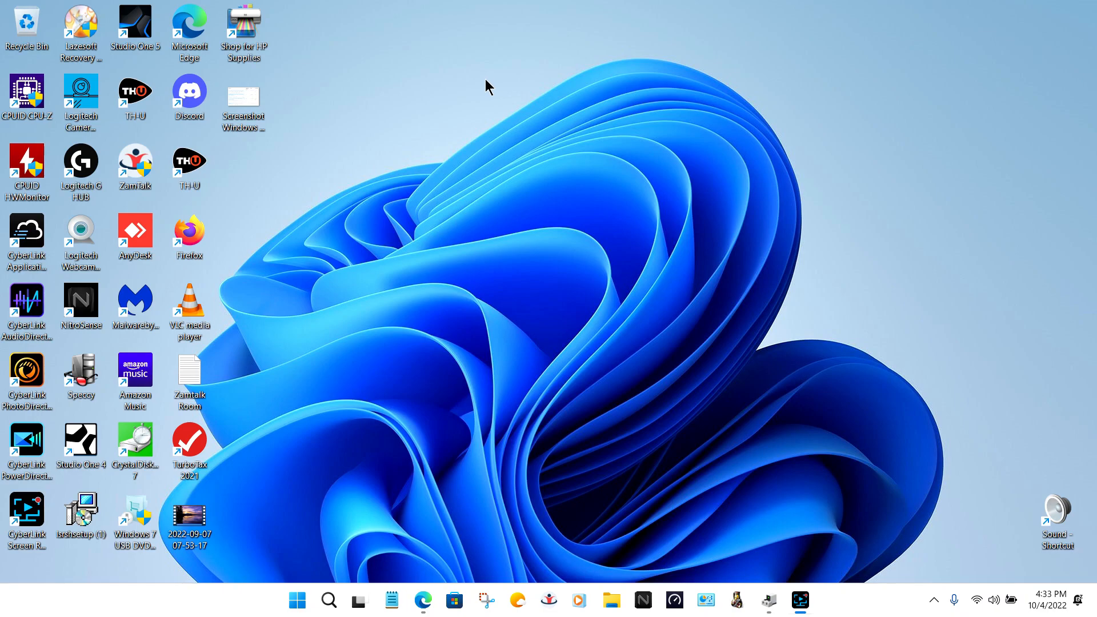
mouse_move(449, 88)
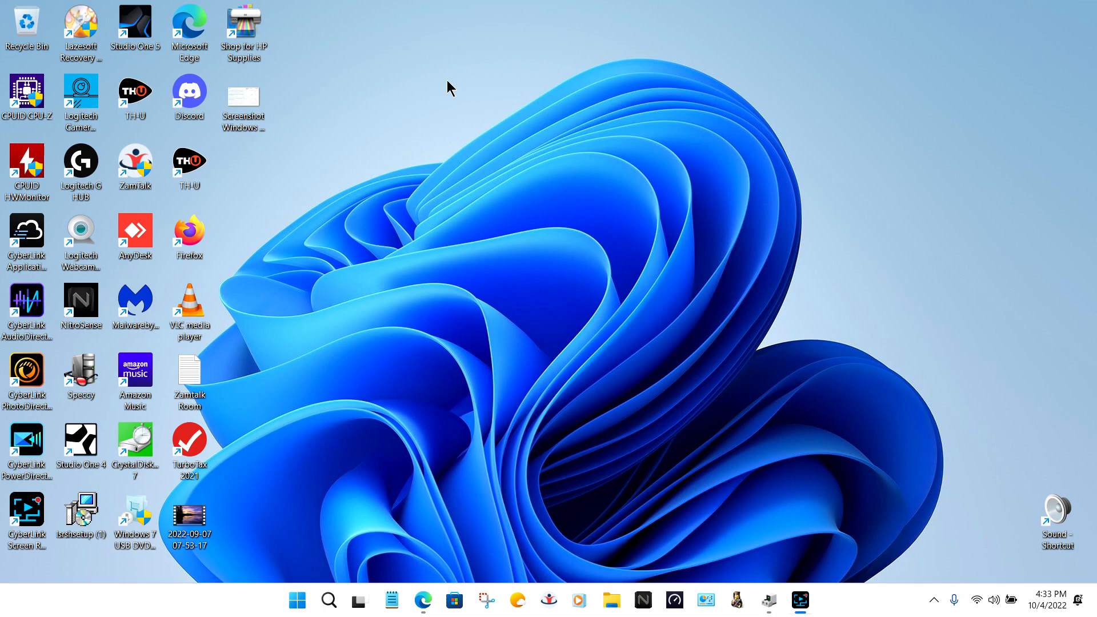
mouse_move(242, 102)
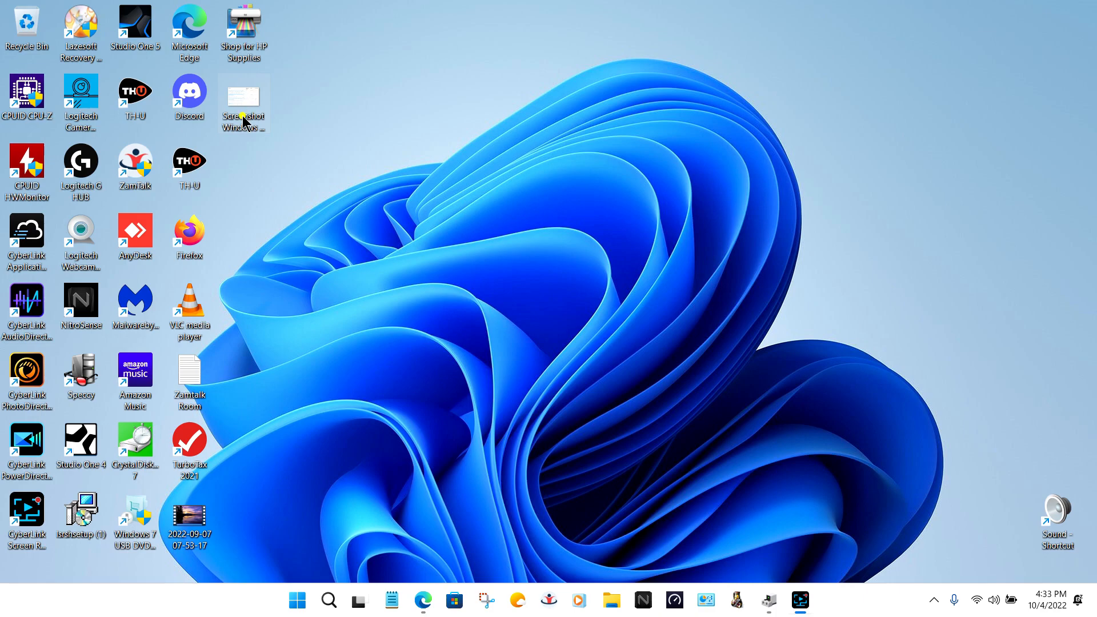
View the known-issues screenshot with the Intel Smart Sound Technology entry circled
double_click(244, 98)
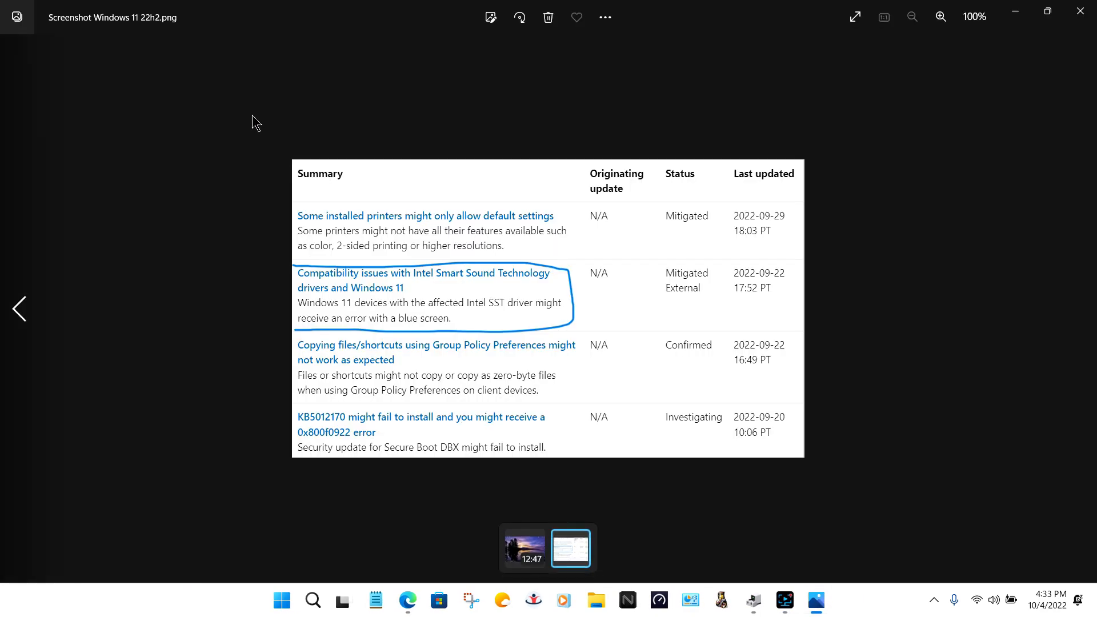
mouse_move(358, 289)
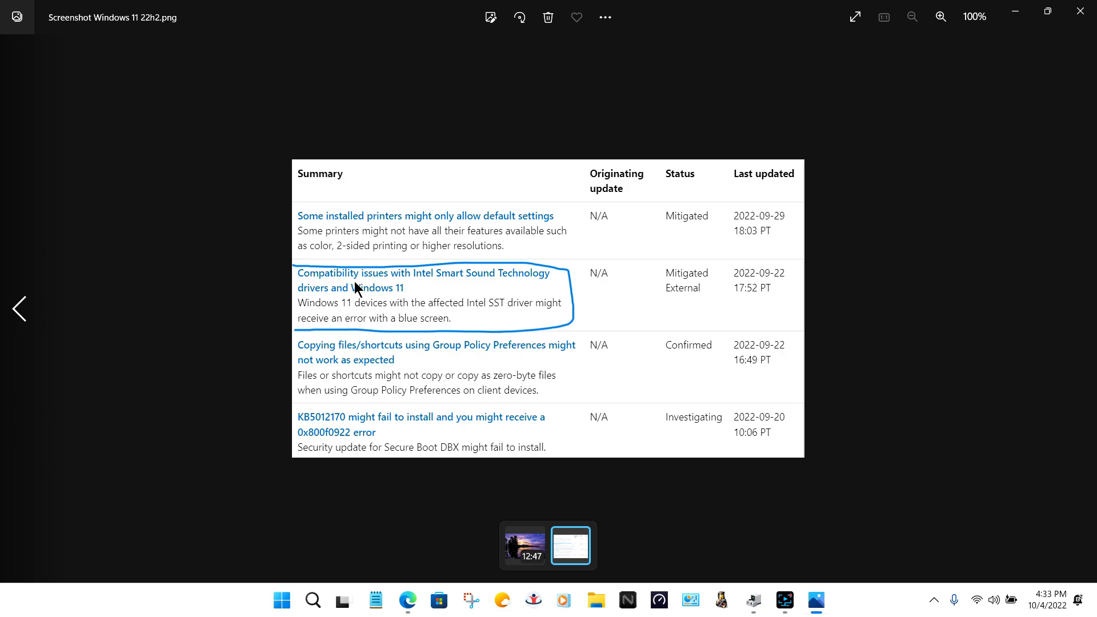
mouse_move(450, 287)
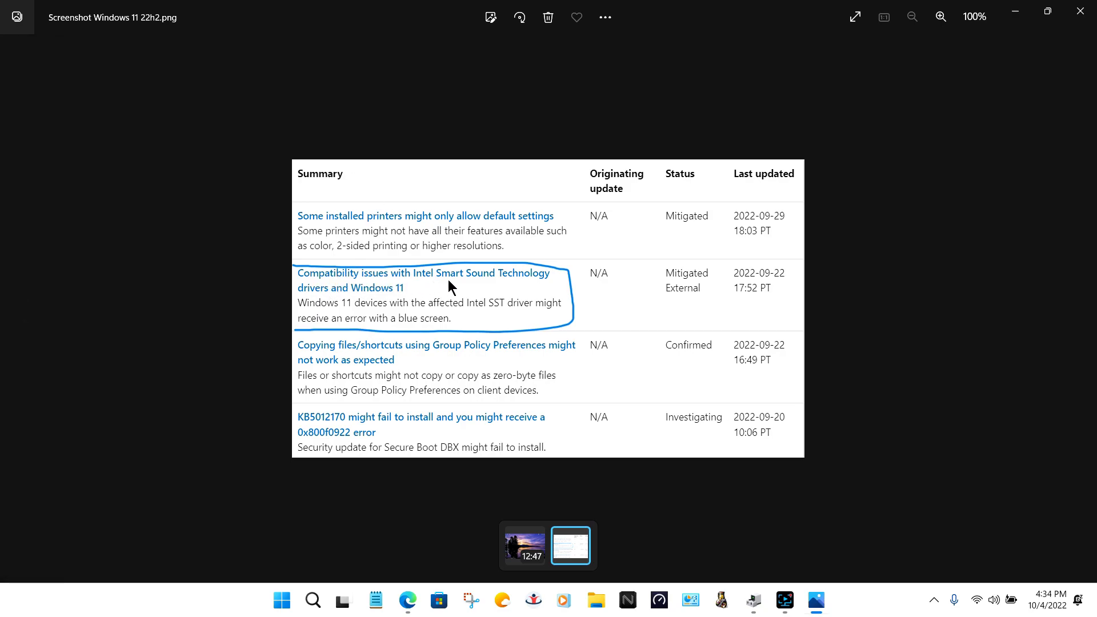
mouse_move(479, 323)
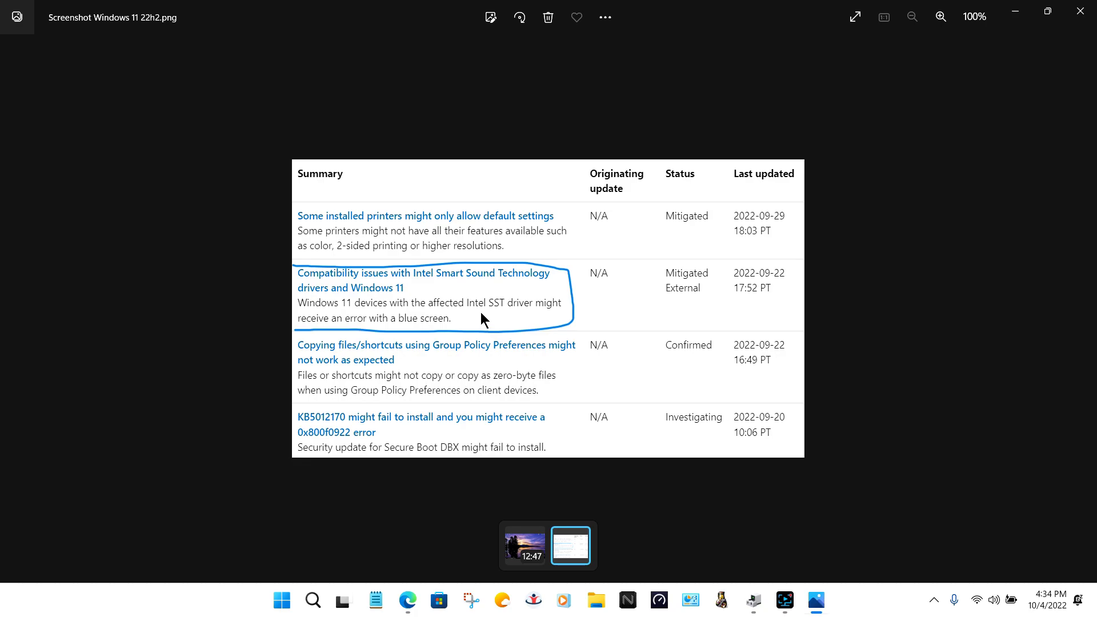
mouse_move(644, 191)
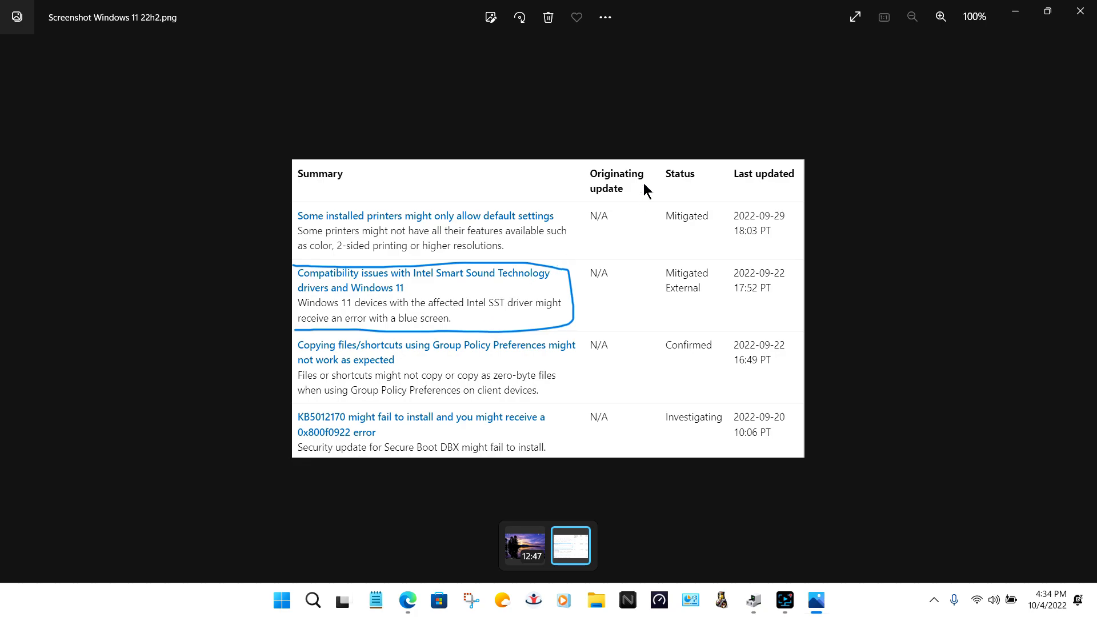
mouse_move(1081, 13)
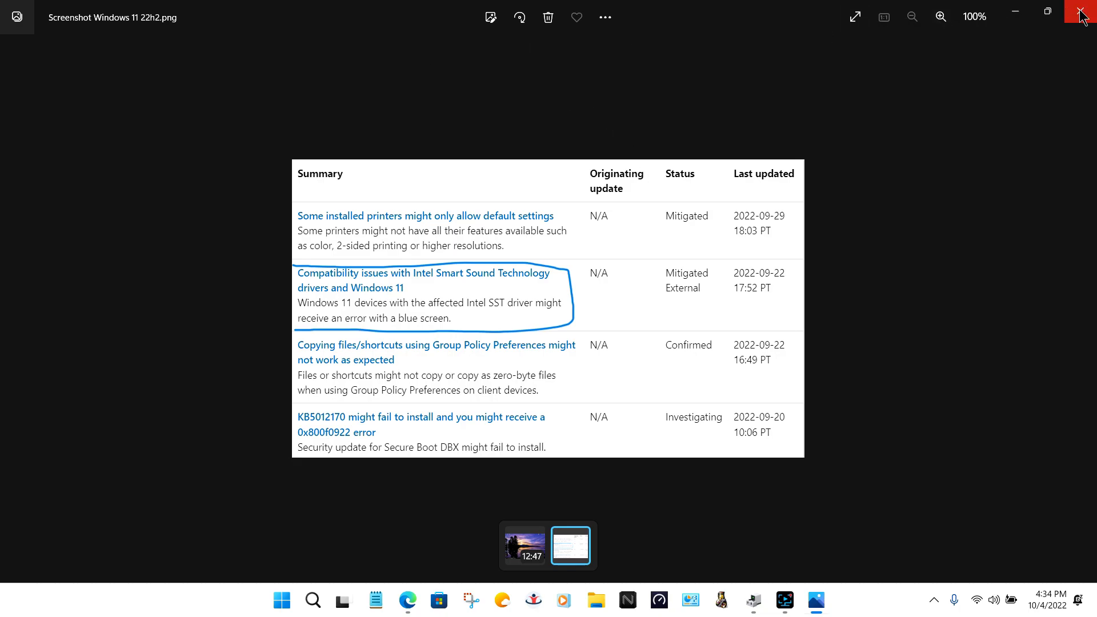
left_click(1083, 13)
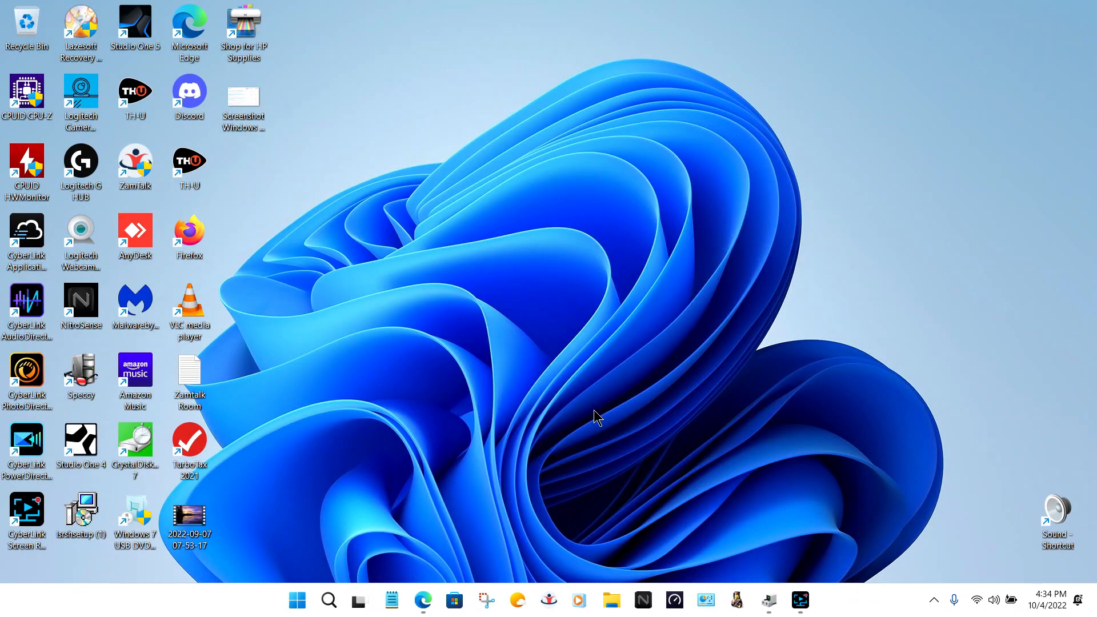
mouse_move(567, 432)
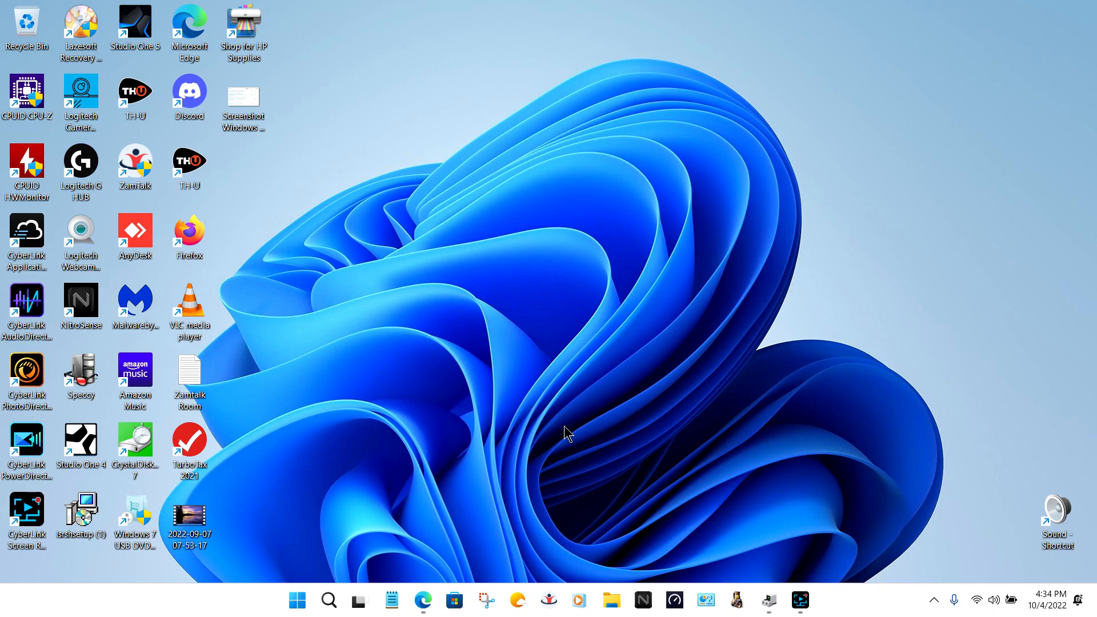
mouse_move(547, 310)
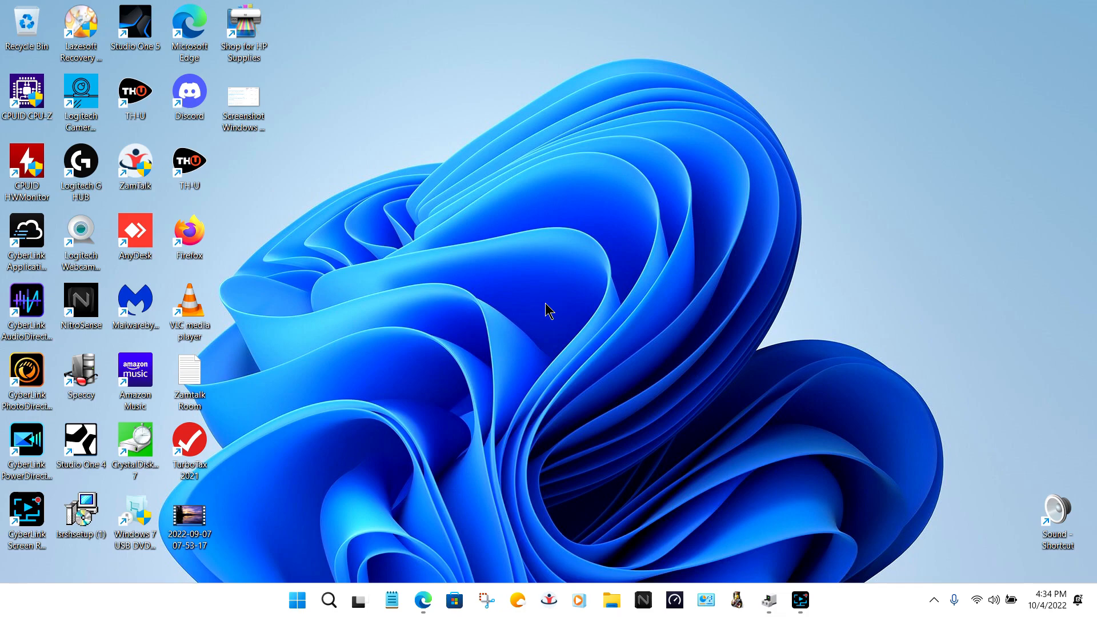
mouse_move(541, 297)
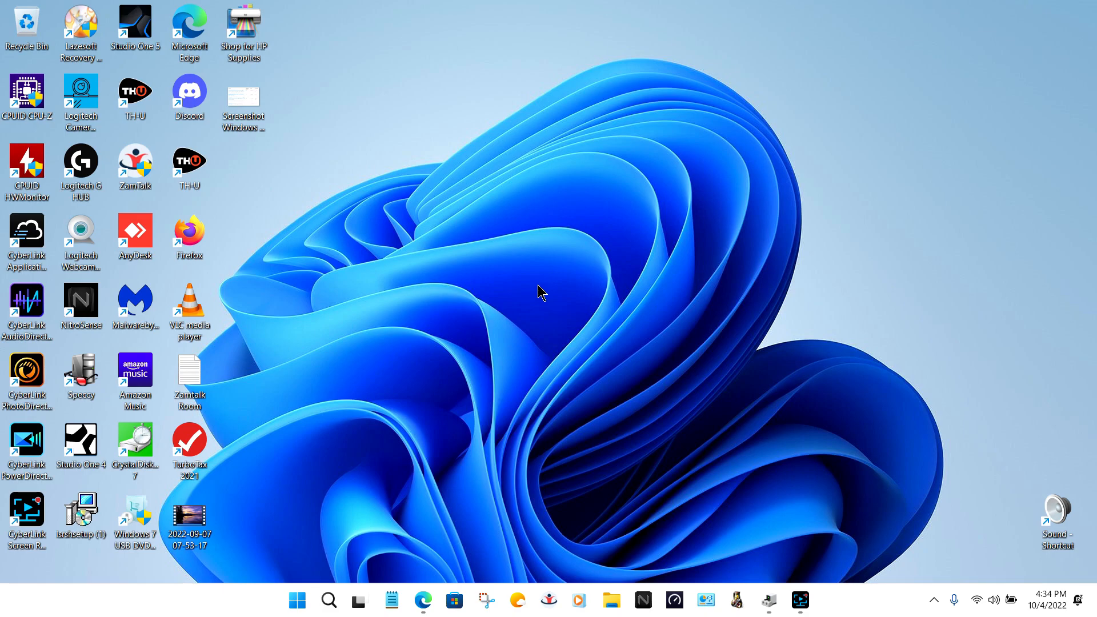
mouse_move(537, 299)
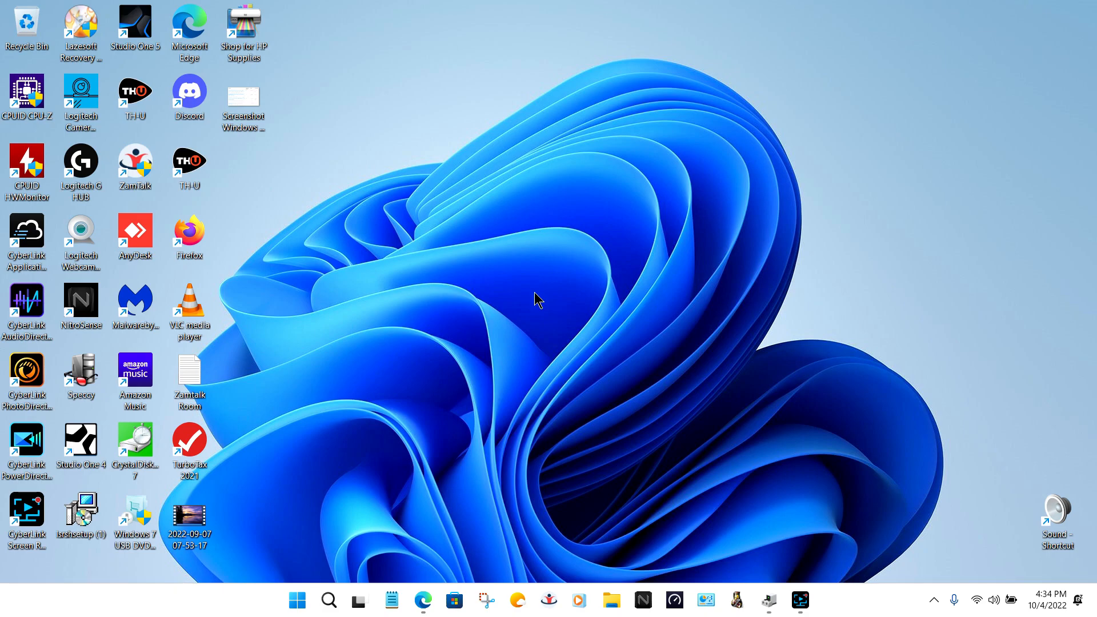
mouse_move(534, 303)
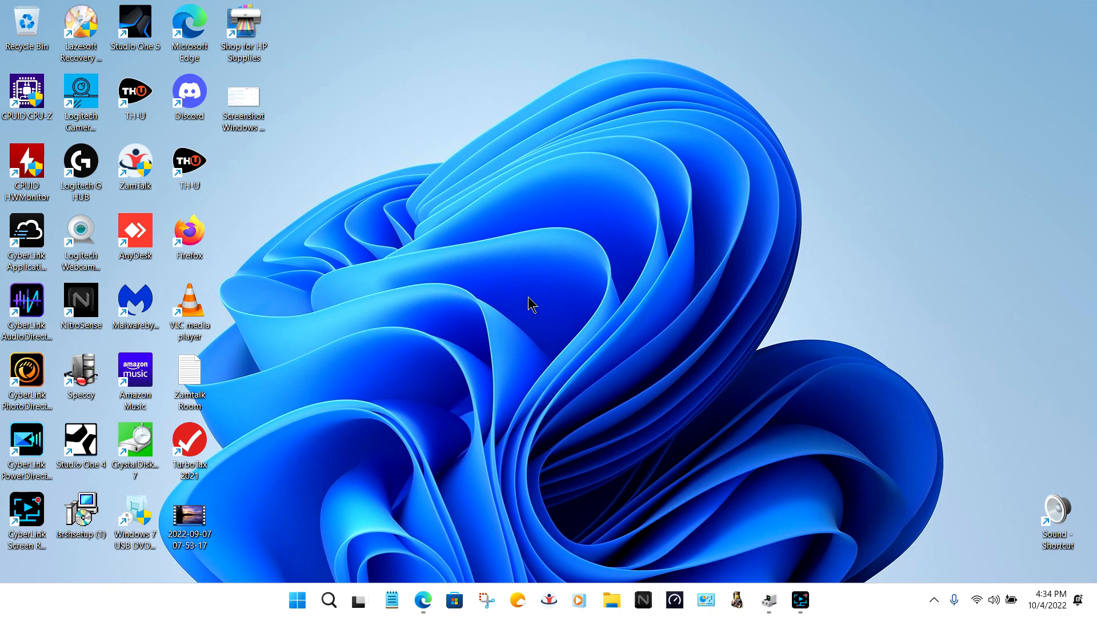
mouse_move(560, 300)
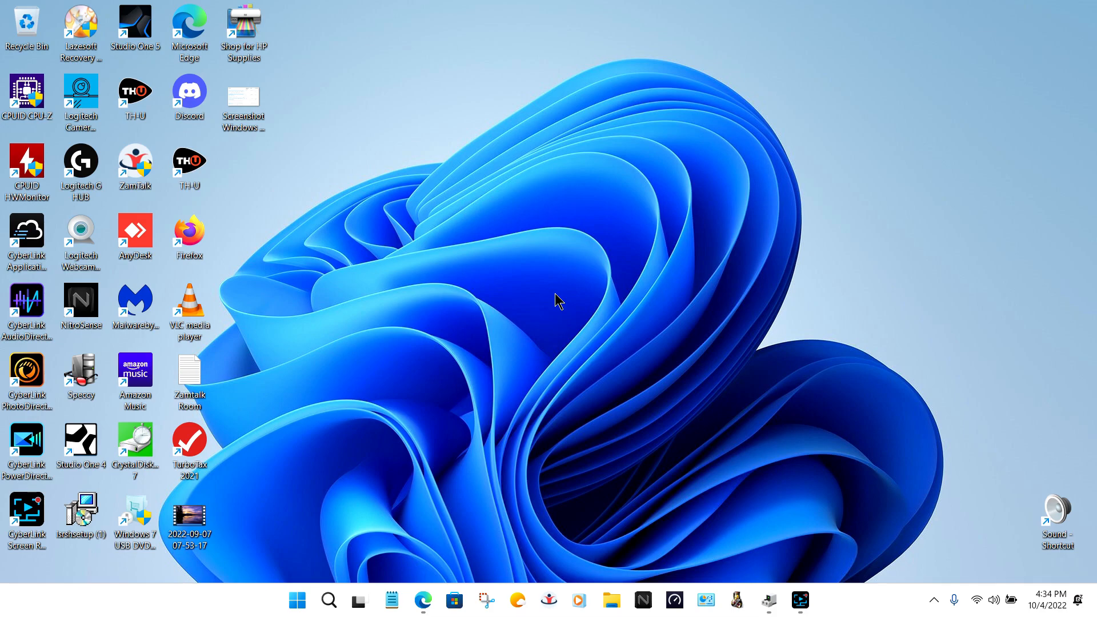
mouse_move(534, 281)
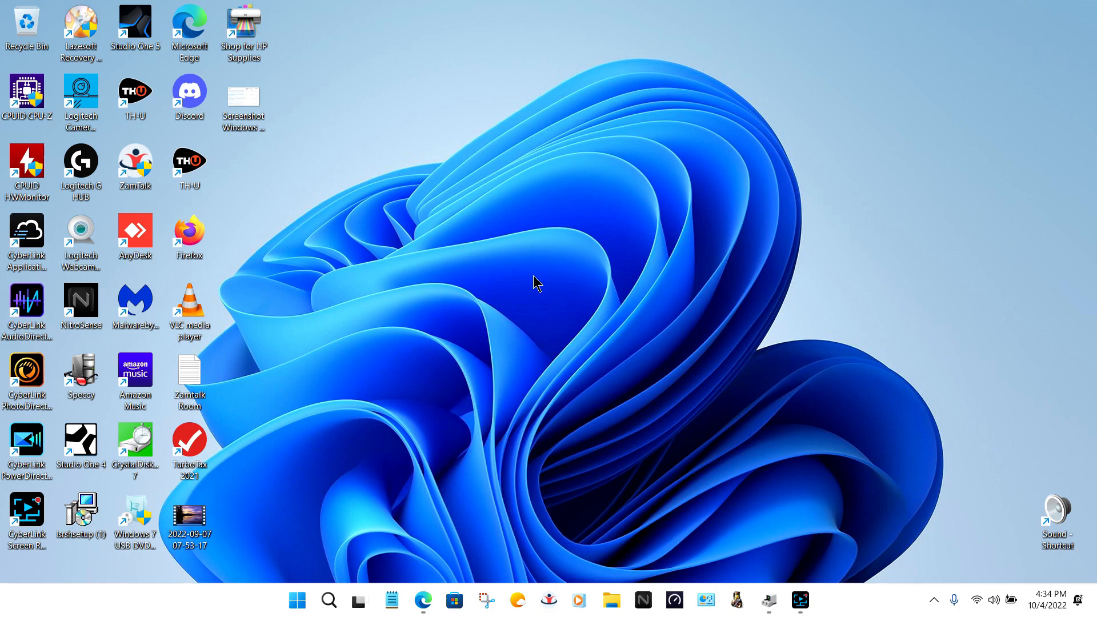
mouse_move(527, 285)
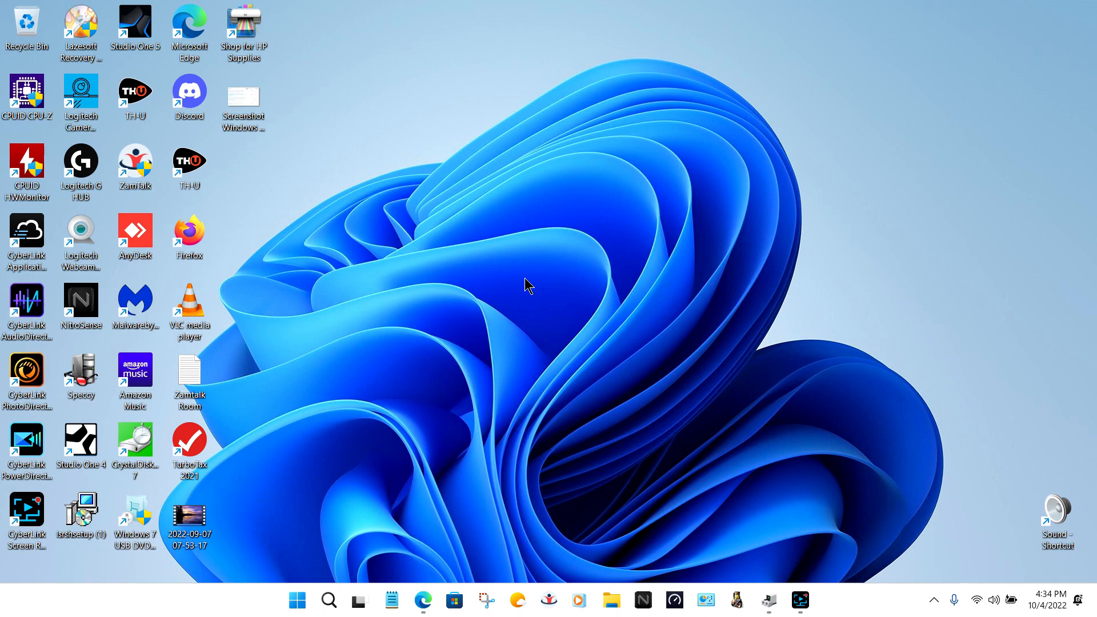
mouse_move(545, 282)
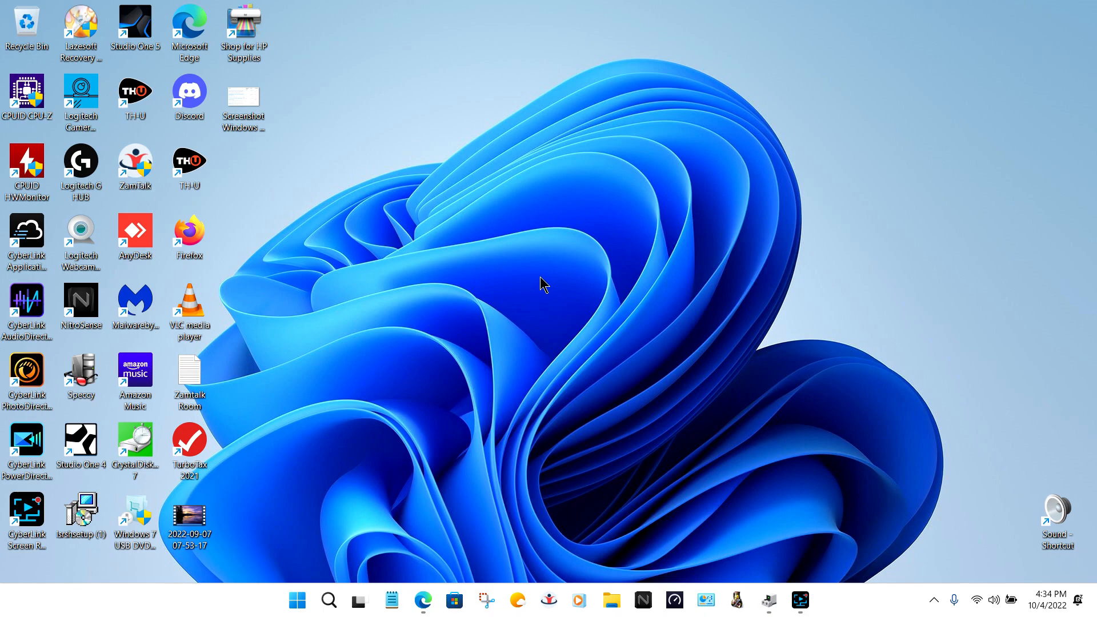
mouse_move(560, 272)
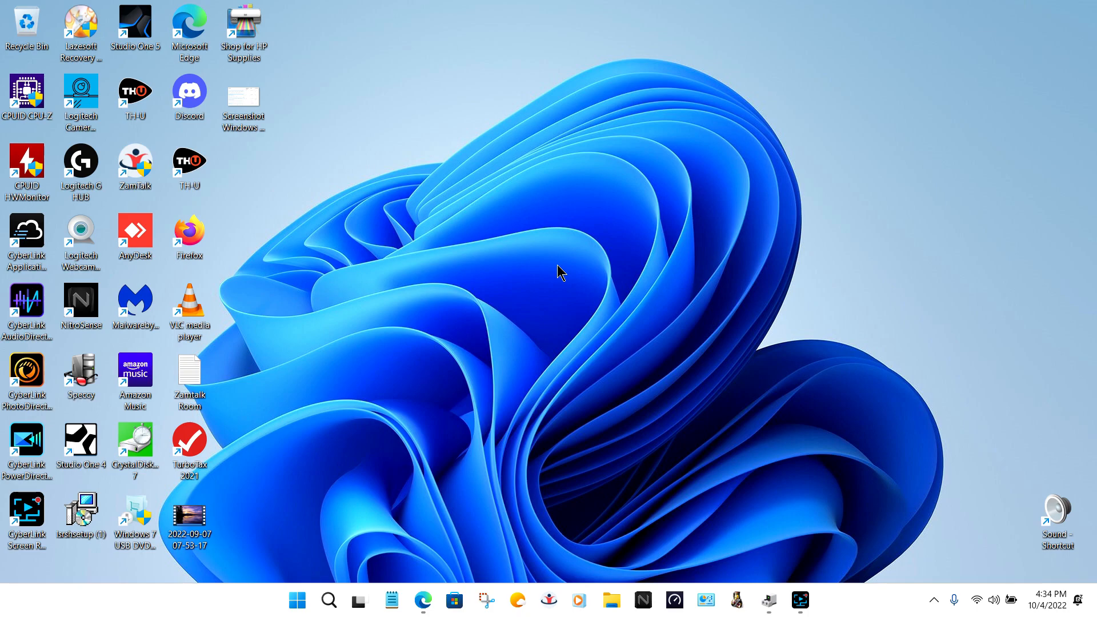
mouse_move(815, 83)
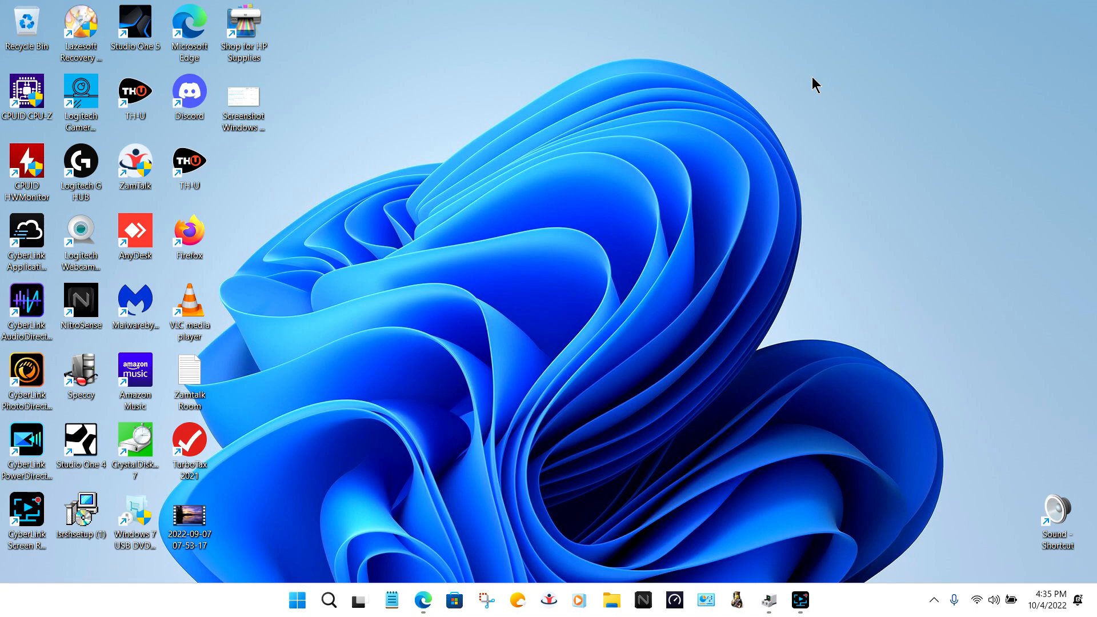
mouse_move(817, 112)
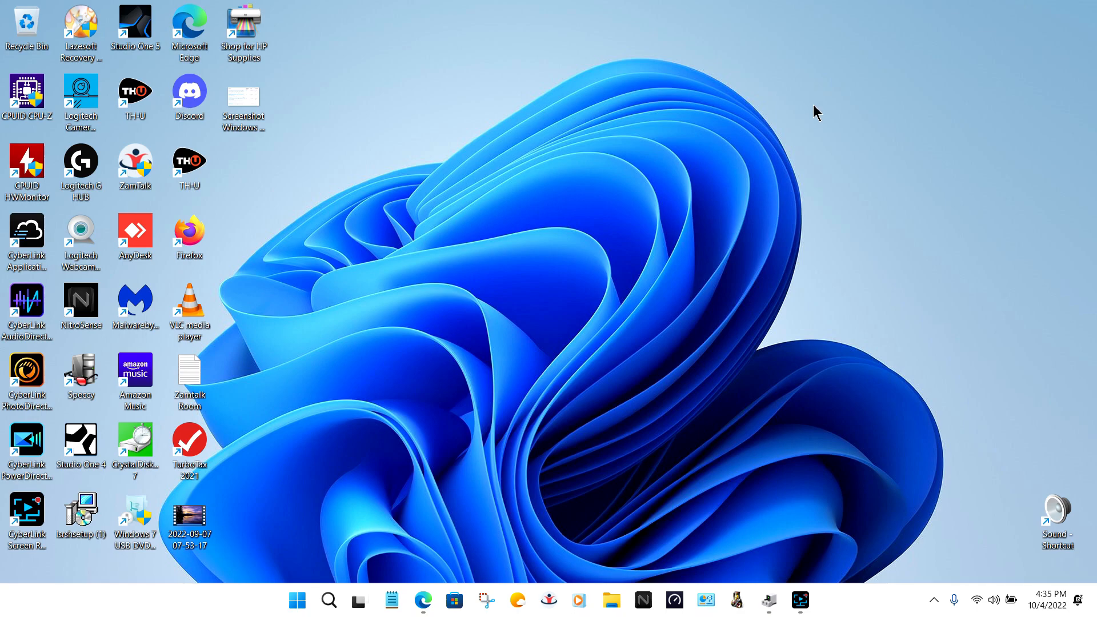
mouse_move(824, 145)
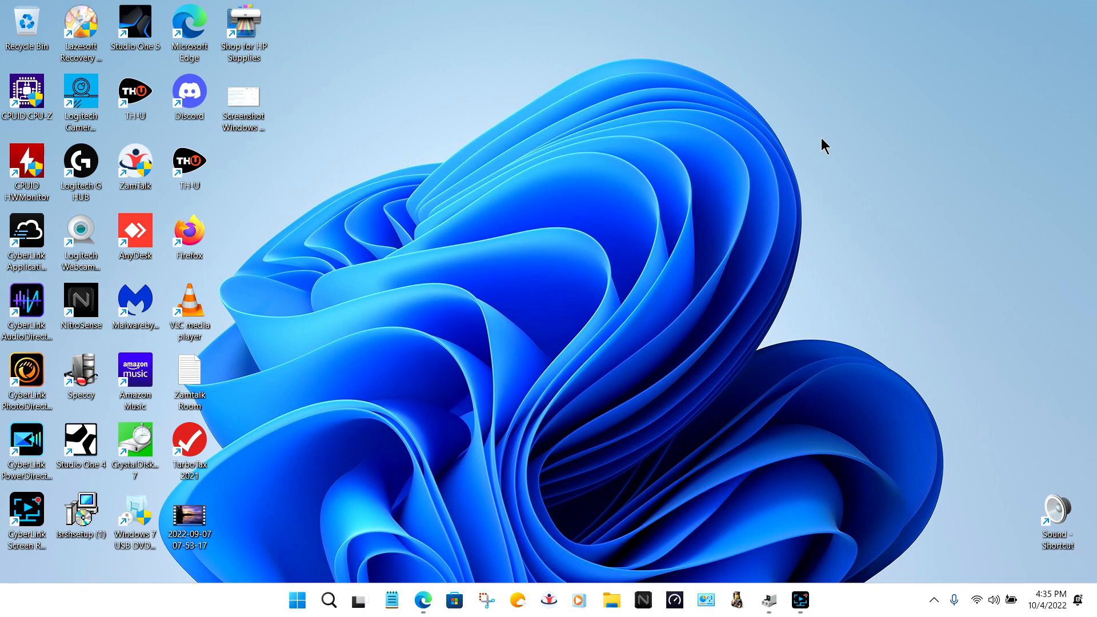
mouse_move(628, 159)
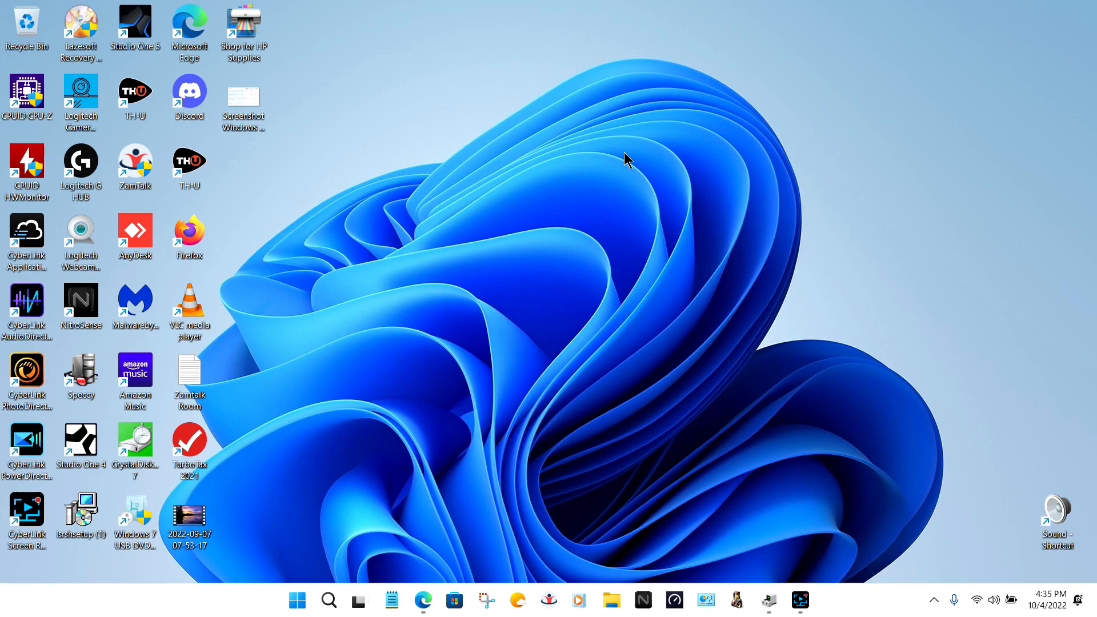
mouse_move(467, 106)
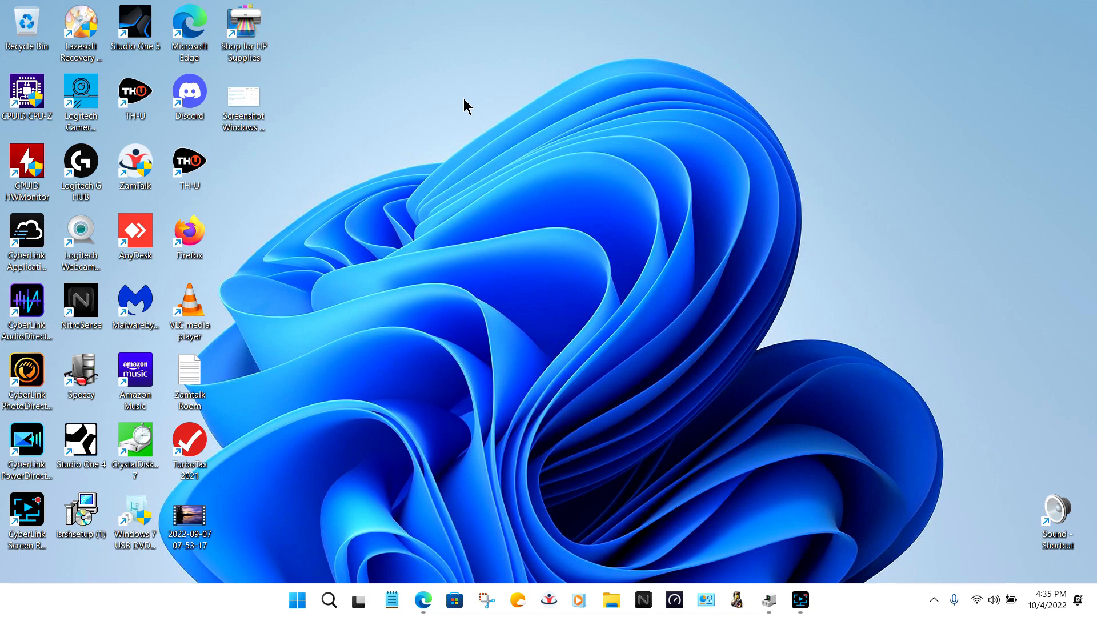
mouse_move(474, 128)
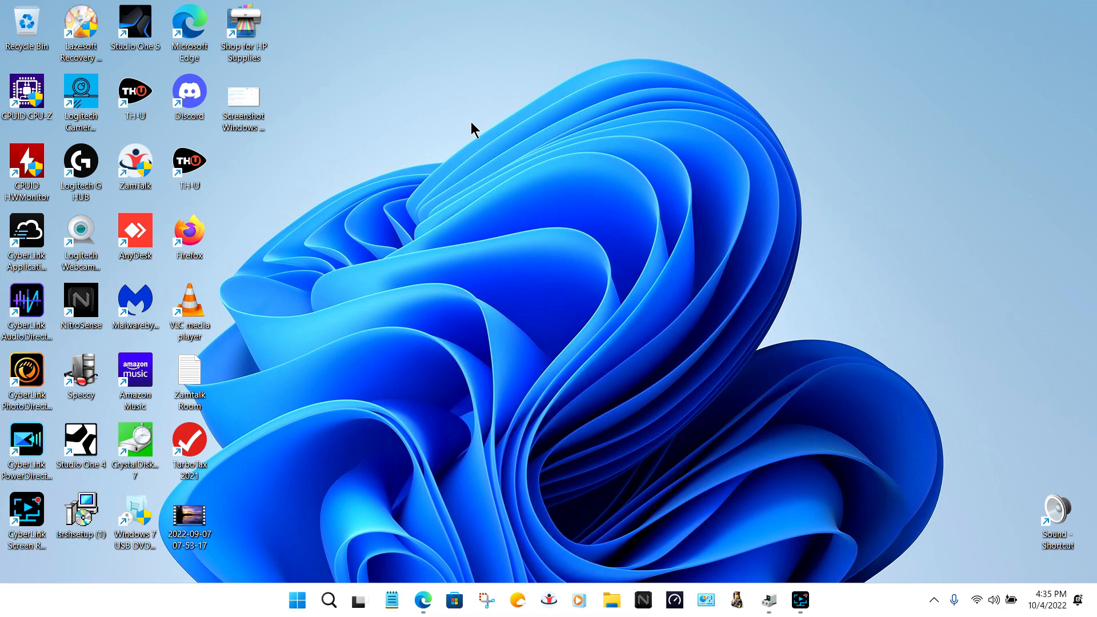
mouse_move(480, 108)
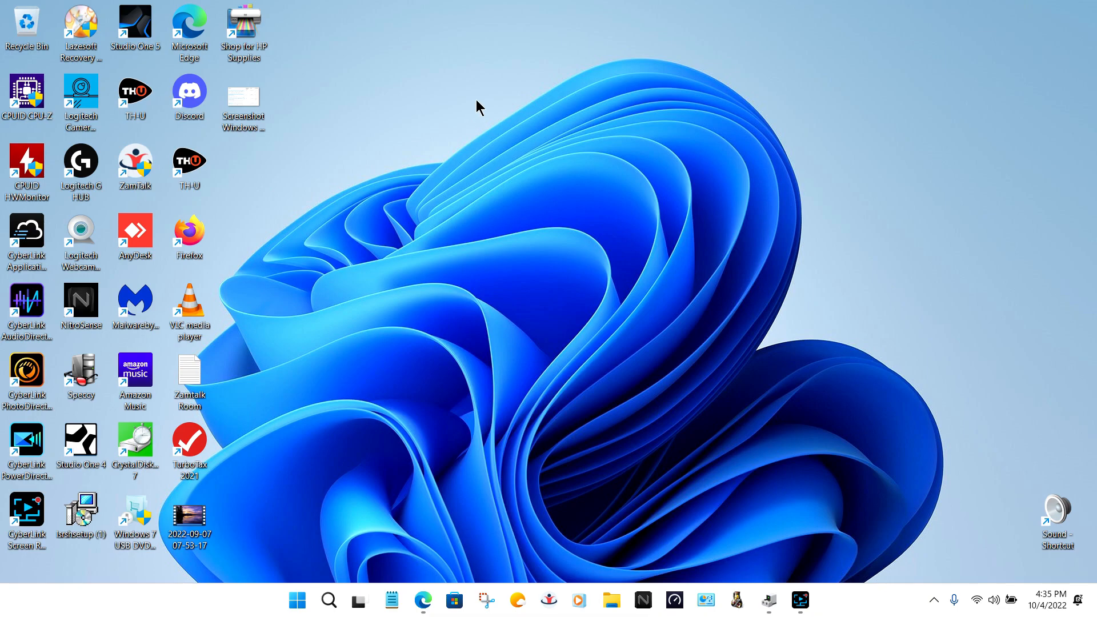
mouse_move(453, 199)
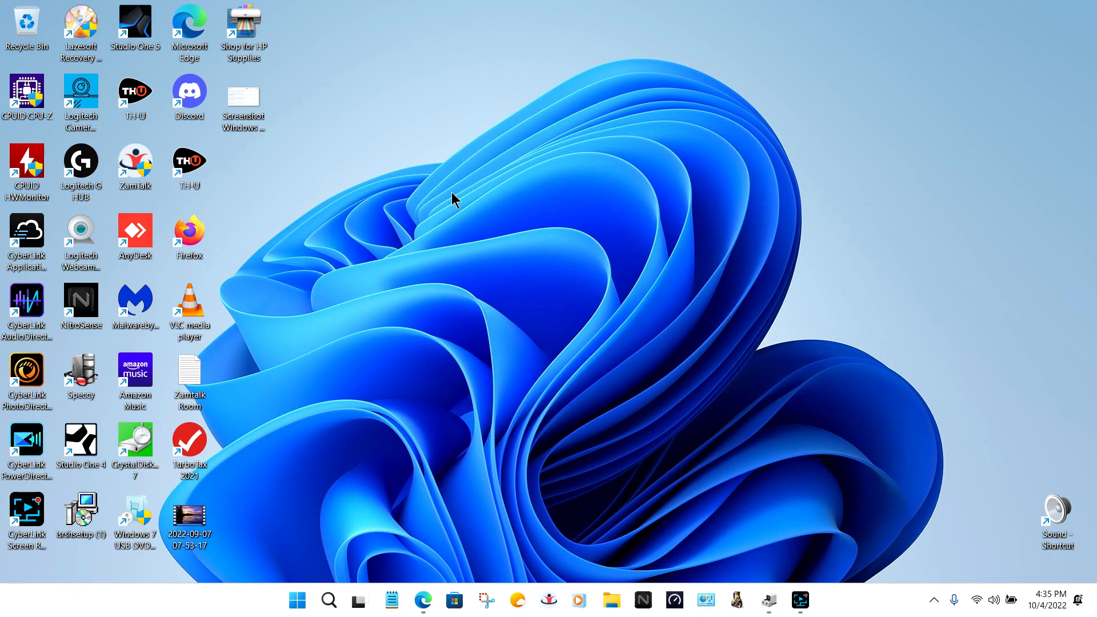
mouse_move(454, 168)
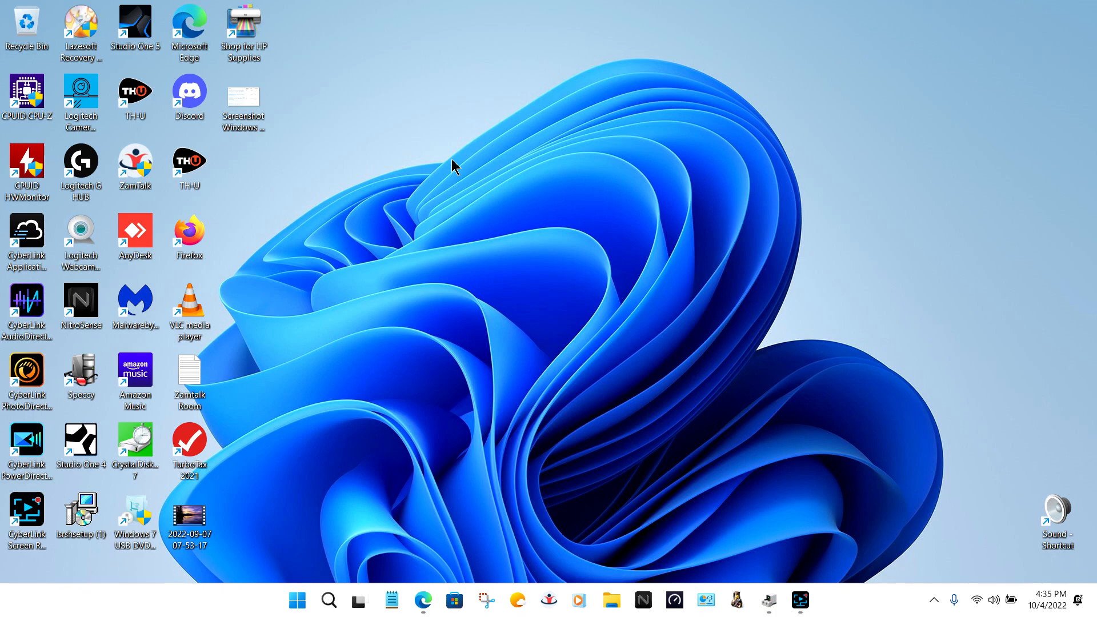
mouse_move(450, 123)
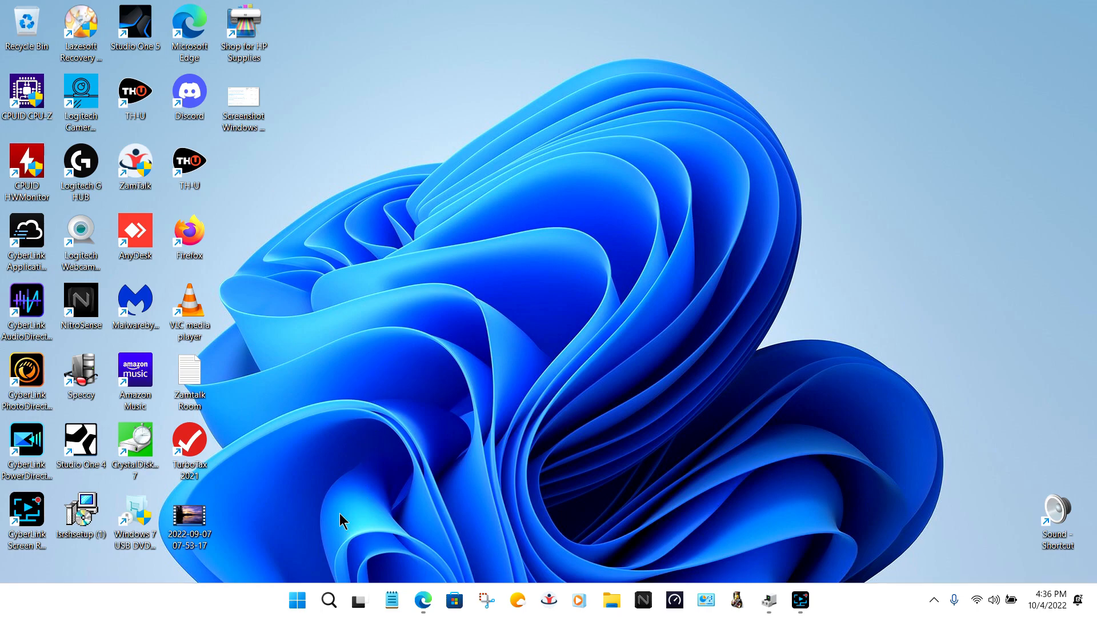
mouse_move(297, 600)
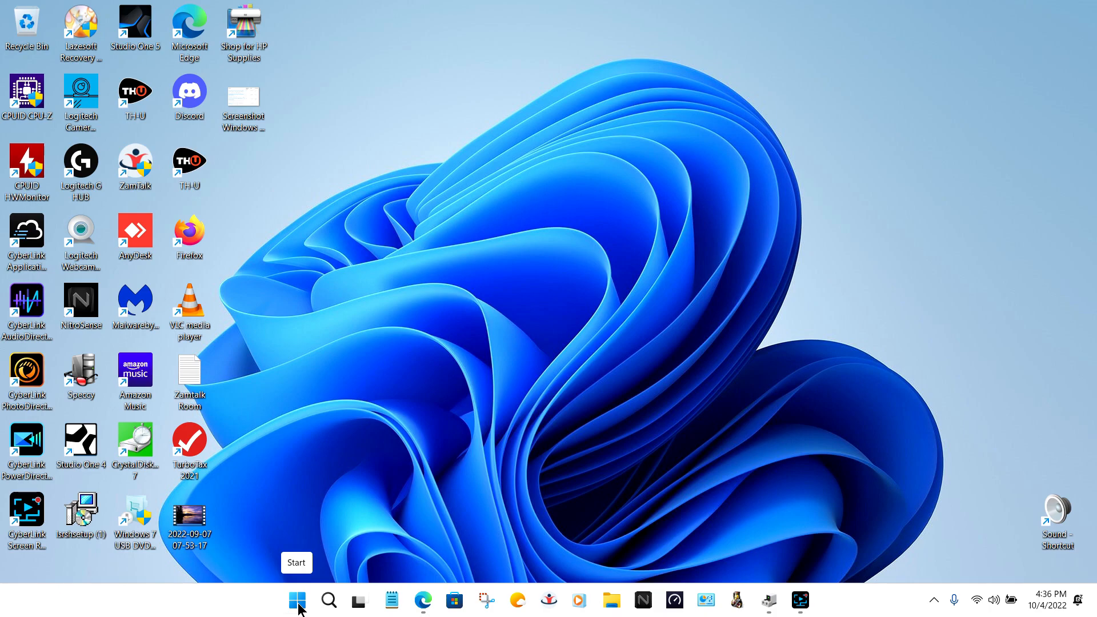
Launch Device Manager from the Start button's quick tools menu
right_click(297, 600)
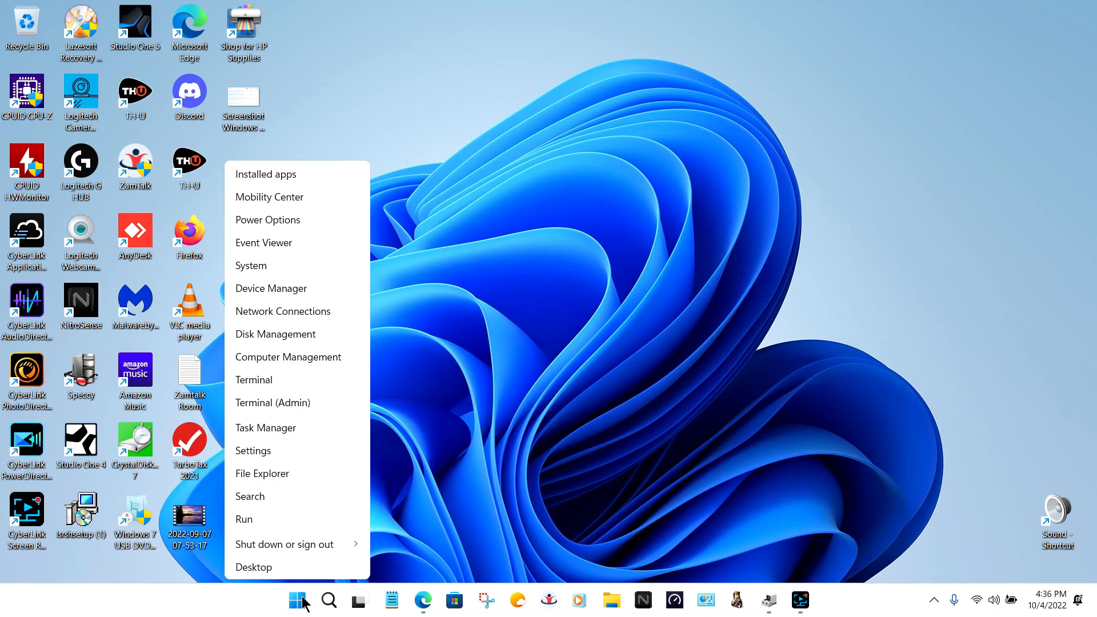
mouse_move(311, 294)
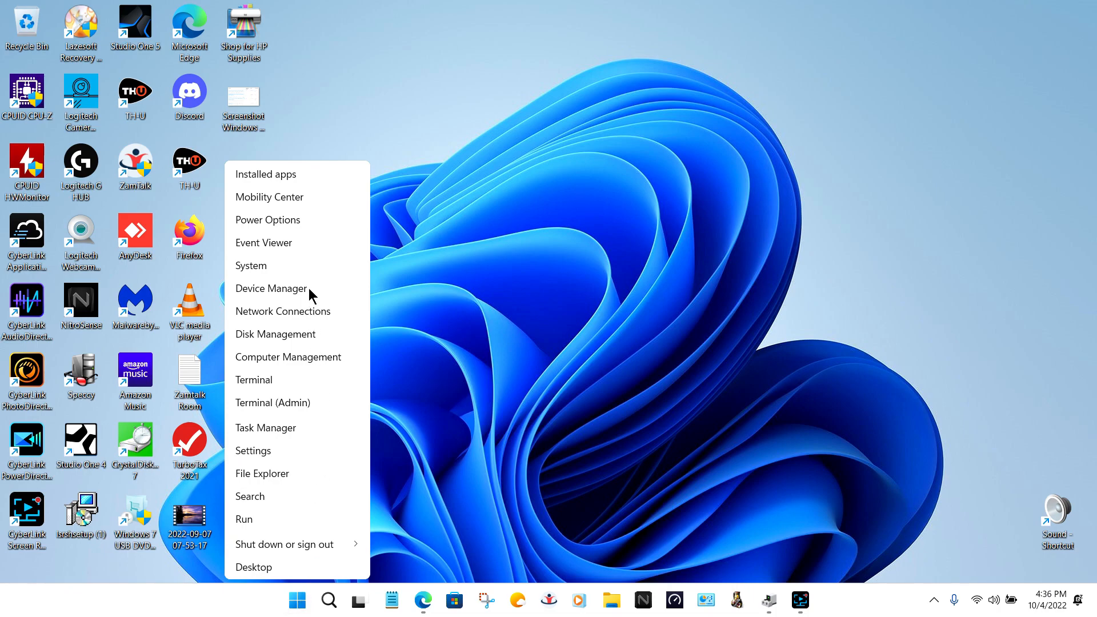
left_click(272, 288)
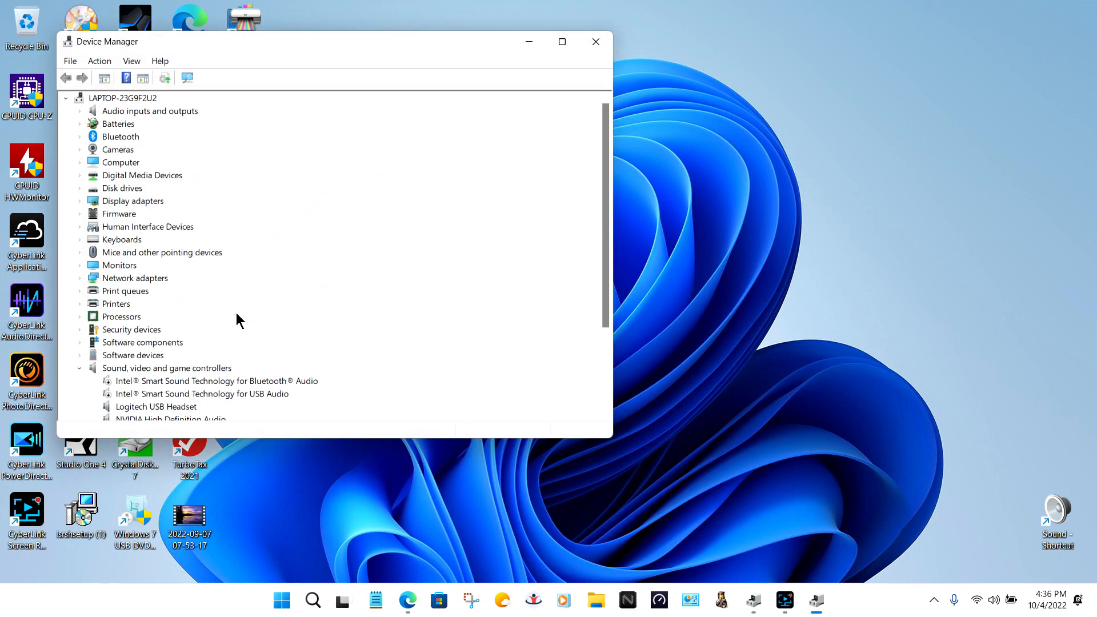
mouse_move(204, 391)
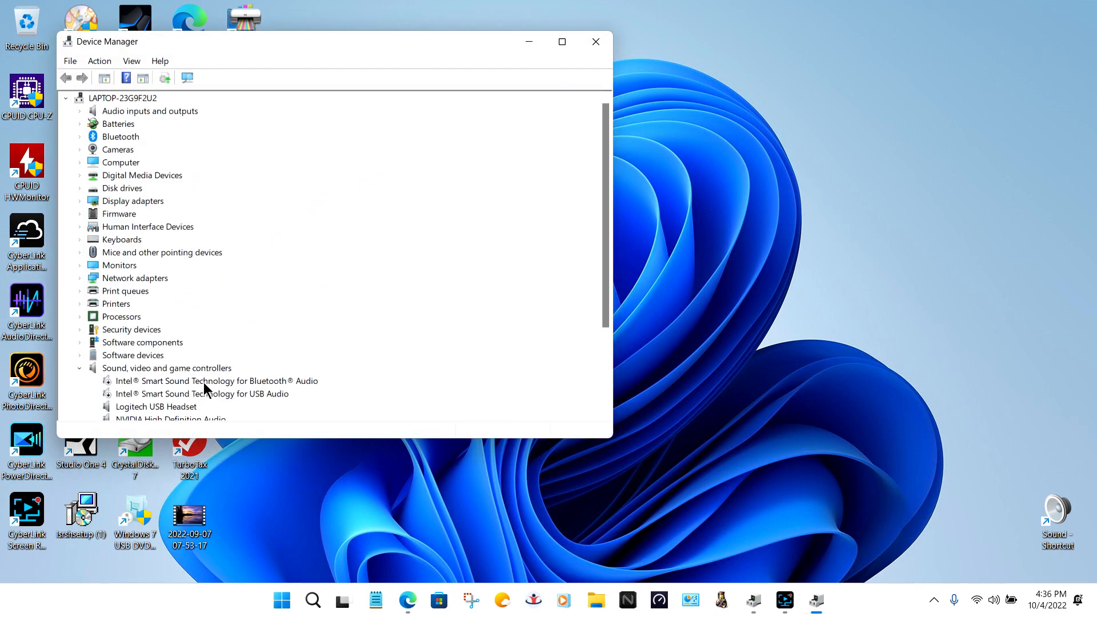
Bring up actions for the Intel Smart Sound Bluetooth Audio and USB Audio devices
right_click(210, 380)
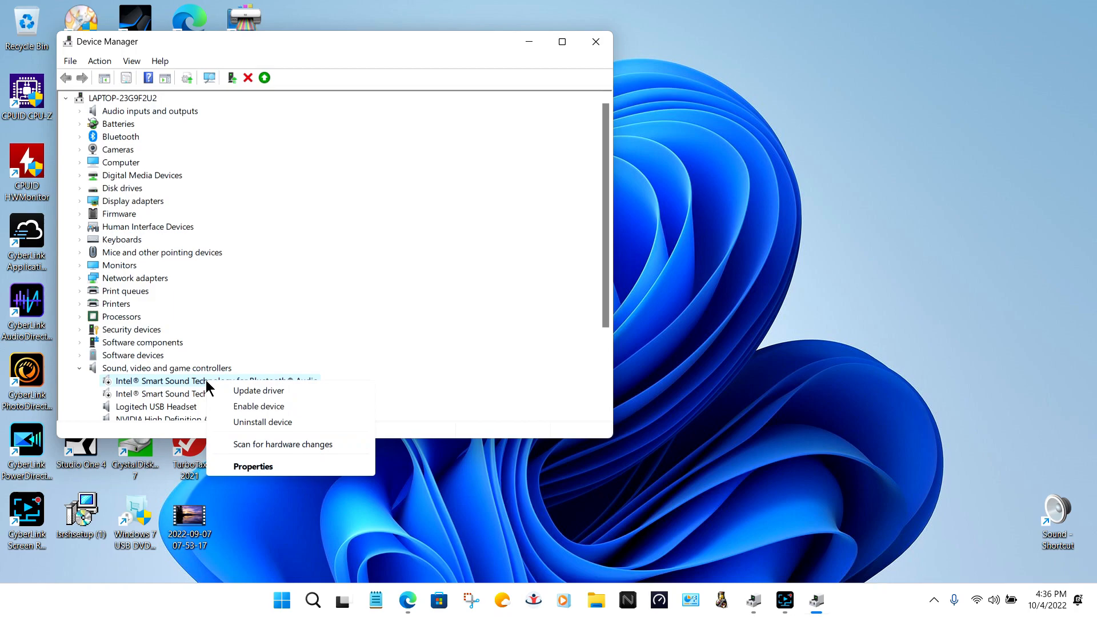
mouse_move(272, 458)
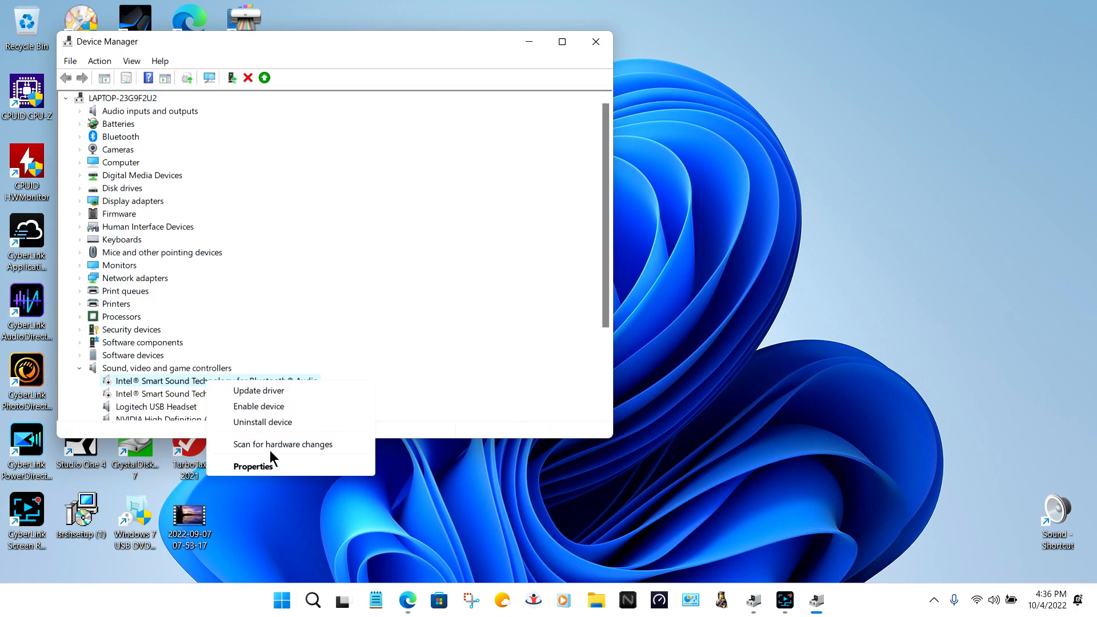
mouse_move(273, 426)
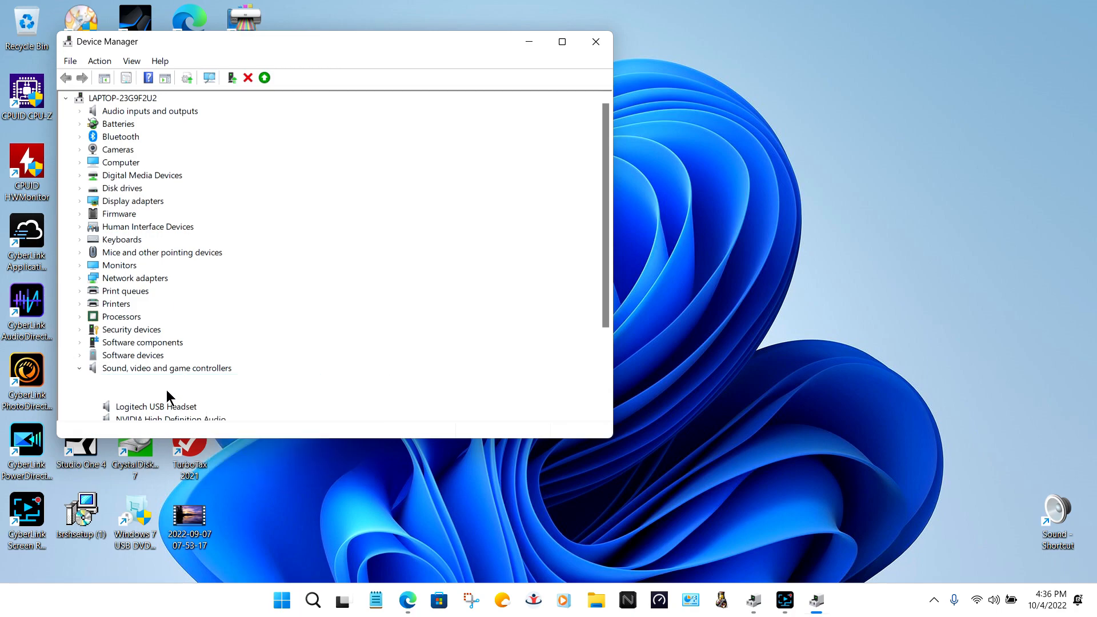
right_click(139, 393)
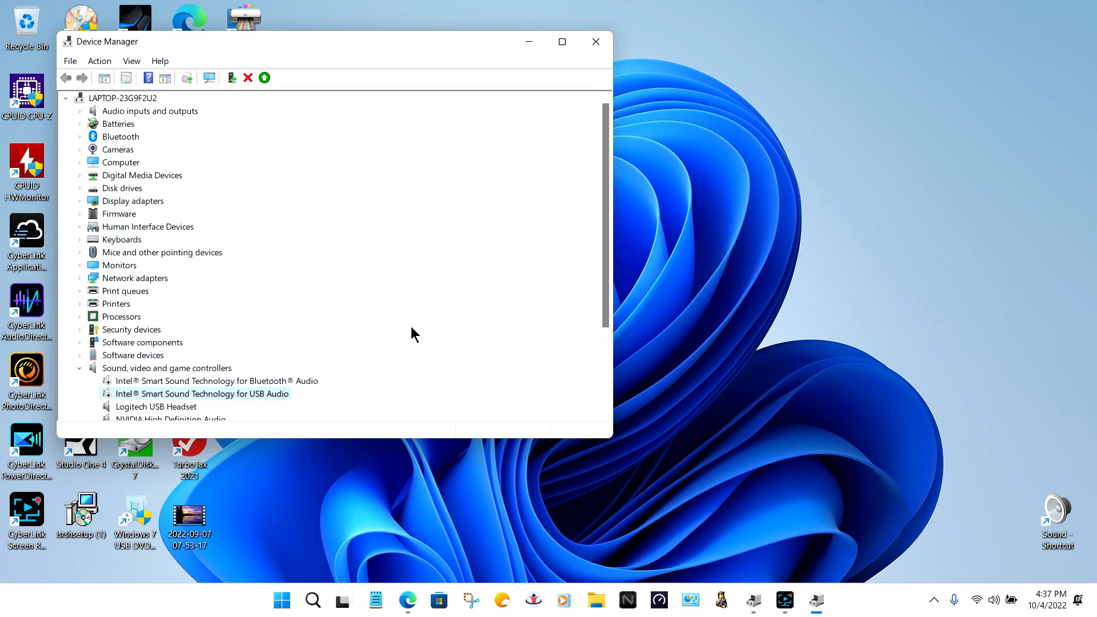
mouse_move(412, 320)
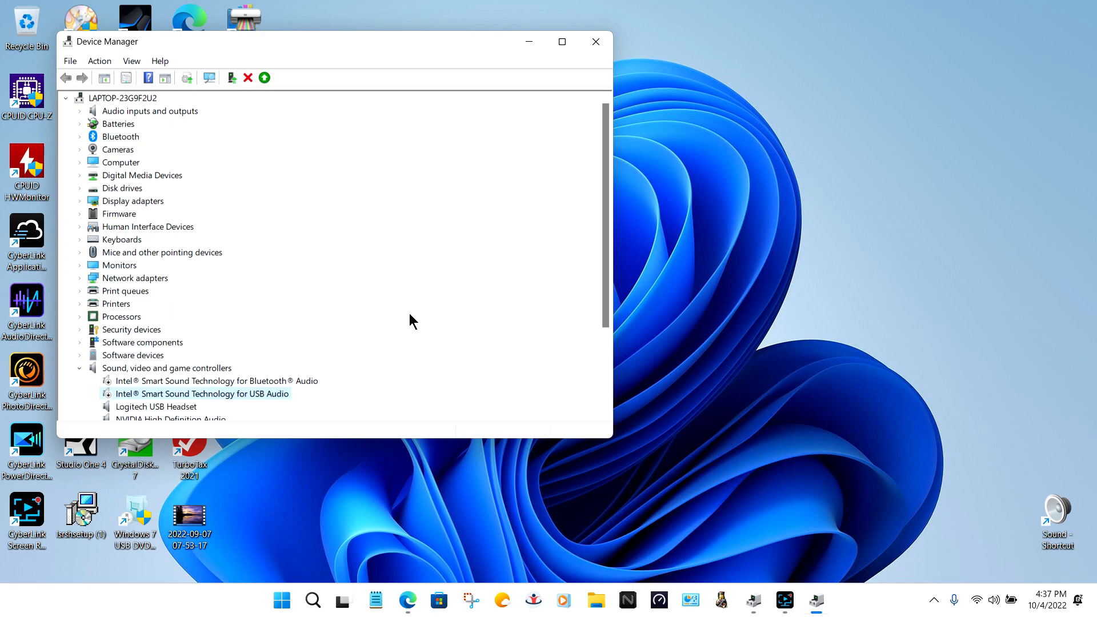
mouse_move(255, 402)
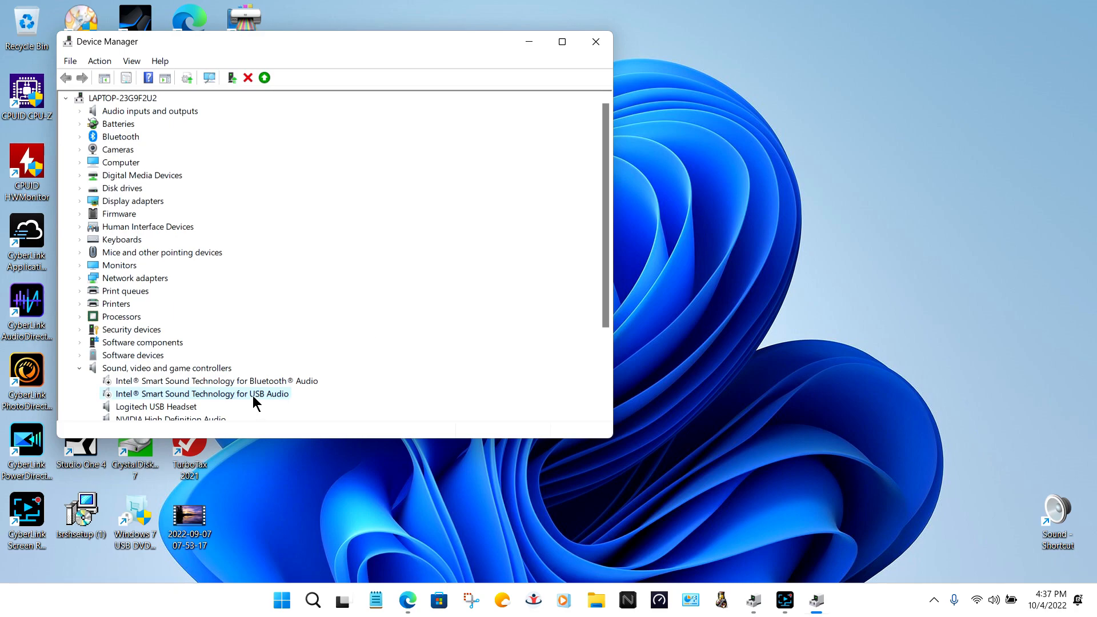
mouse_move(273, 400)
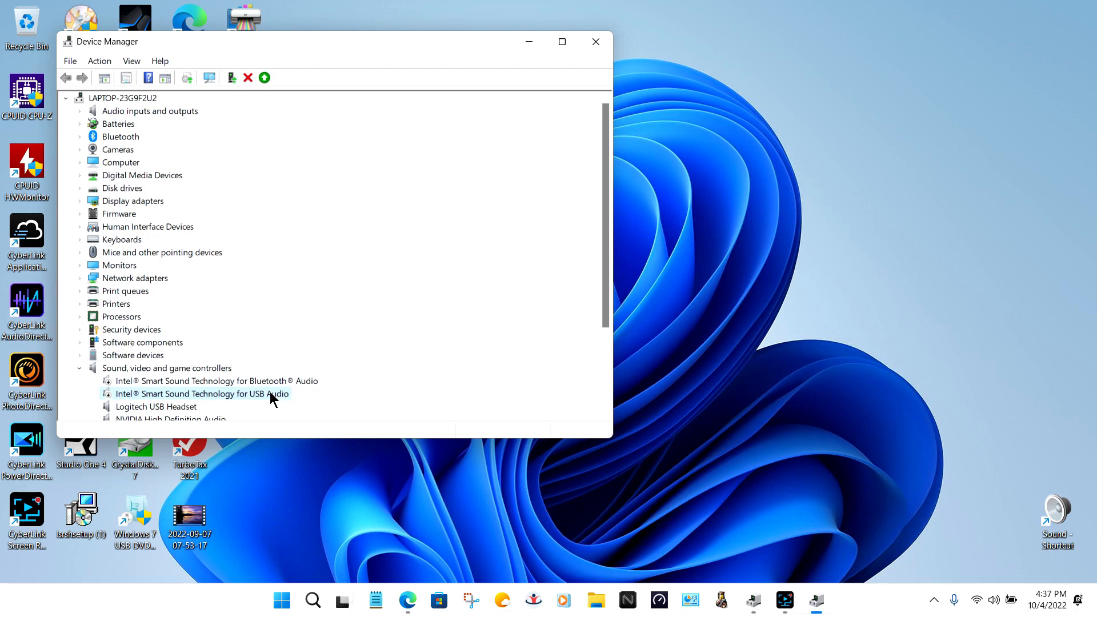
mouse_move(345, 372)
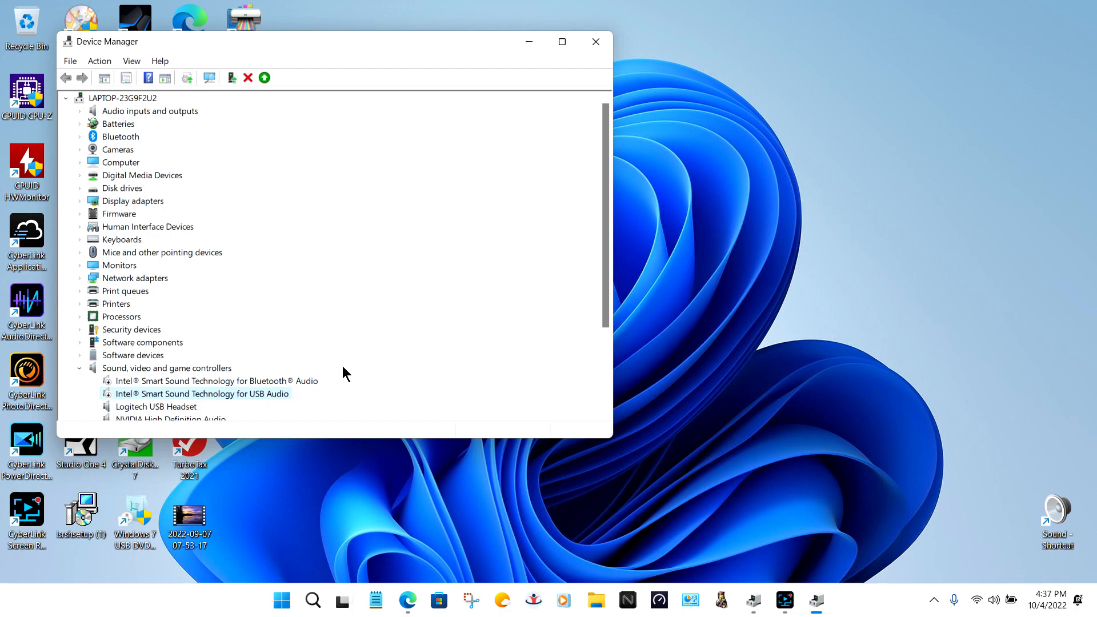
mouse_move(286, 400)
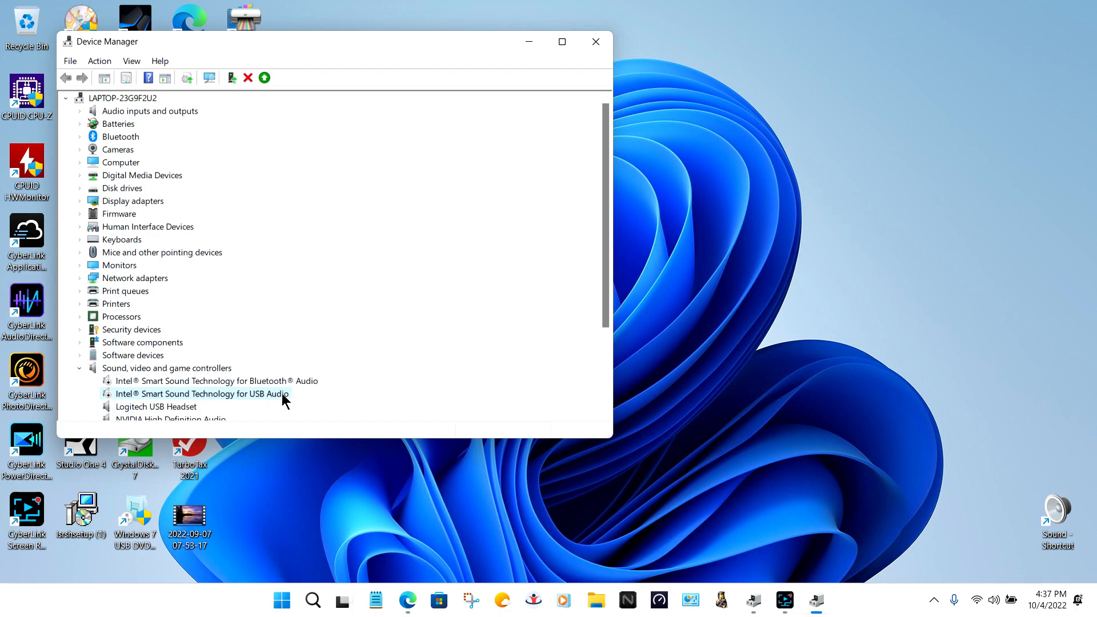
mouse_move(257, 401)
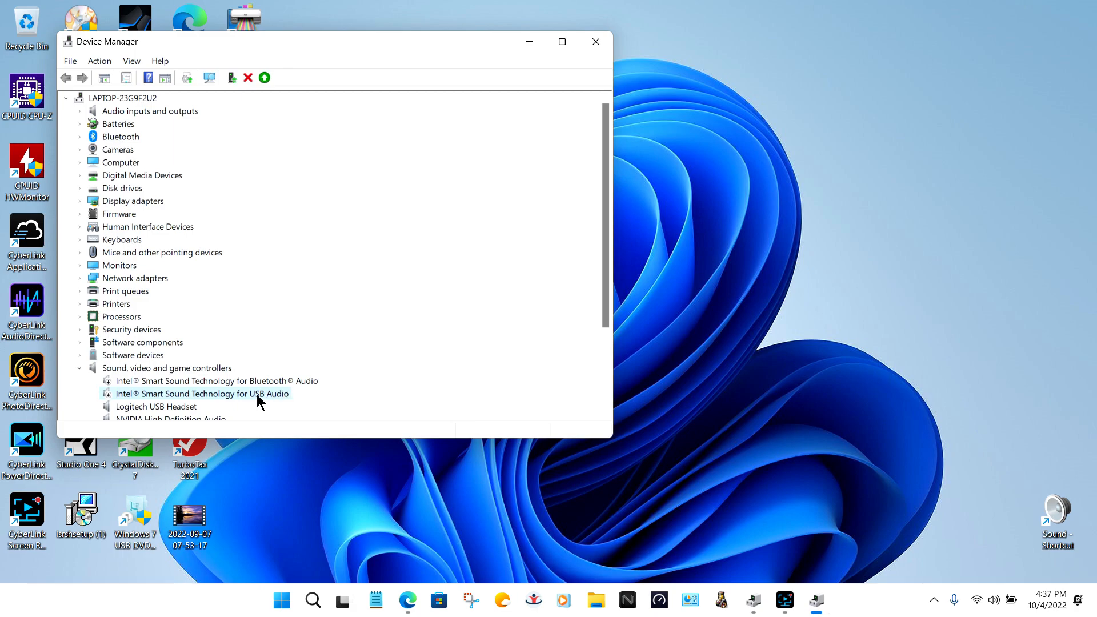
mouse_move(439, 374)
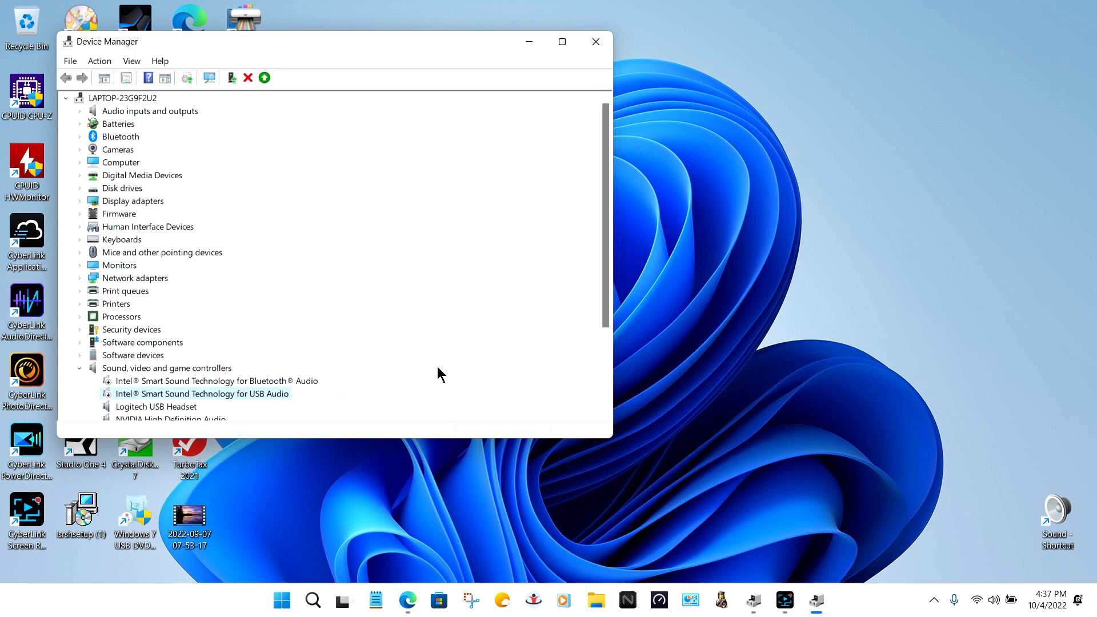
mouse_move(448, 331)
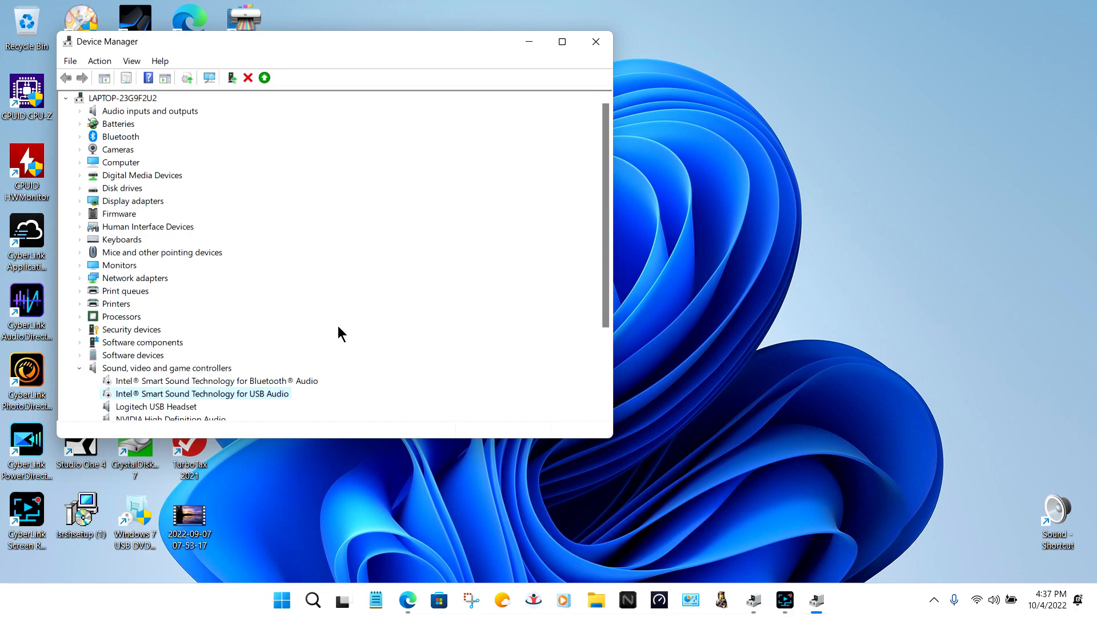
mouse_move(342, 426)
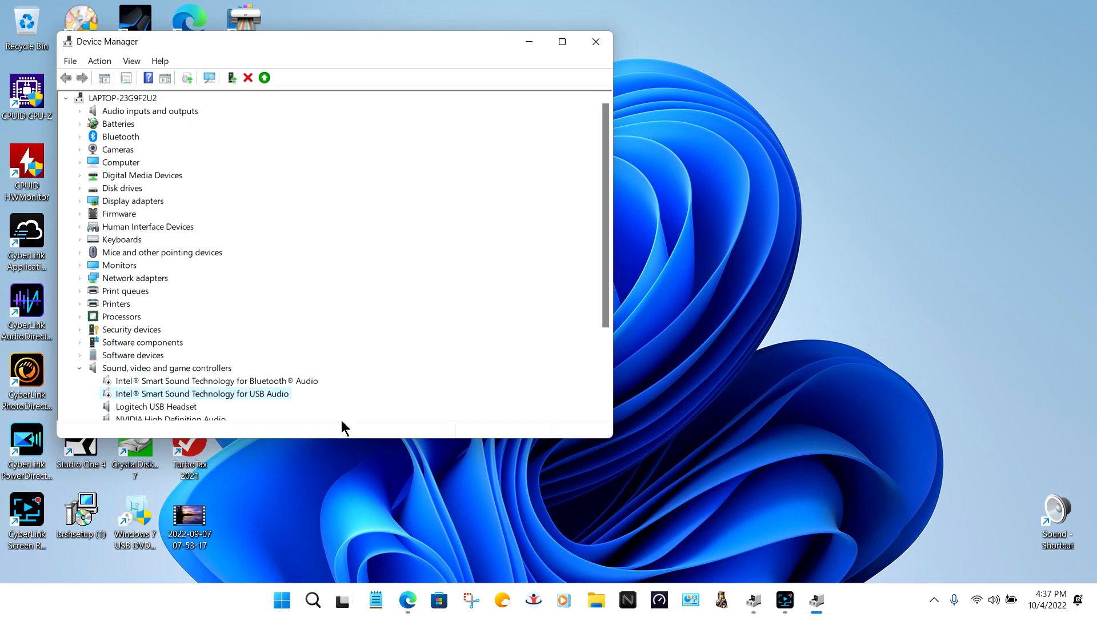
mouse_move(378, 353)
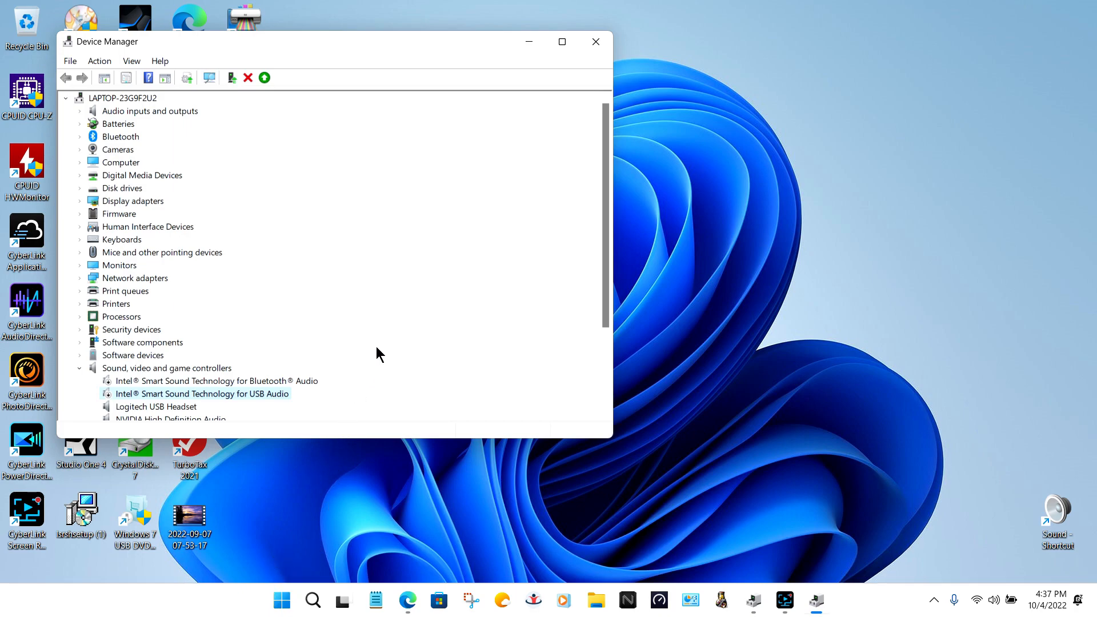
mouse_move(205, 389)
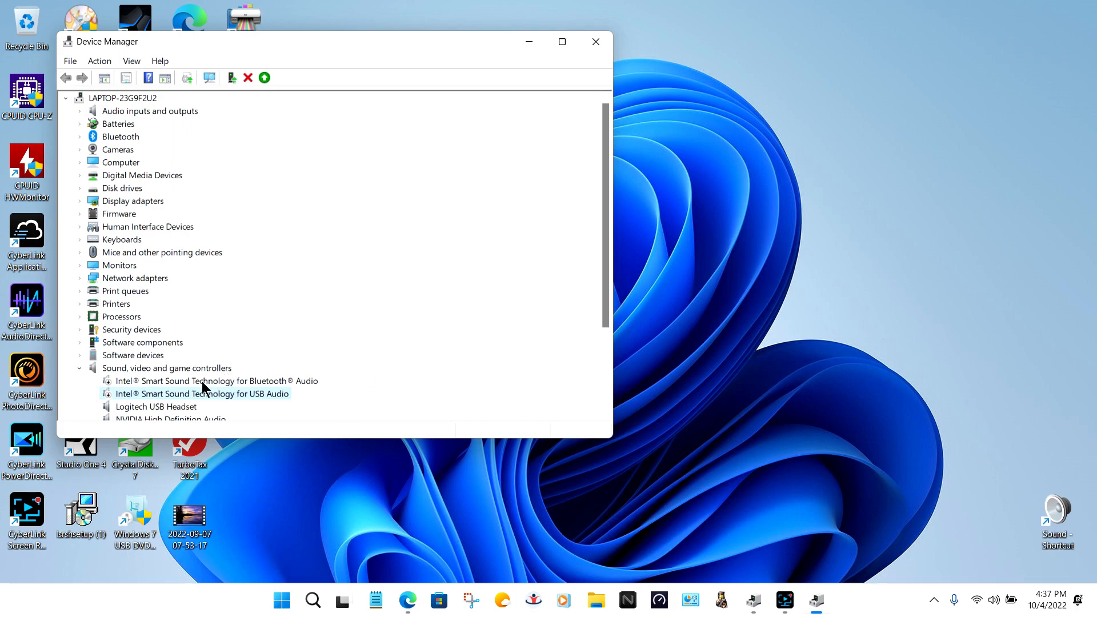
Show the action menu for the Intel Smart Sound Technology for Bluetooth Audio device
right_click(201, 380)
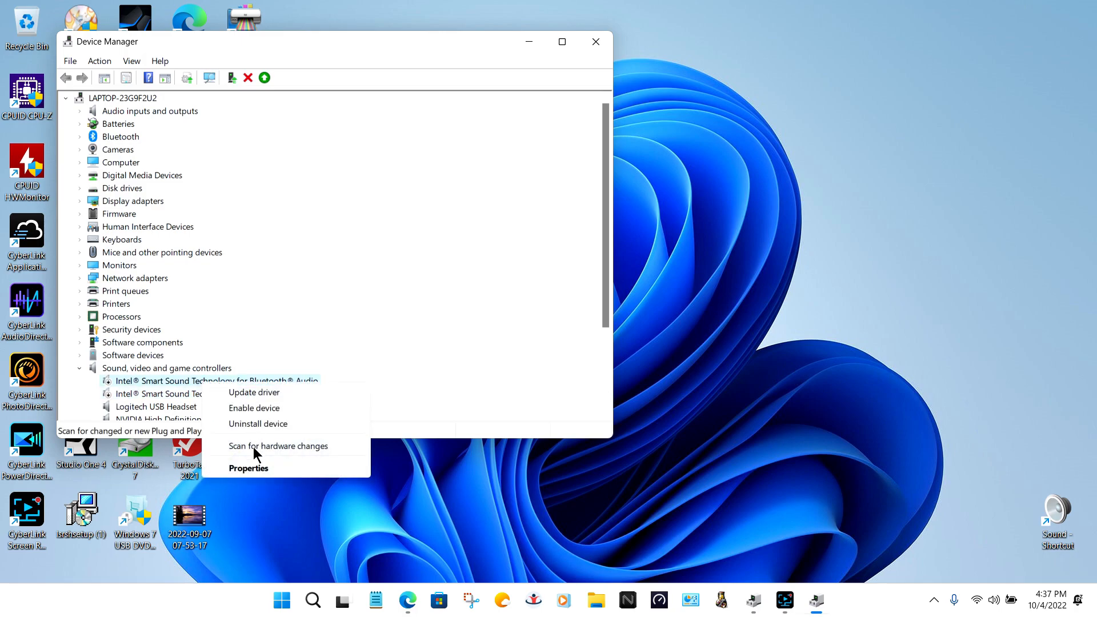
mouse_move(419, 300)
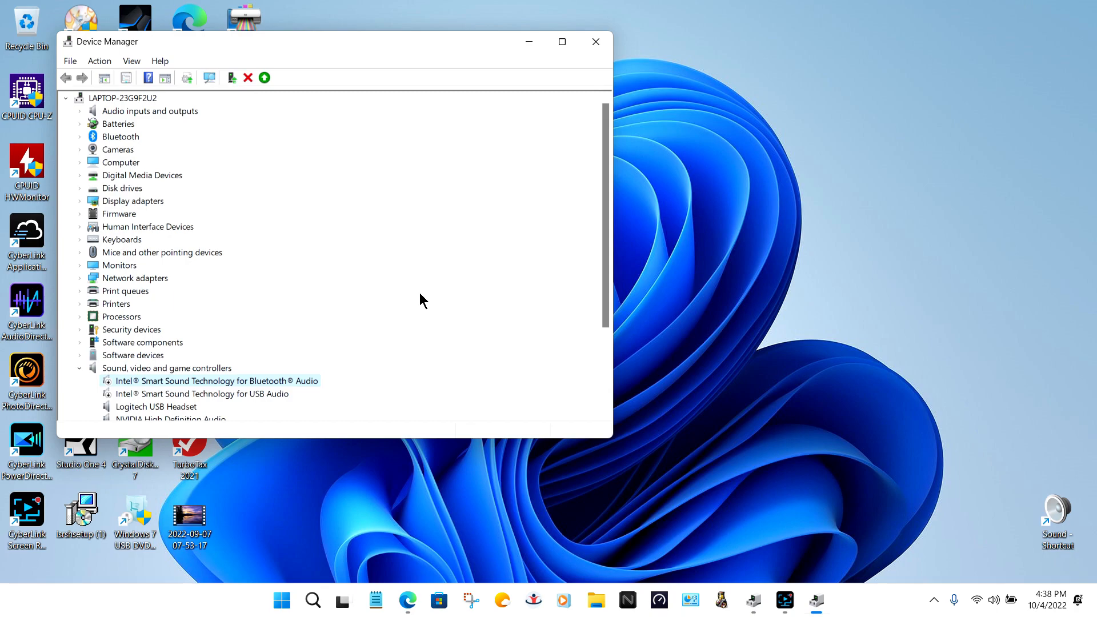
mouse_move(310, 387)
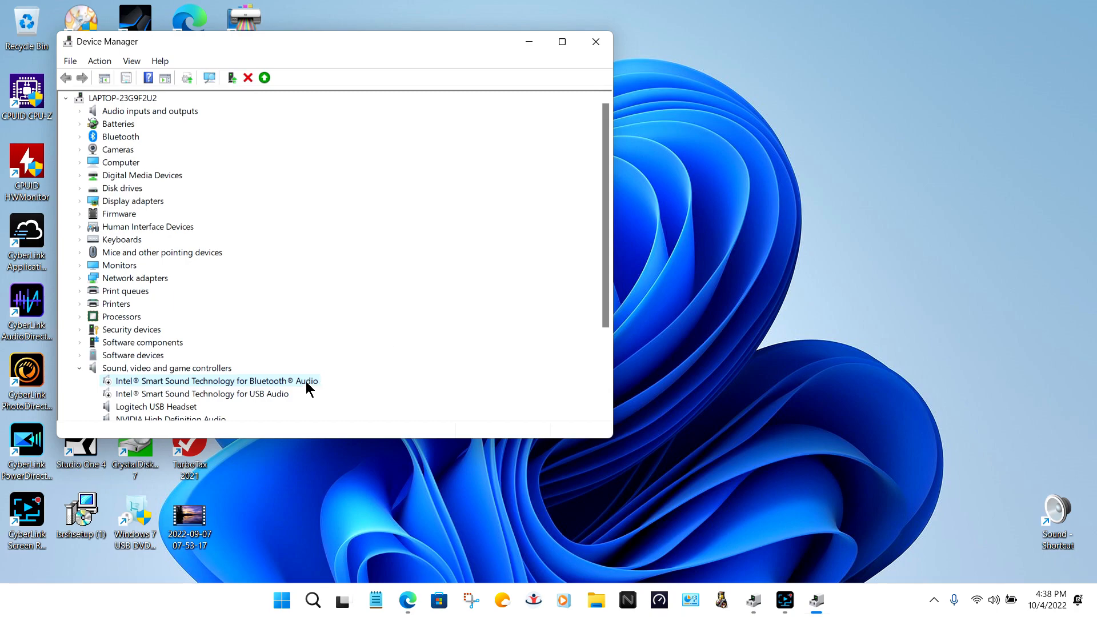
mouse_move(260, 400)
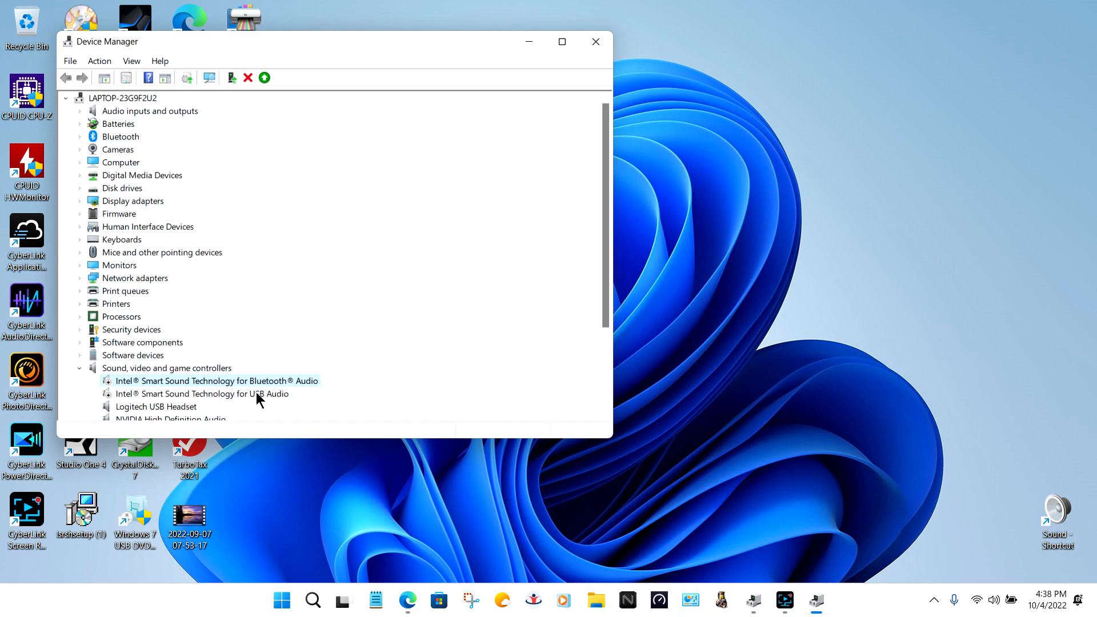
mouse_move(382, 379)
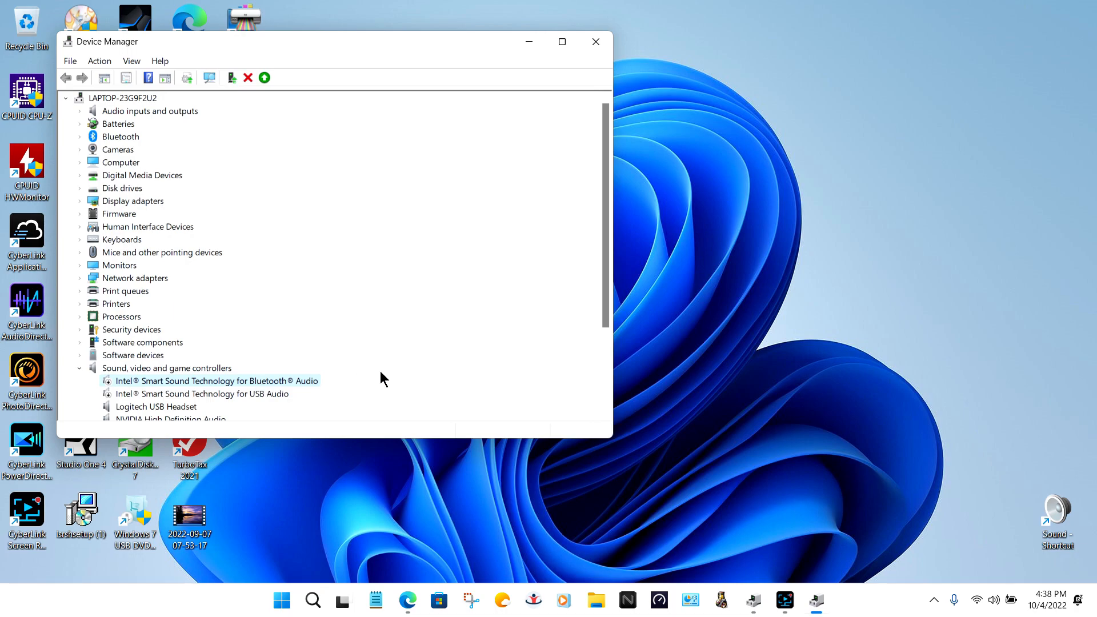
scroll("down", 3)
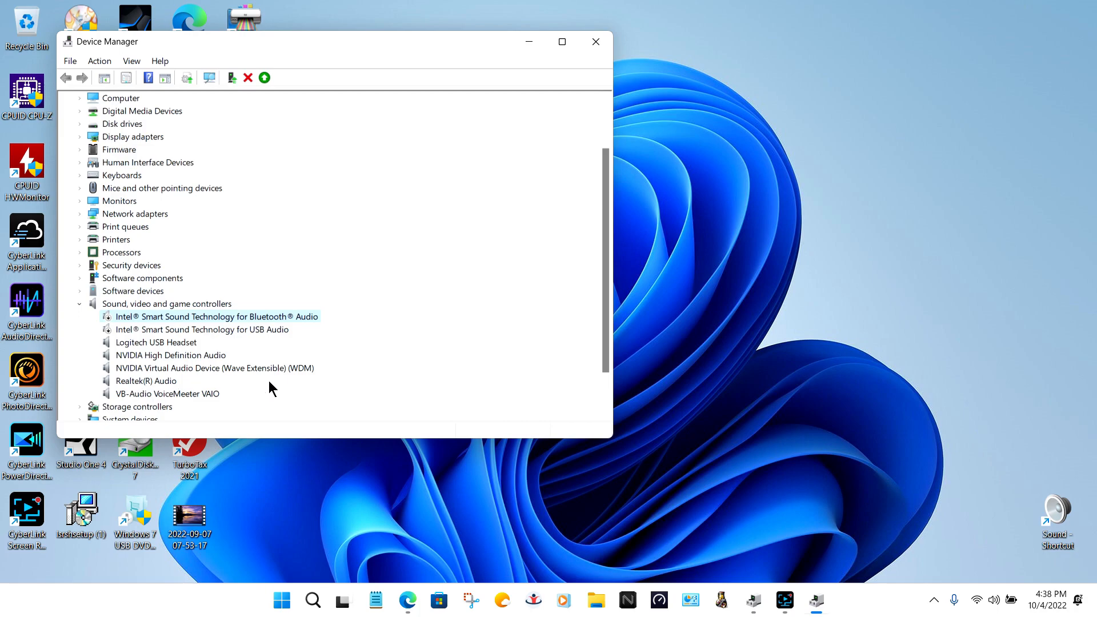
scroll("up", 3)
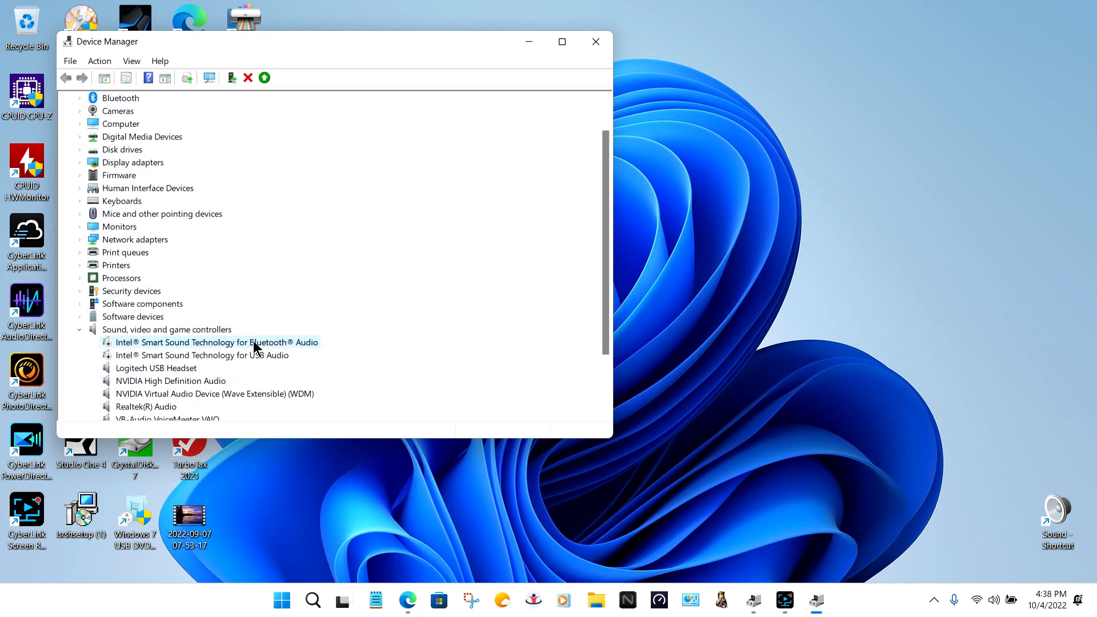
right_click(217, 341)
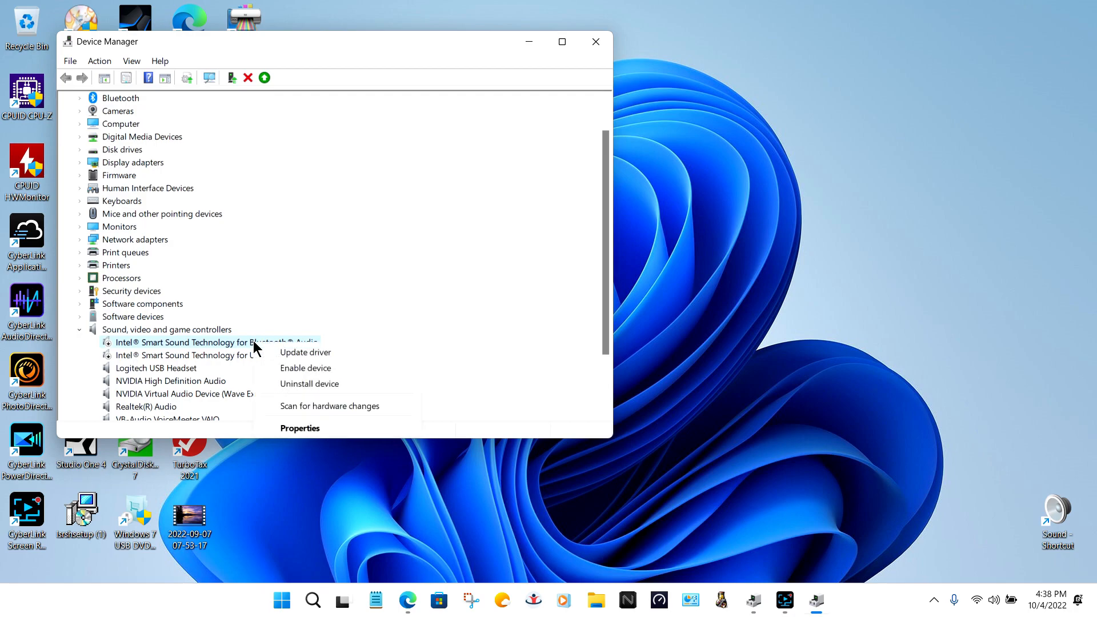
mouse_move(326, 368)
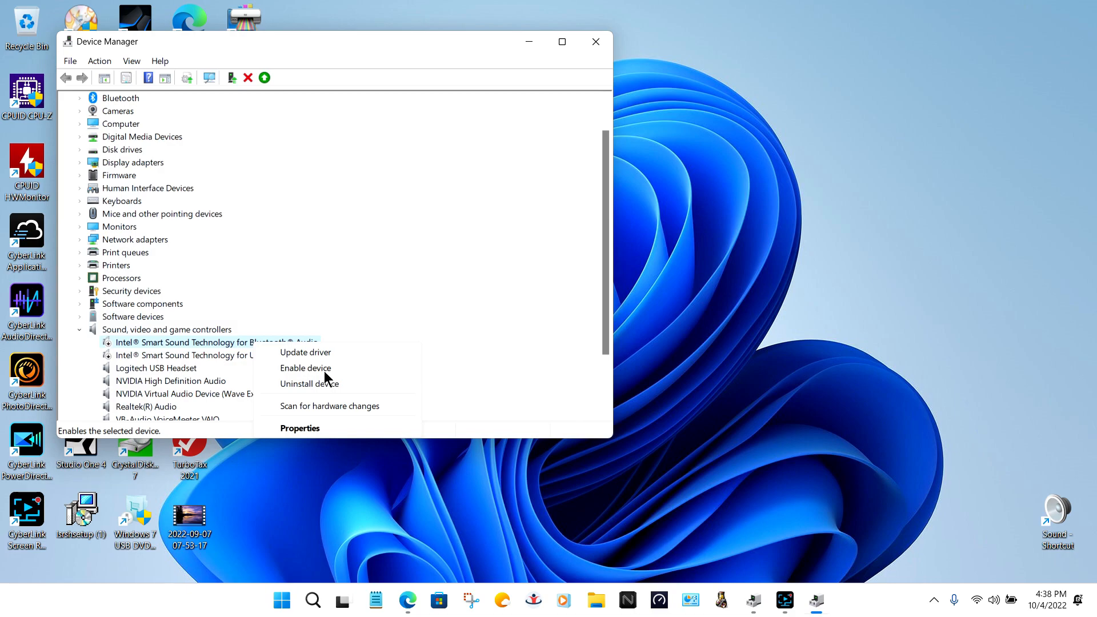
mouse_move(297, 379)
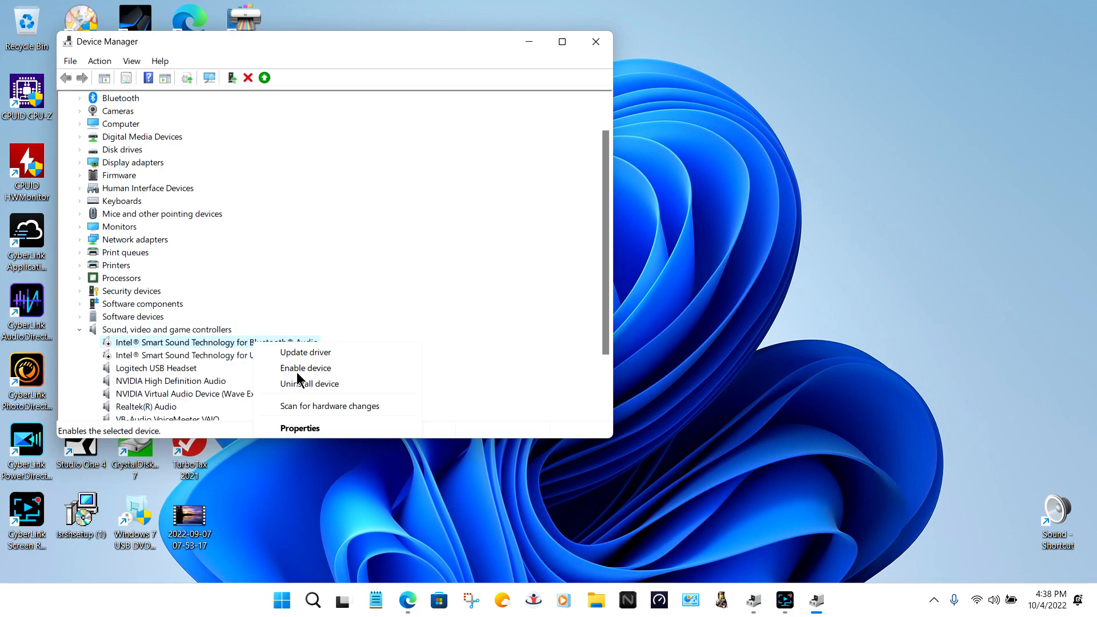
mouse_move(319, 379)
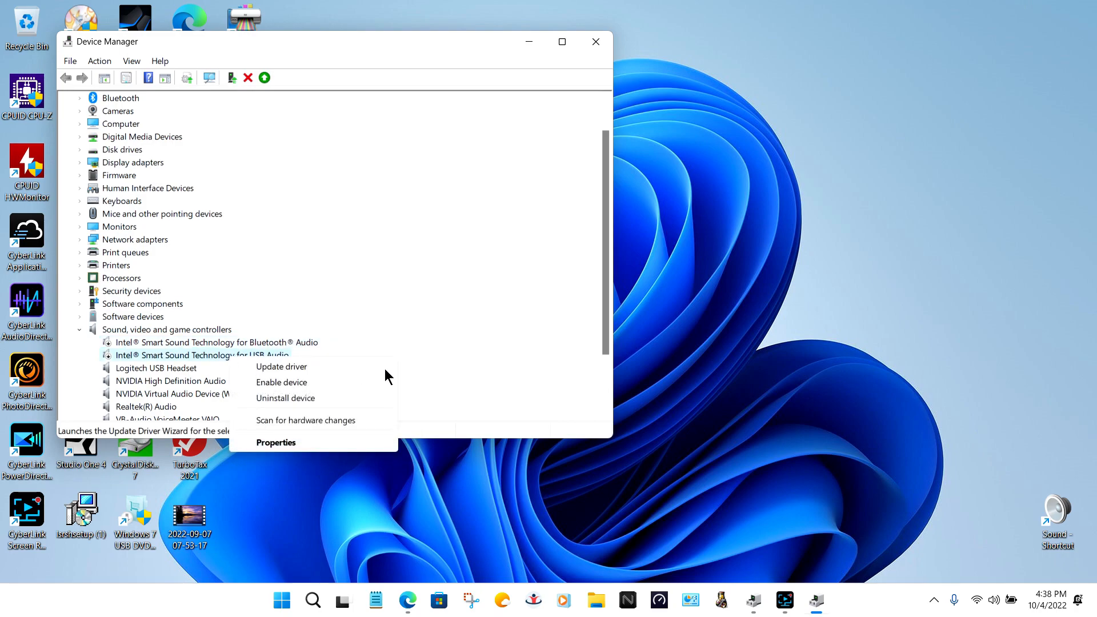
left_click(431, 350)
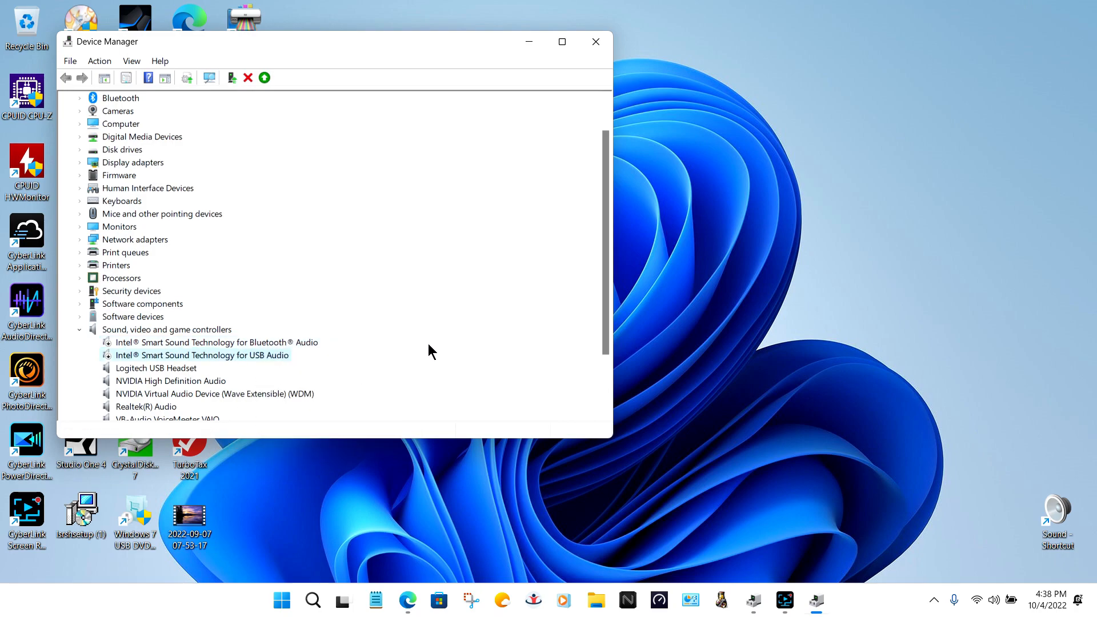
scroll("down", 3)
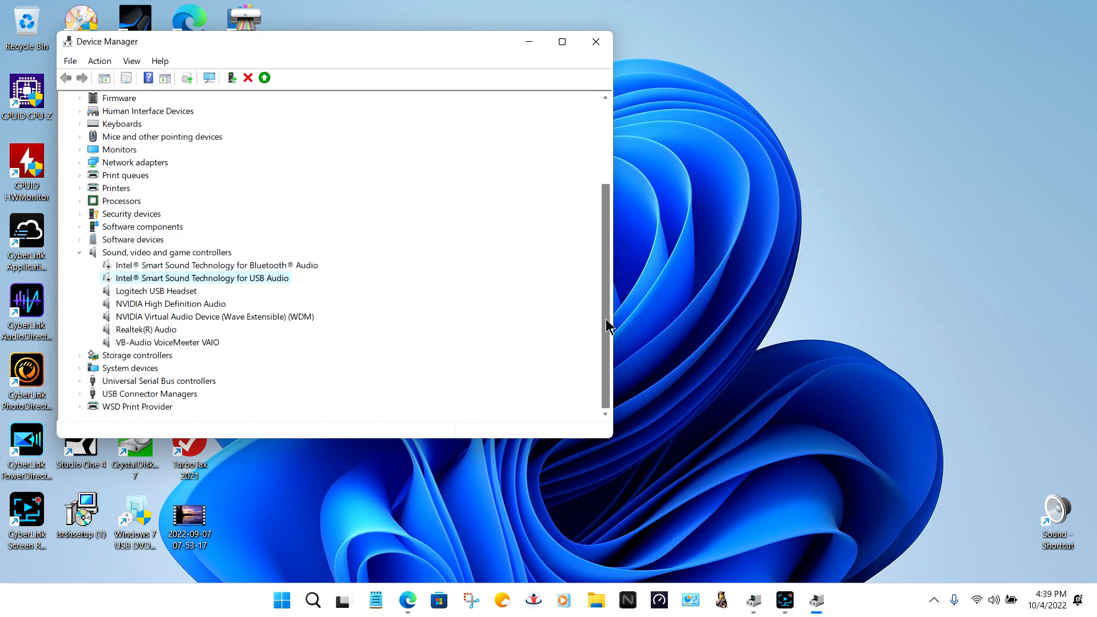
mouse_move(603, 333)
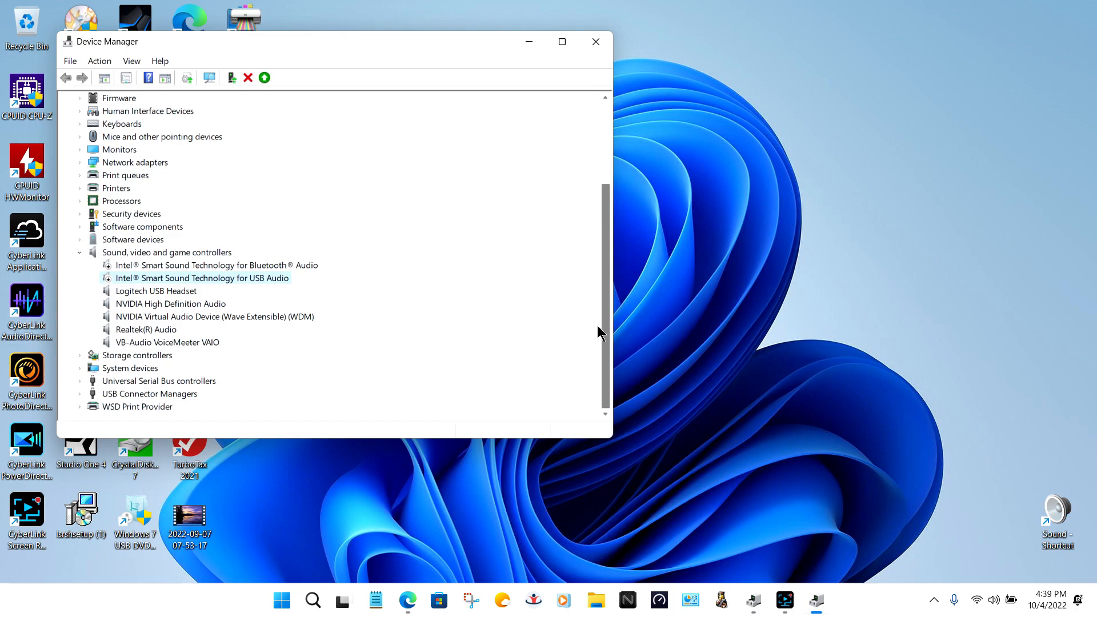
mouse_move(161, 300)
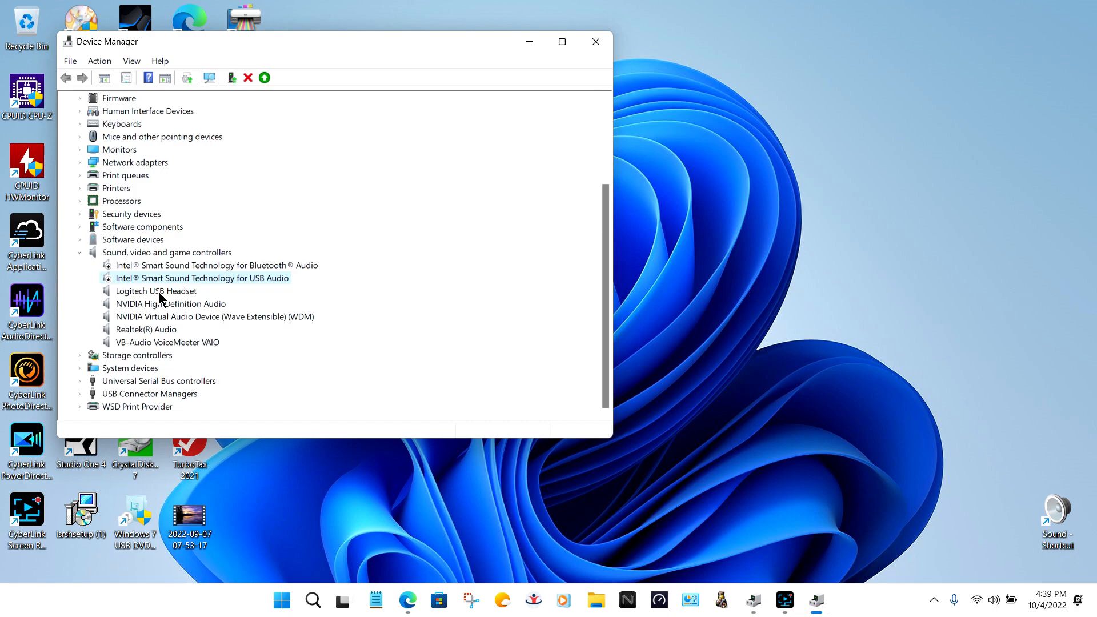
mouse_move(160, 302)
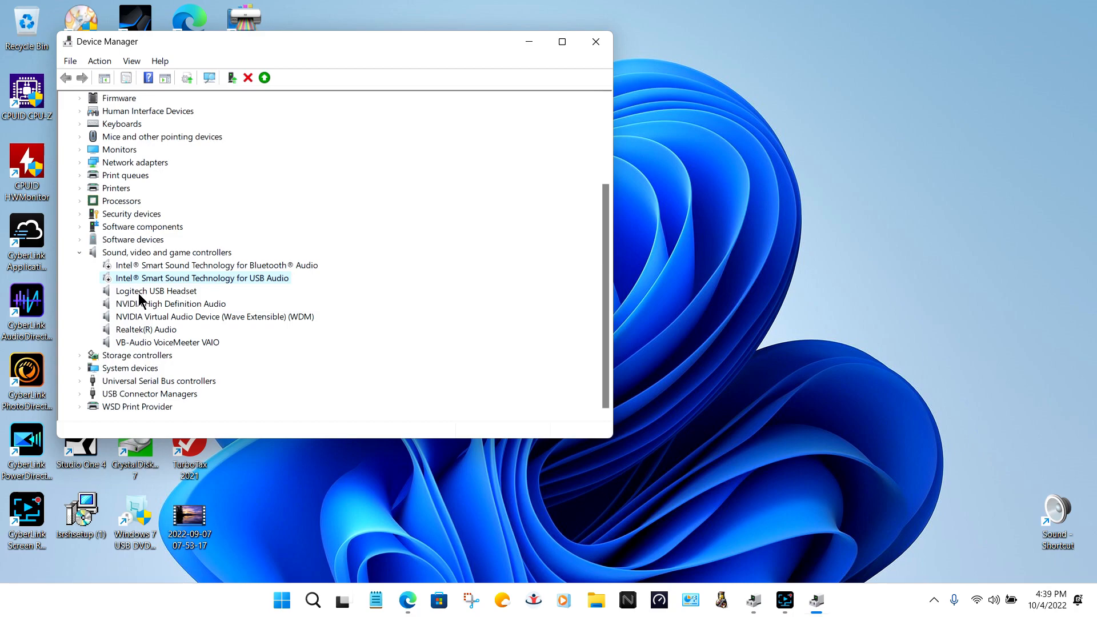
Select the Logitech USB Headset and show its action menu
left_click(156, 290)
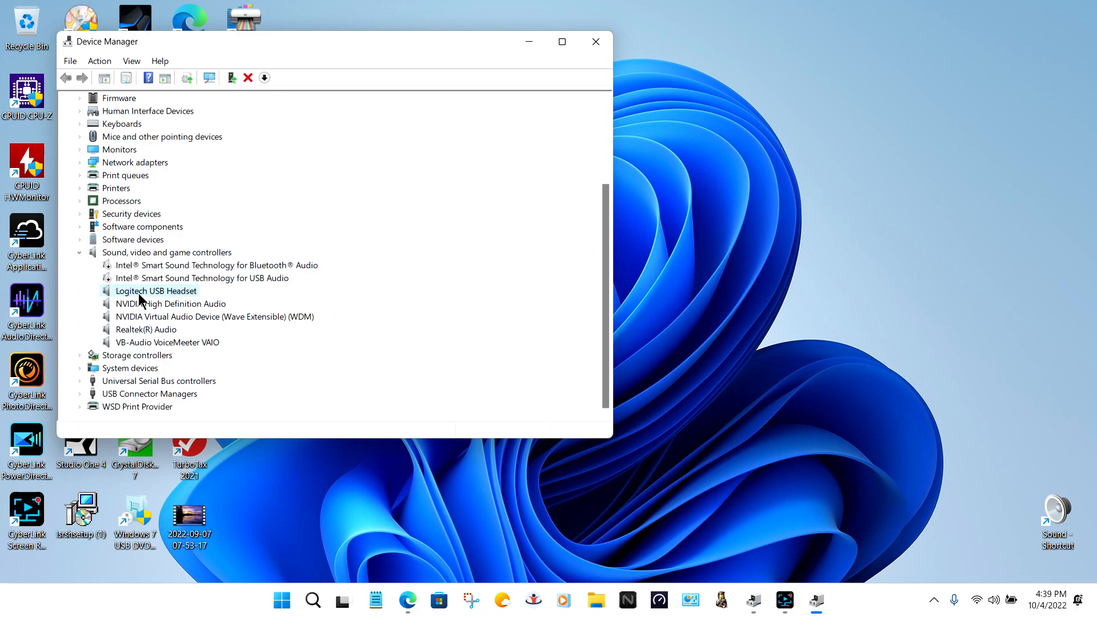
right_click(157, 290)
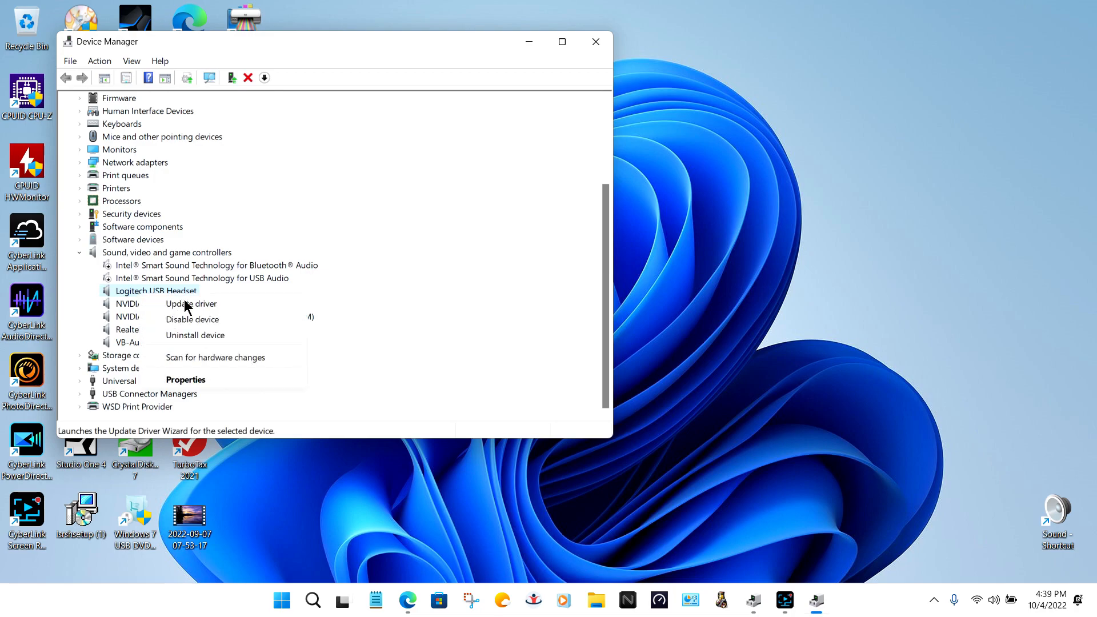
Start updating the Logitech USB Headset driver and choose to browse this computer for drivers
left_click(191, 304)
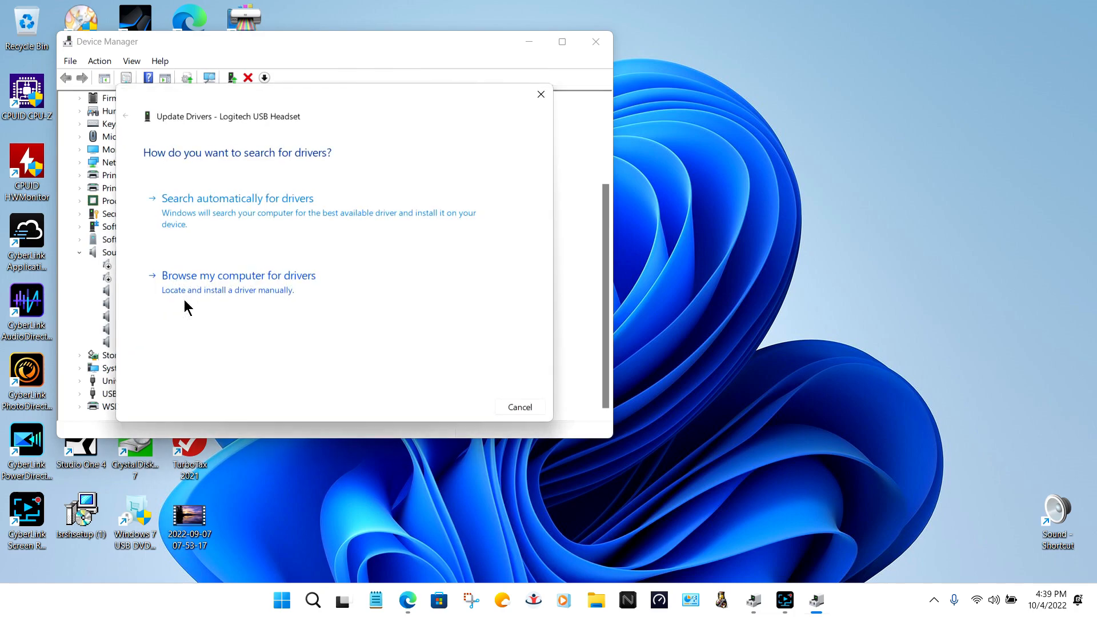
mouse_move(212, 283)
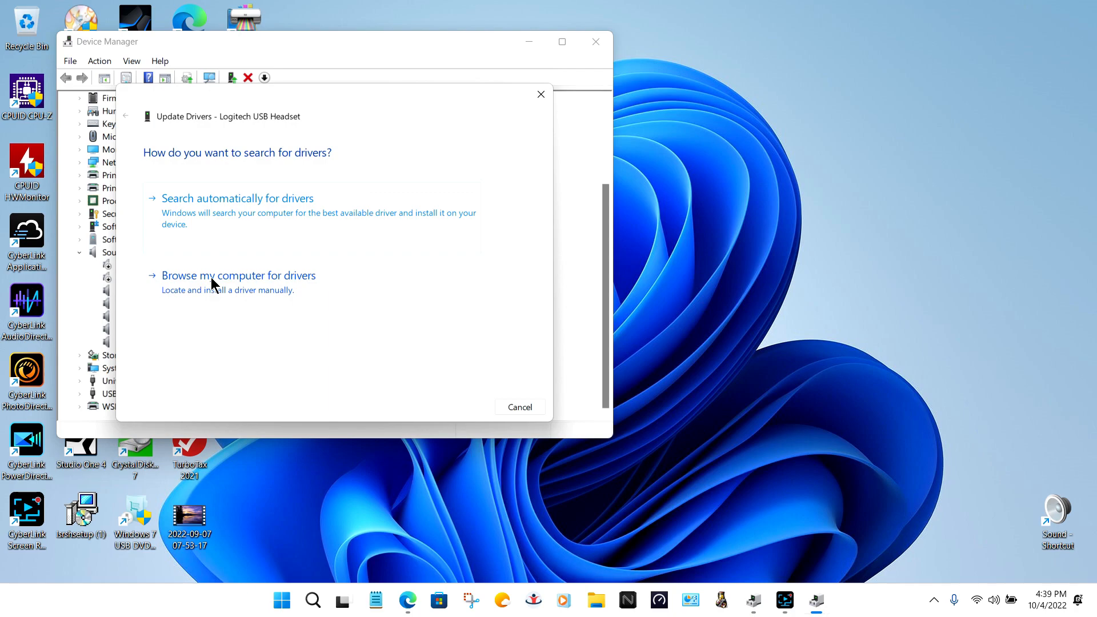
left_click(237, 275)
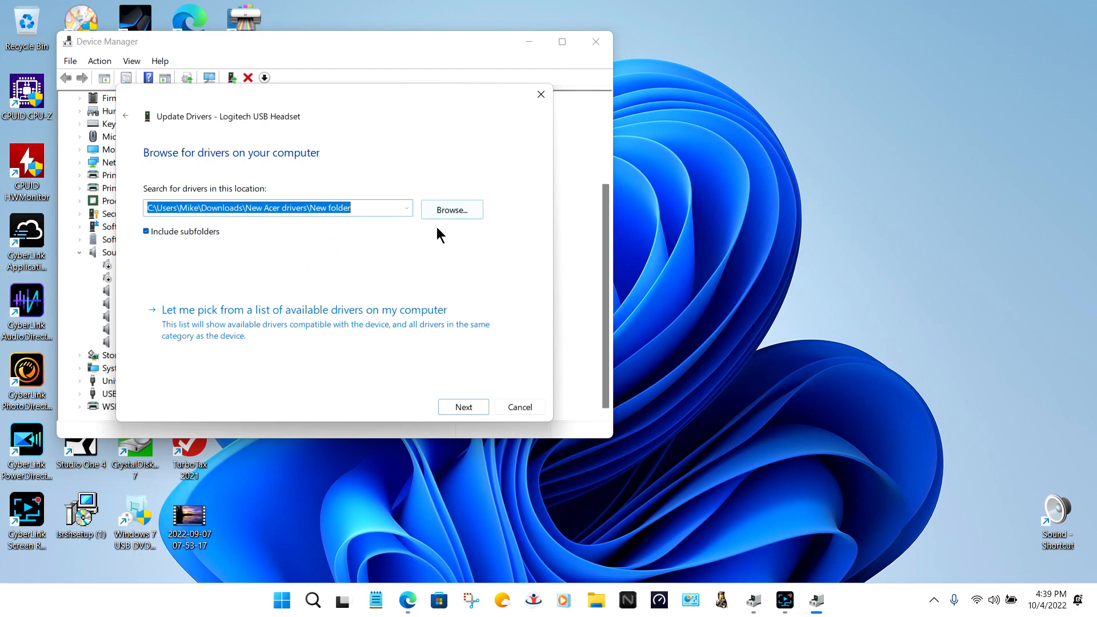
mouse_move(389, 273)
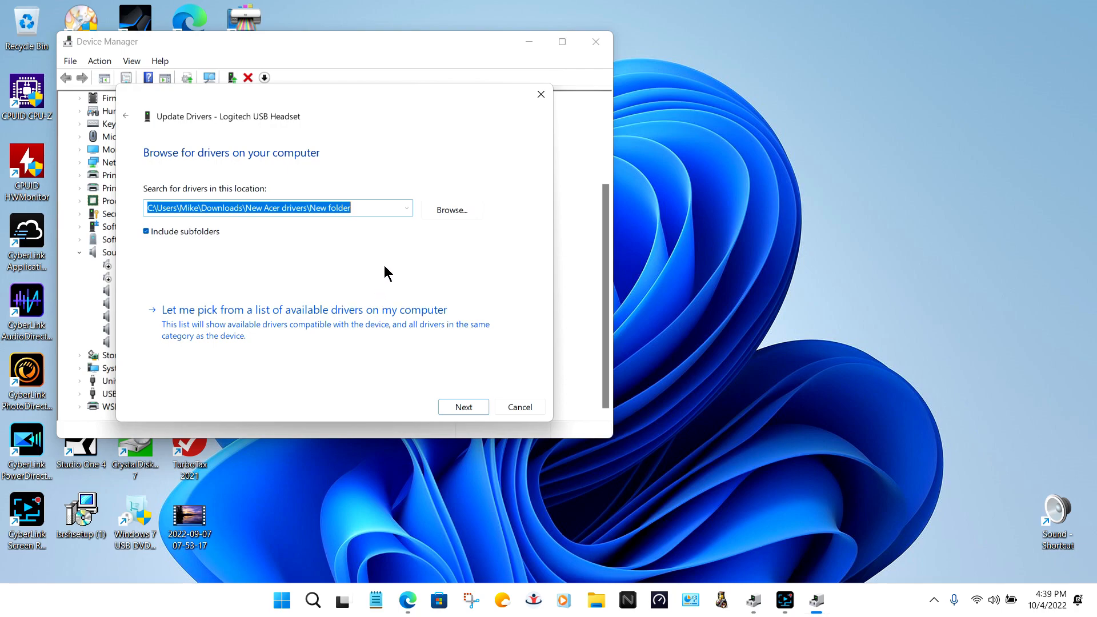
mouse_move(359, 319)
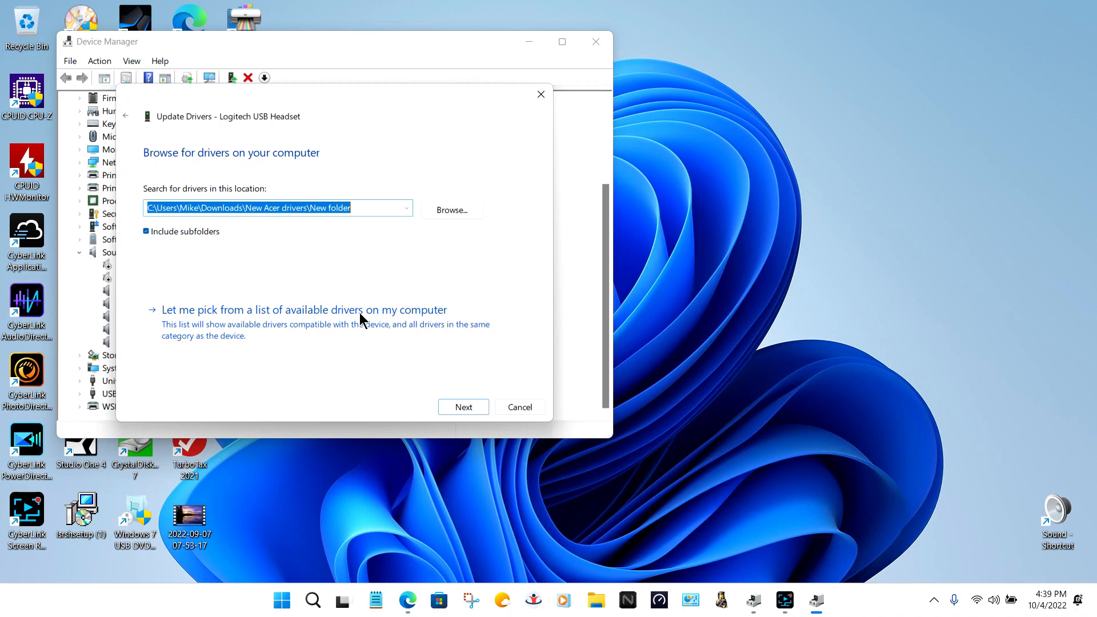
mouse_move(371, 316)
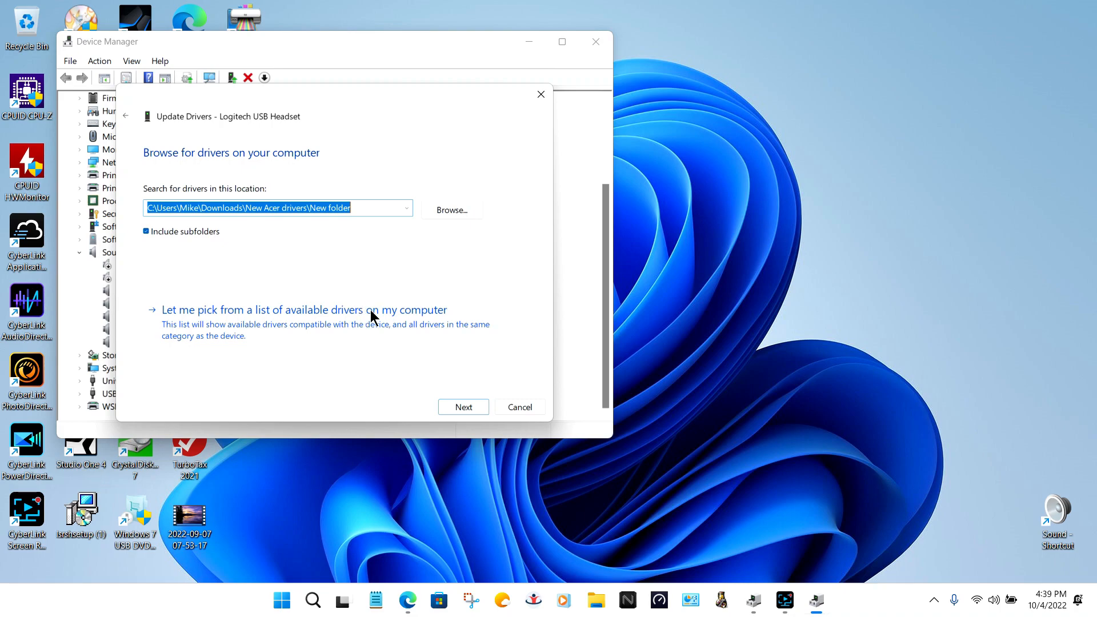
List compatible drivers and select the generic USB Audio Device model
left_click(304, 310)
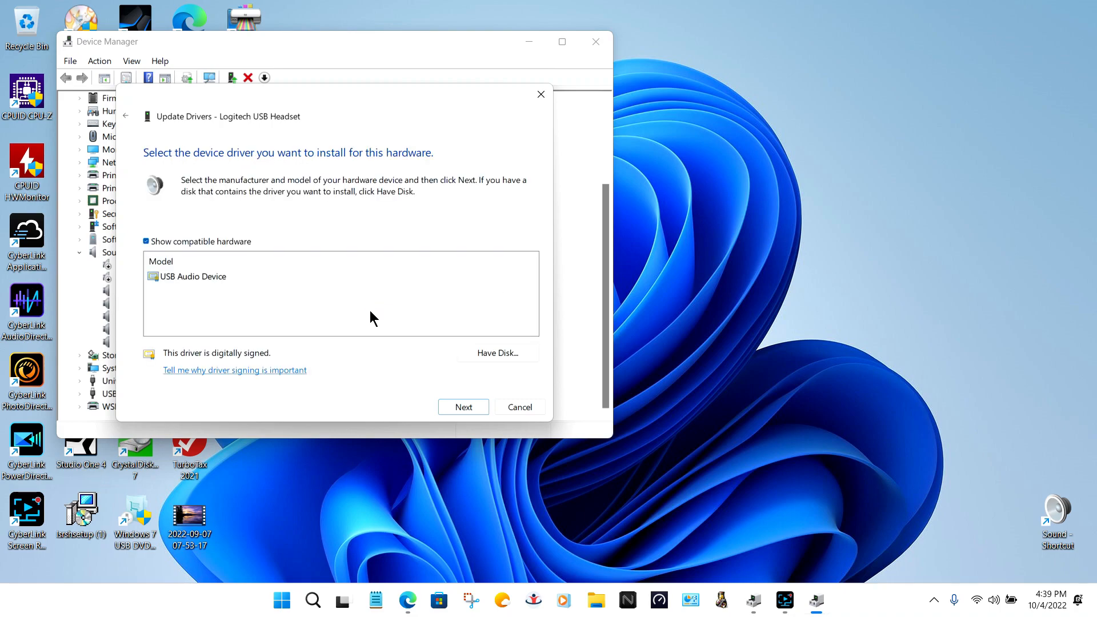
mouse_move(293, 301)
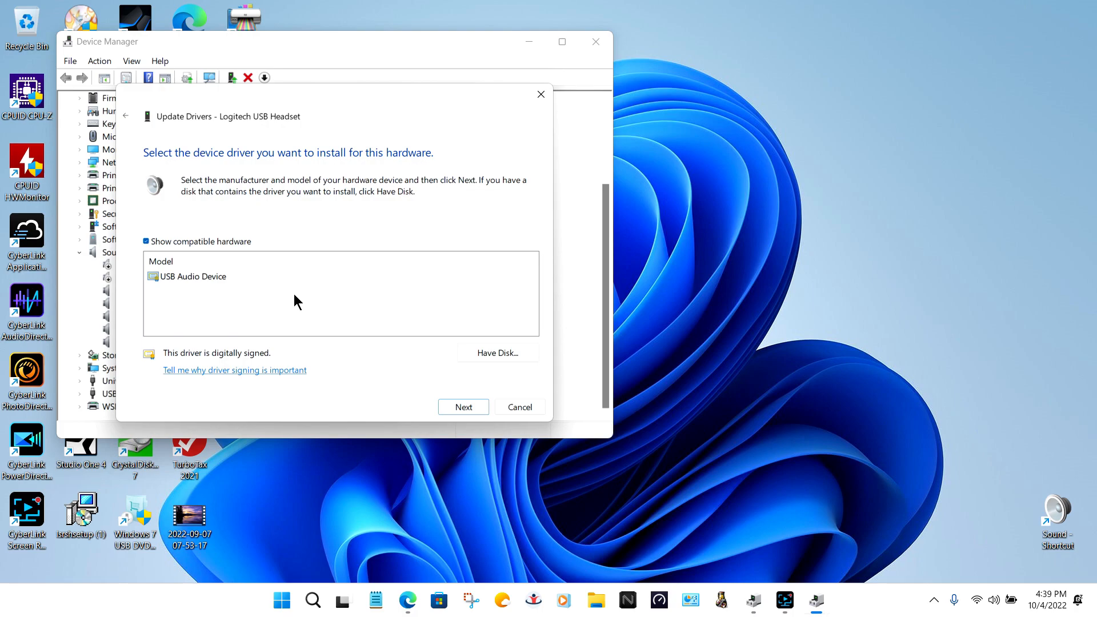
left_click(192, 276)
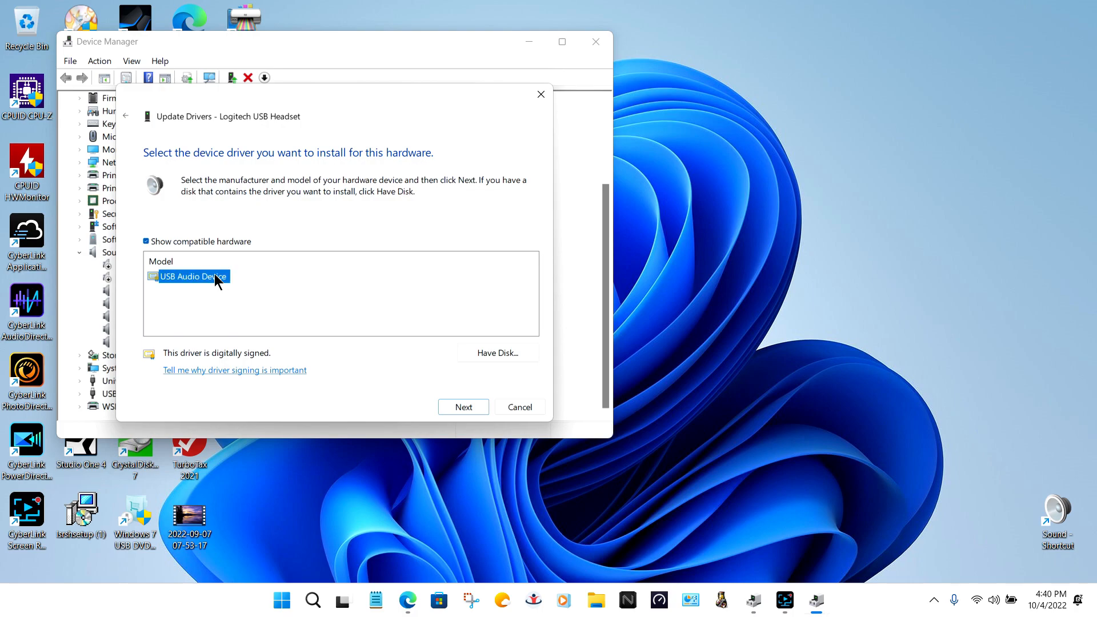
mouse_move(396, 332)
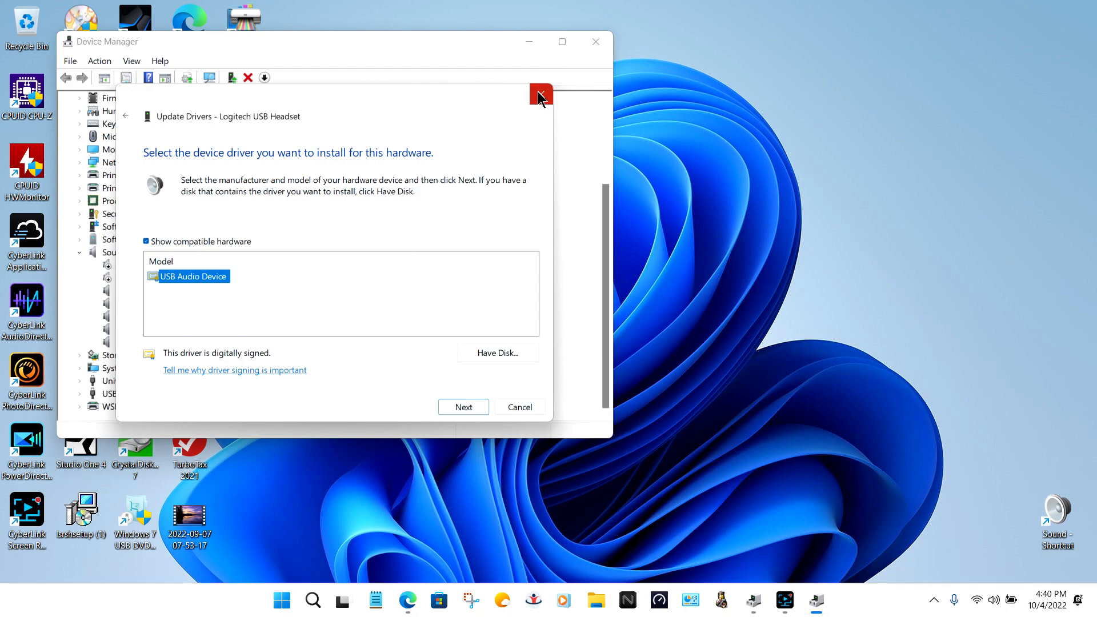
mouse_move(541, 95)
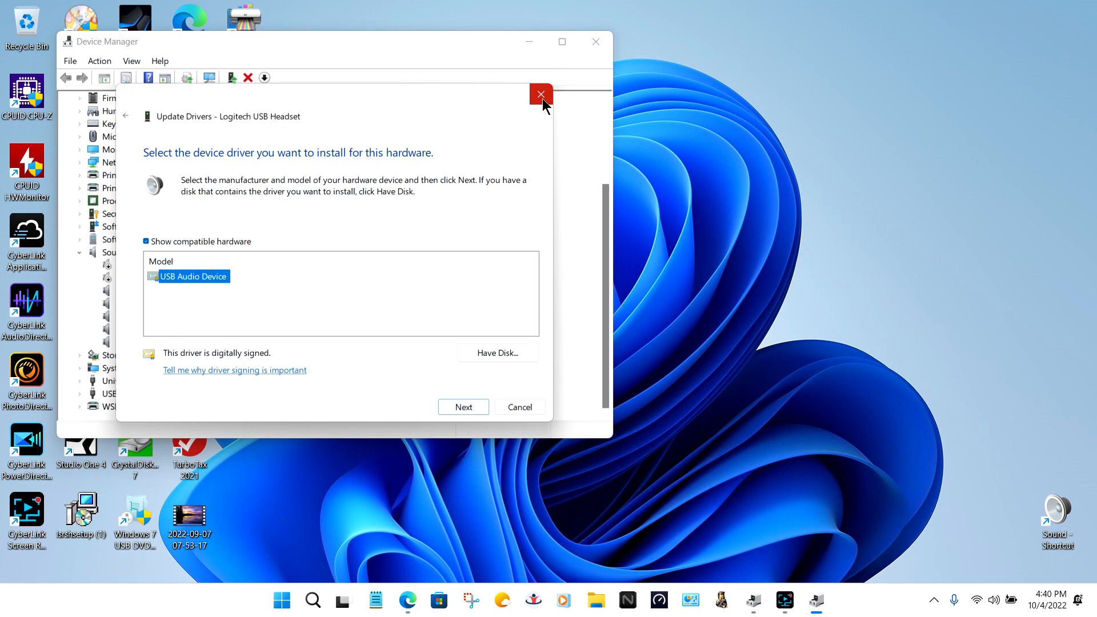
Close the driver update wizard without installing the selected driver
left_click(540, 94)
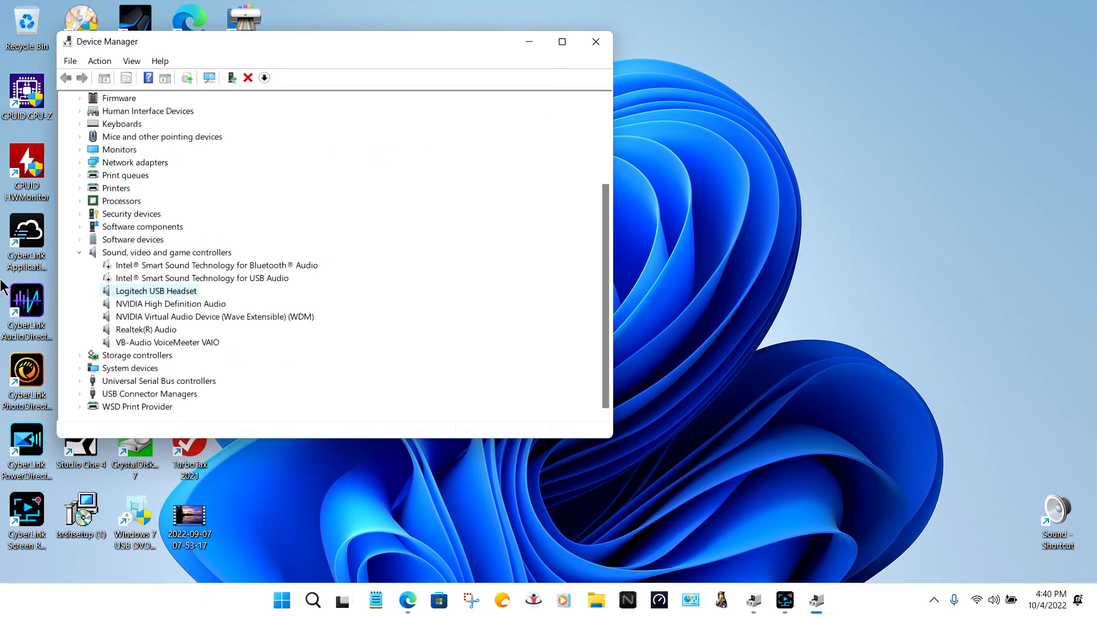
mouse_move(125, 279)
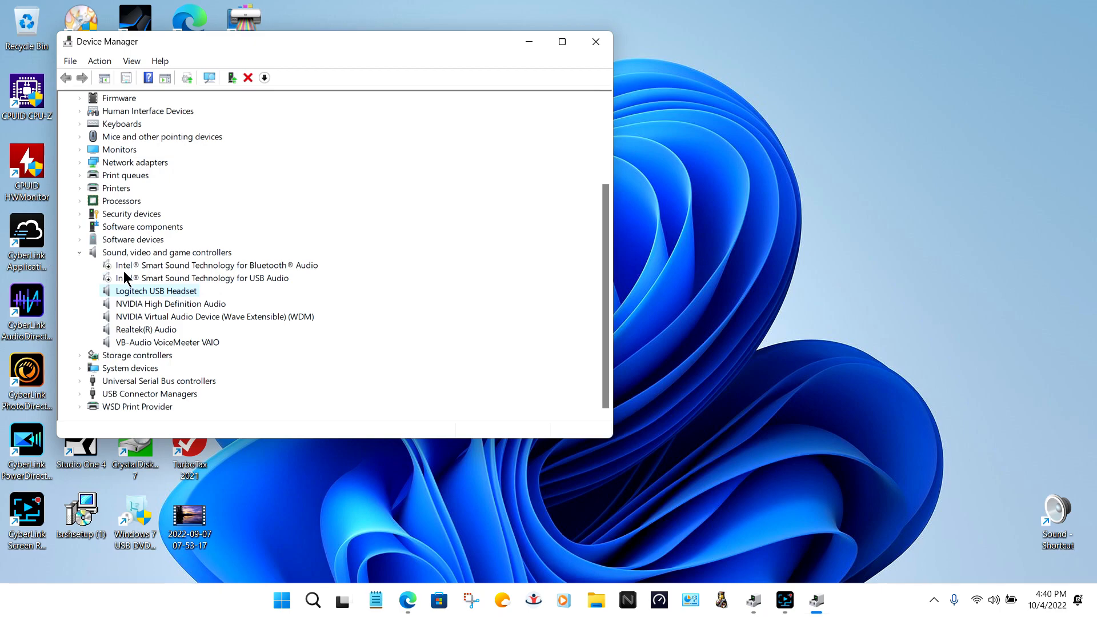
mouse_move(479, 185)
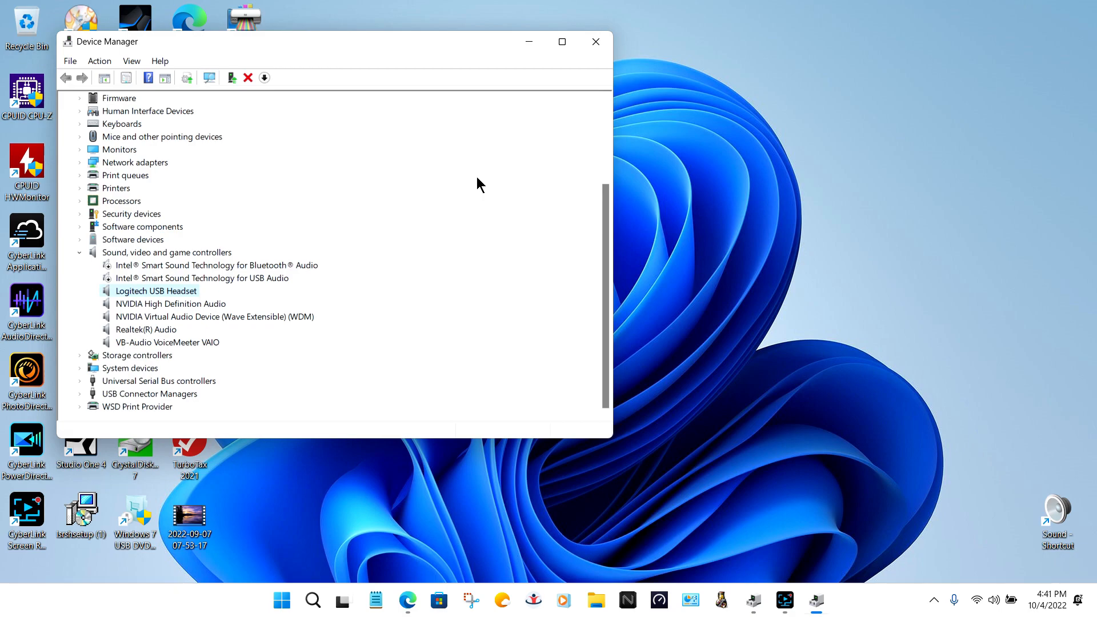
mouse_move(468, 189)
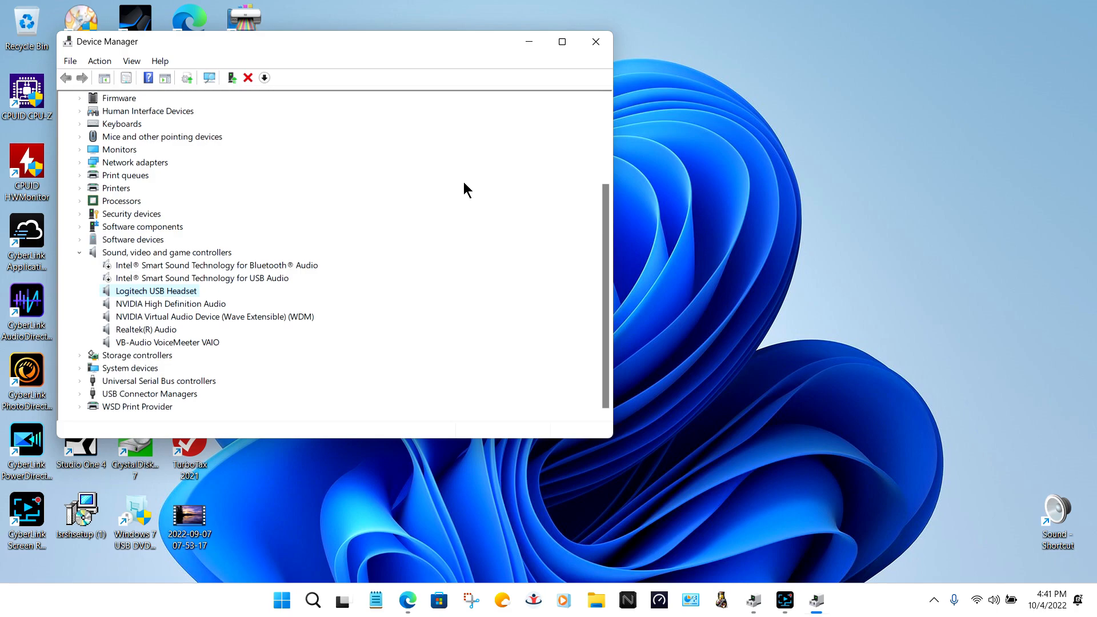
mouse_move(185, 297)
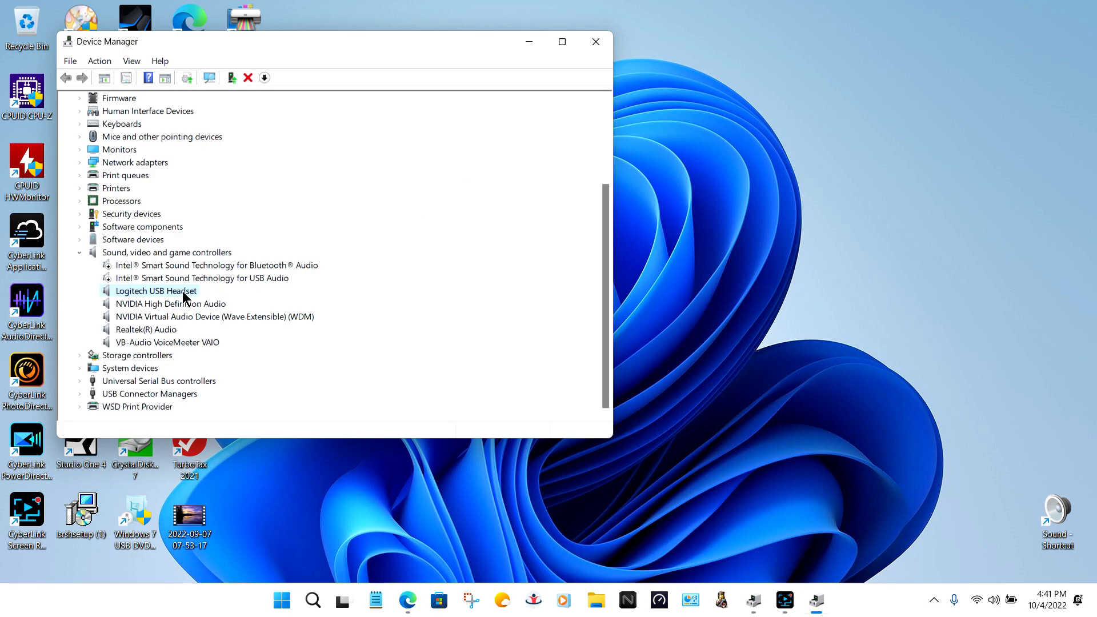
mouse_move(185, 277)
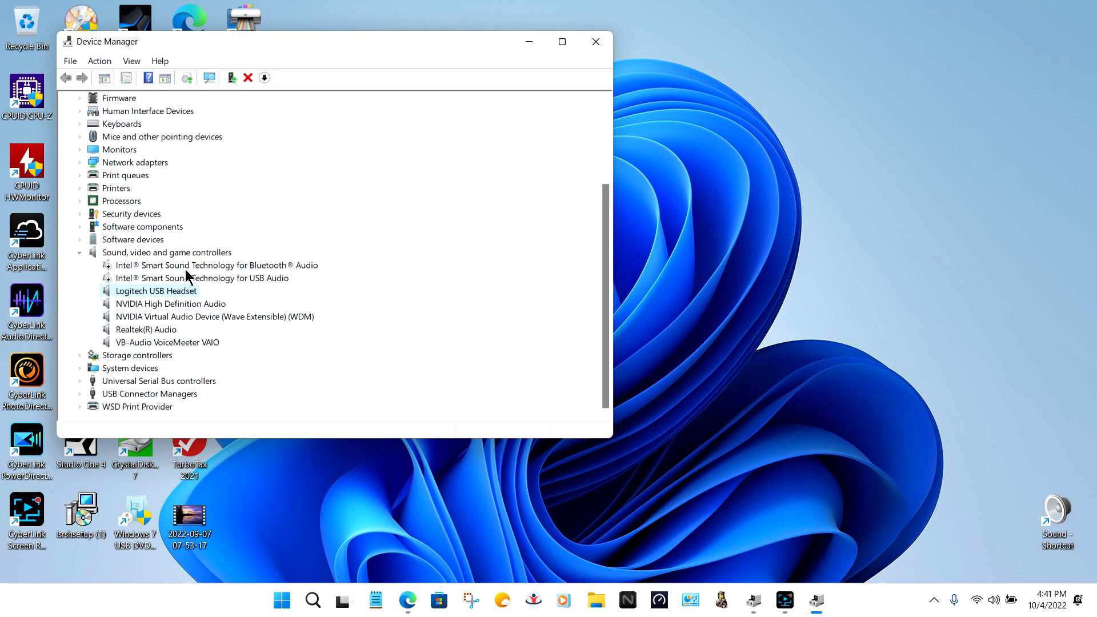
mouse_move(455, 195)
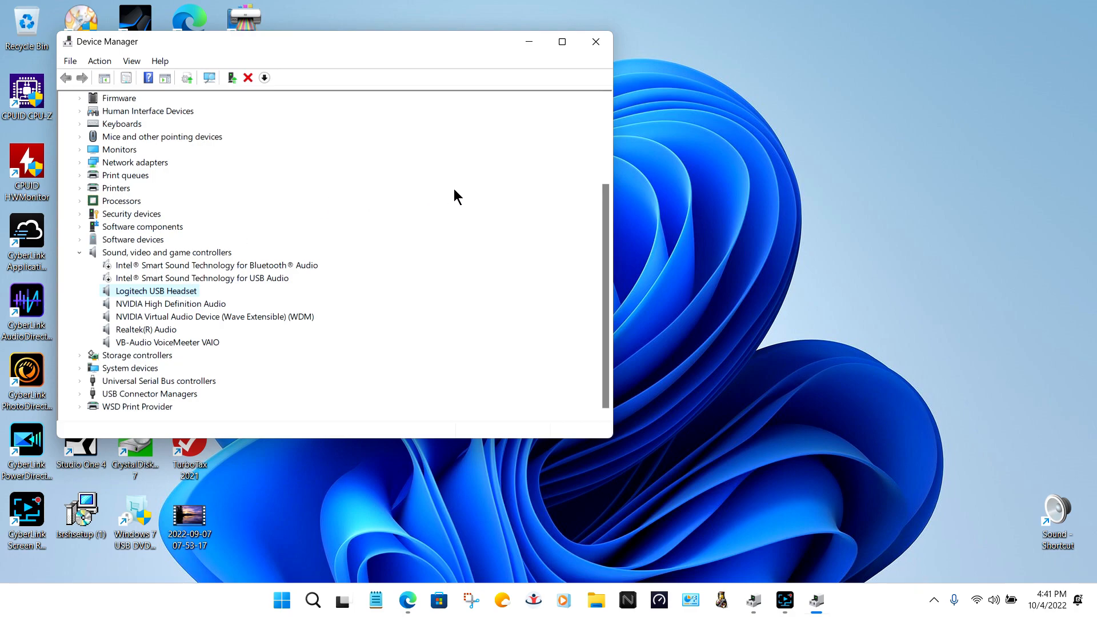
mouse_move(420, 233)
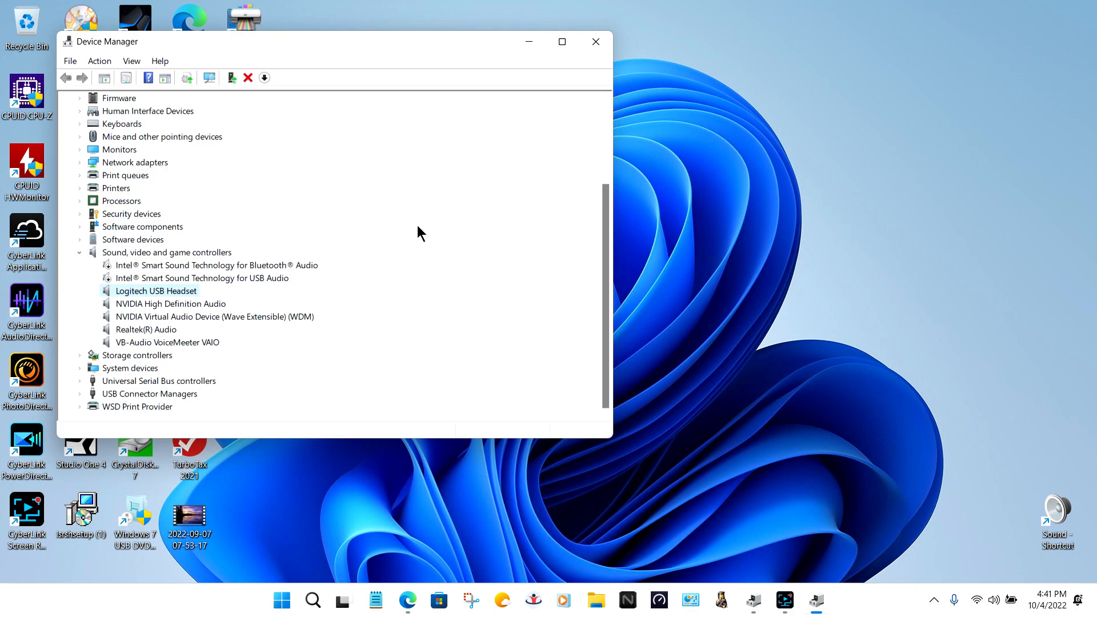
mouse_move(373, 274)
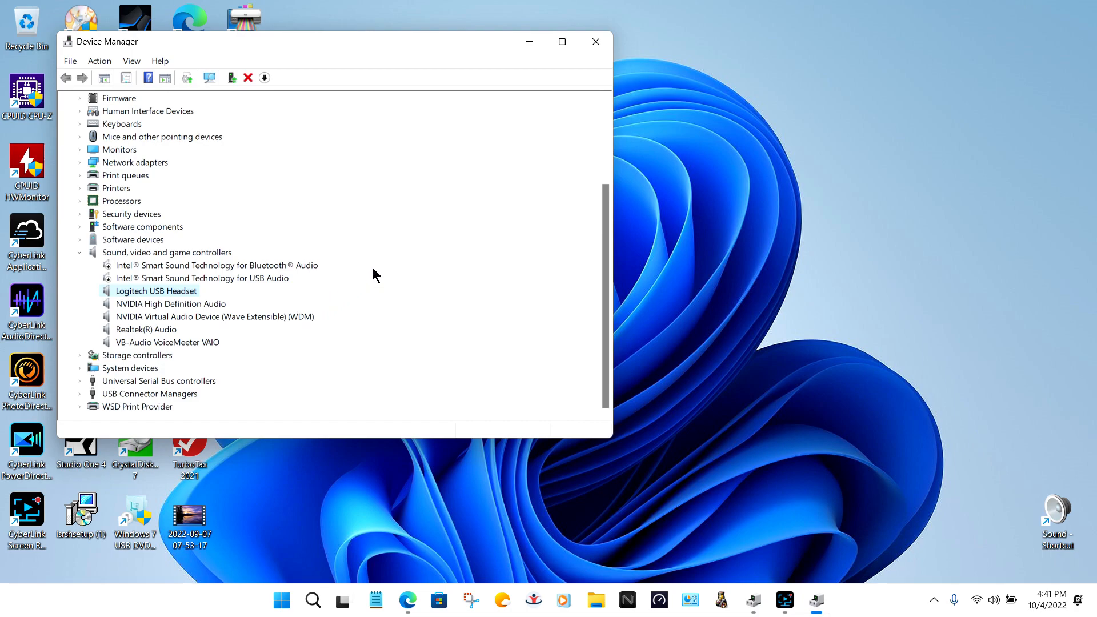
mouse_move(75, 260)
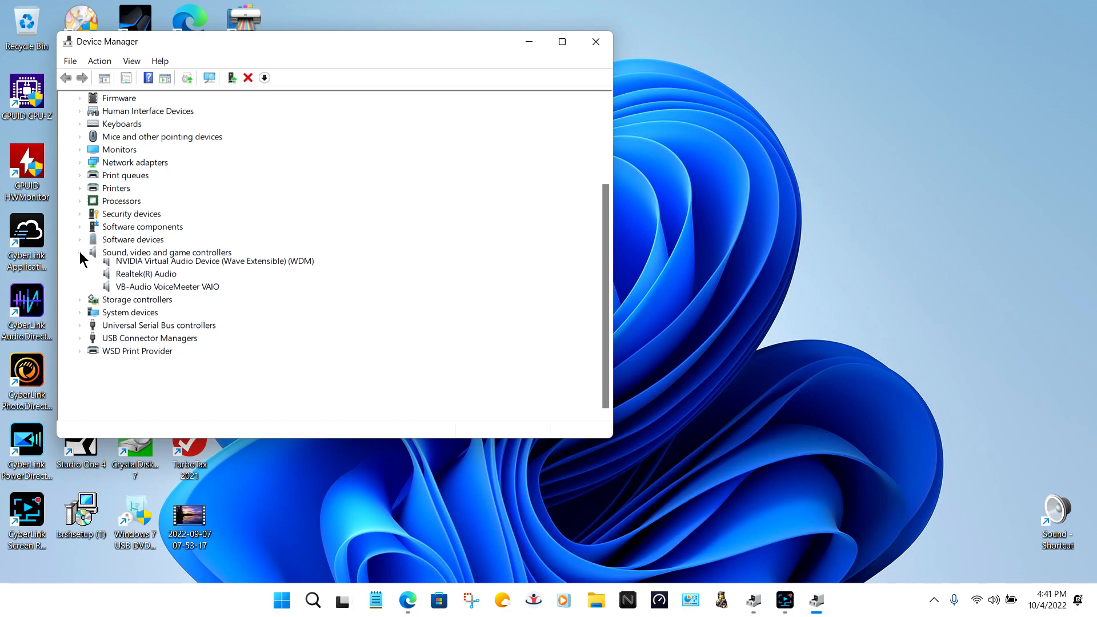
left_click(80, 253)
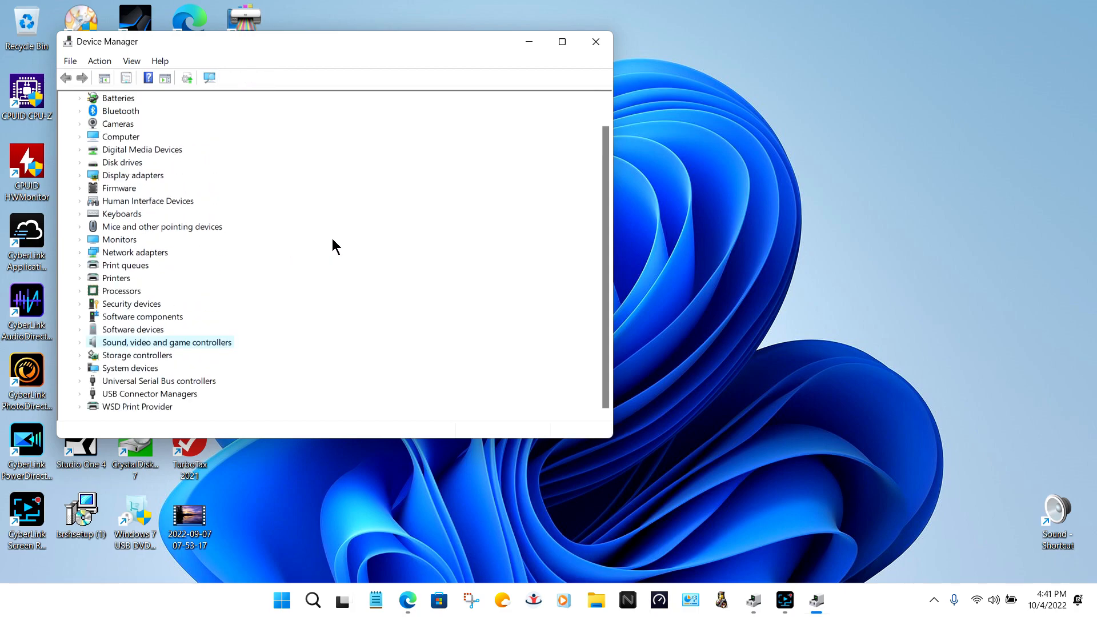
mouse_move(450, 137)
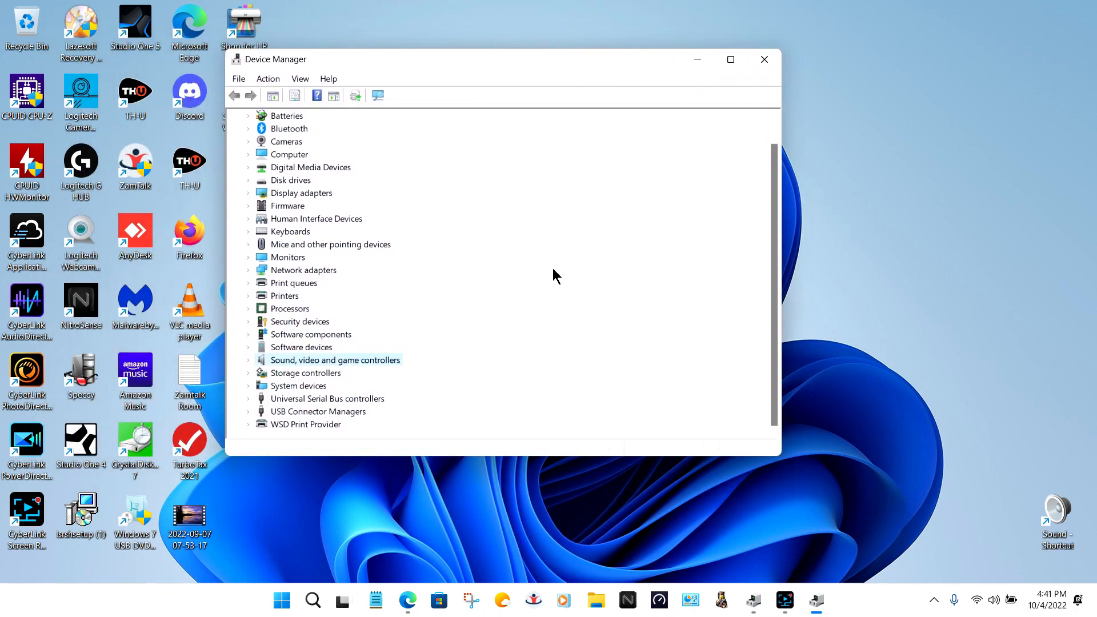
mouse_move(475, 248)
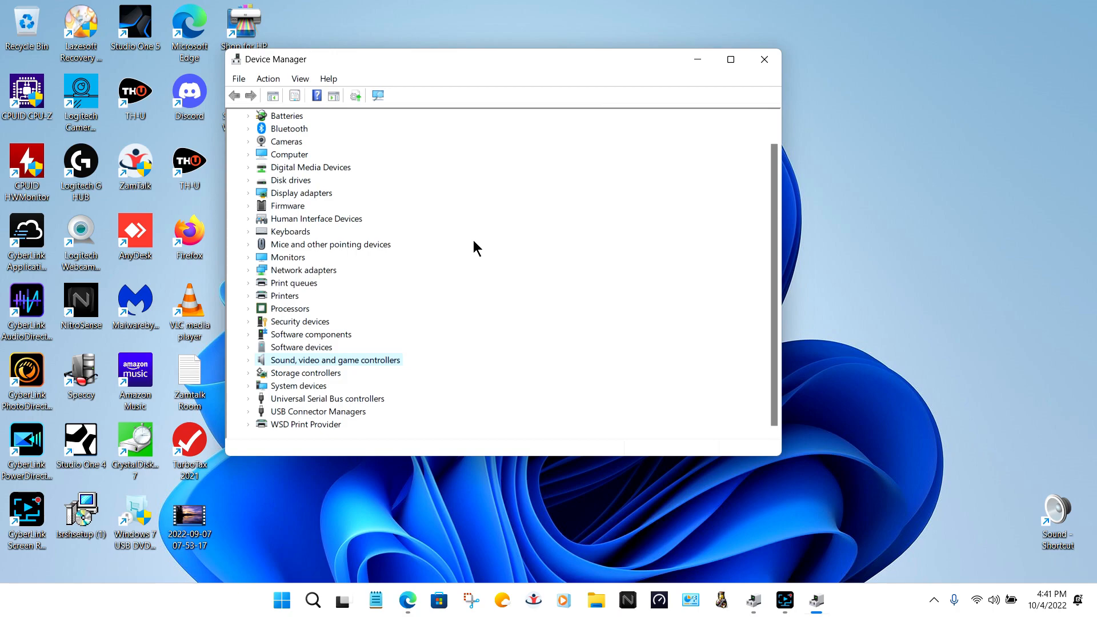
mouse_move(621, 228)
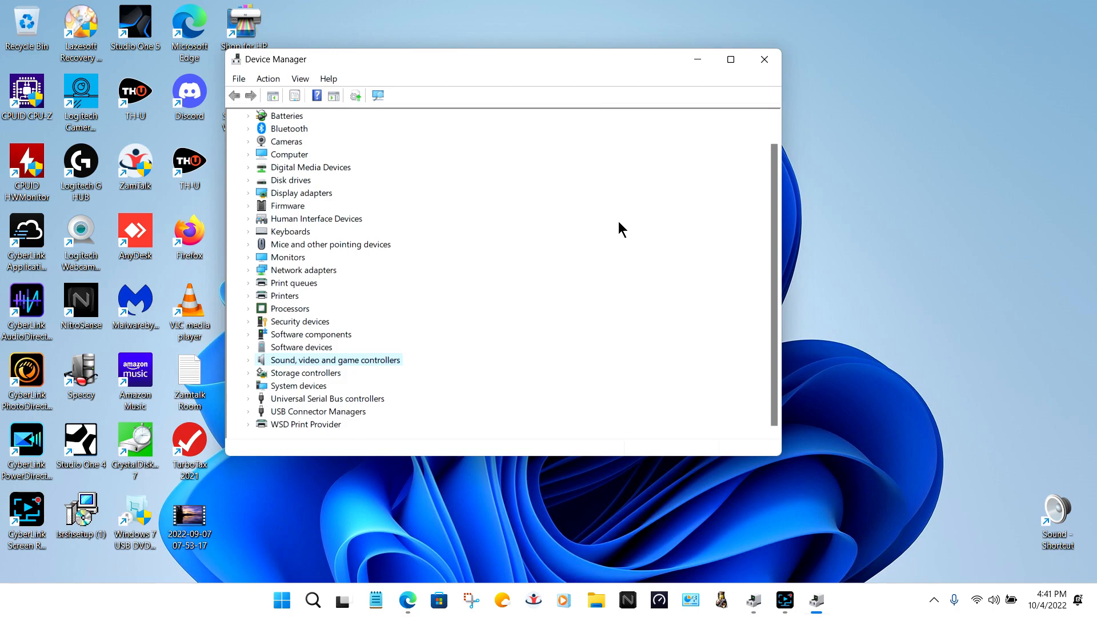
mouse_move(606, 238)
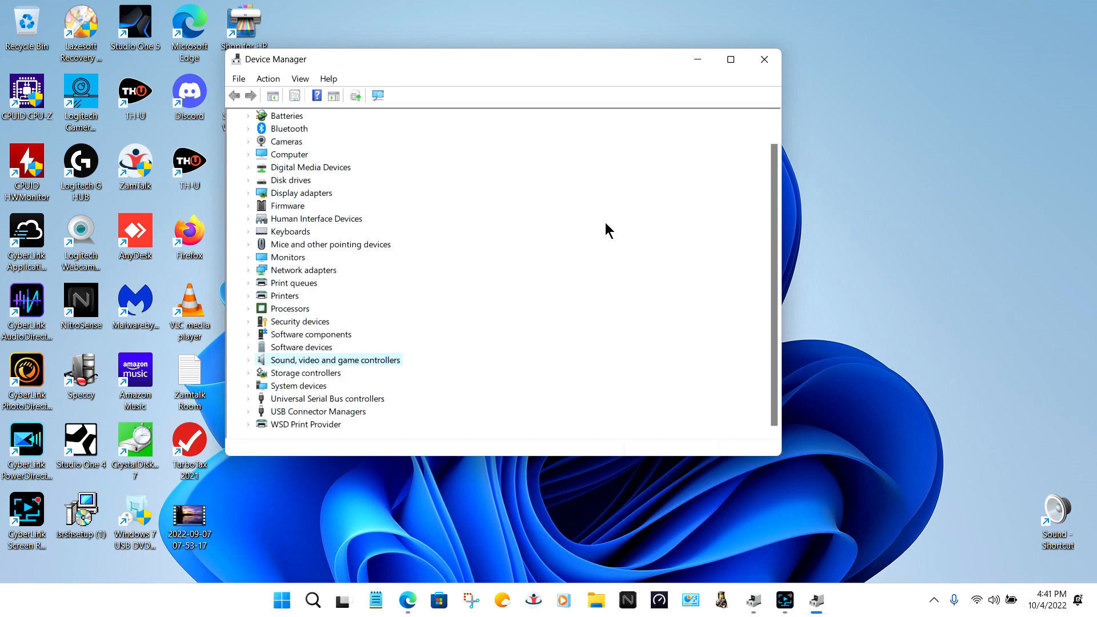
mouse_move(332, 432)
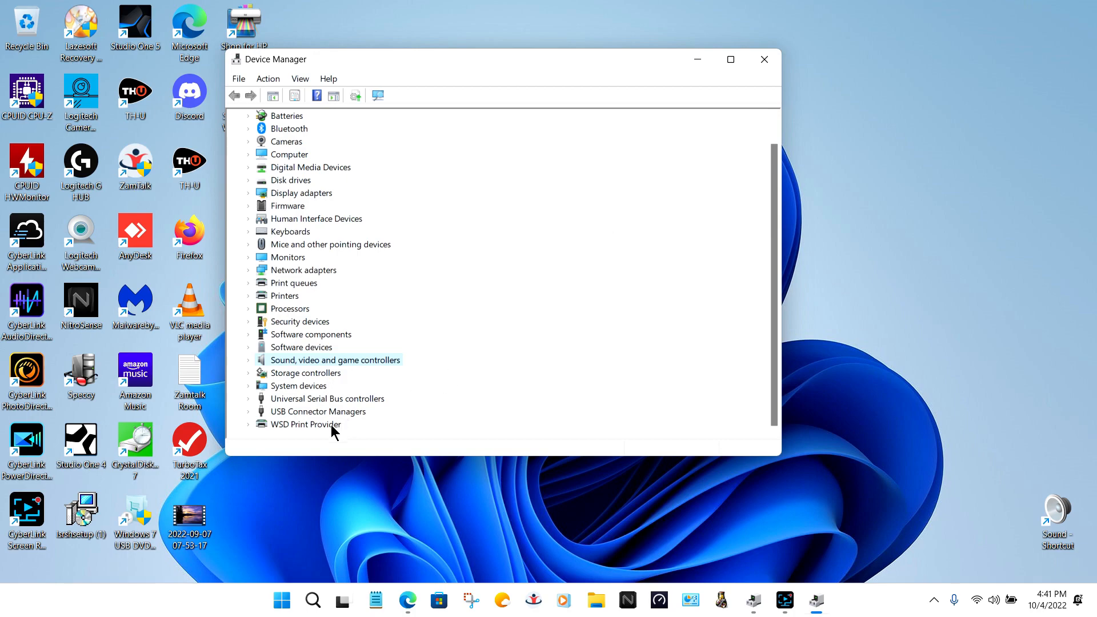
mouse_move(472, 376)
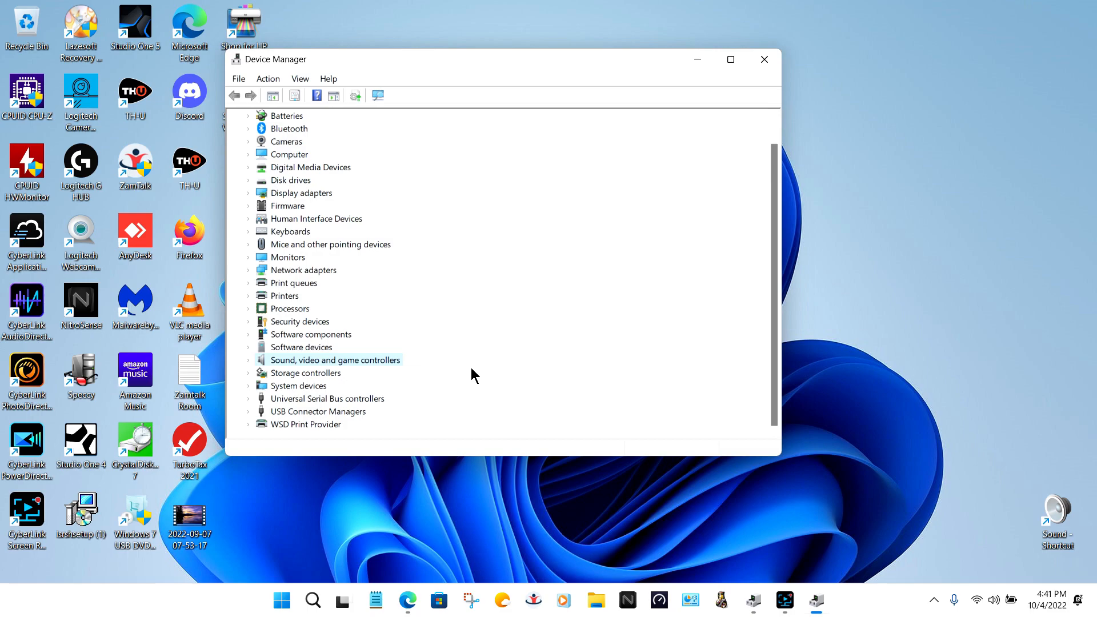
mouse_move(391, 375)
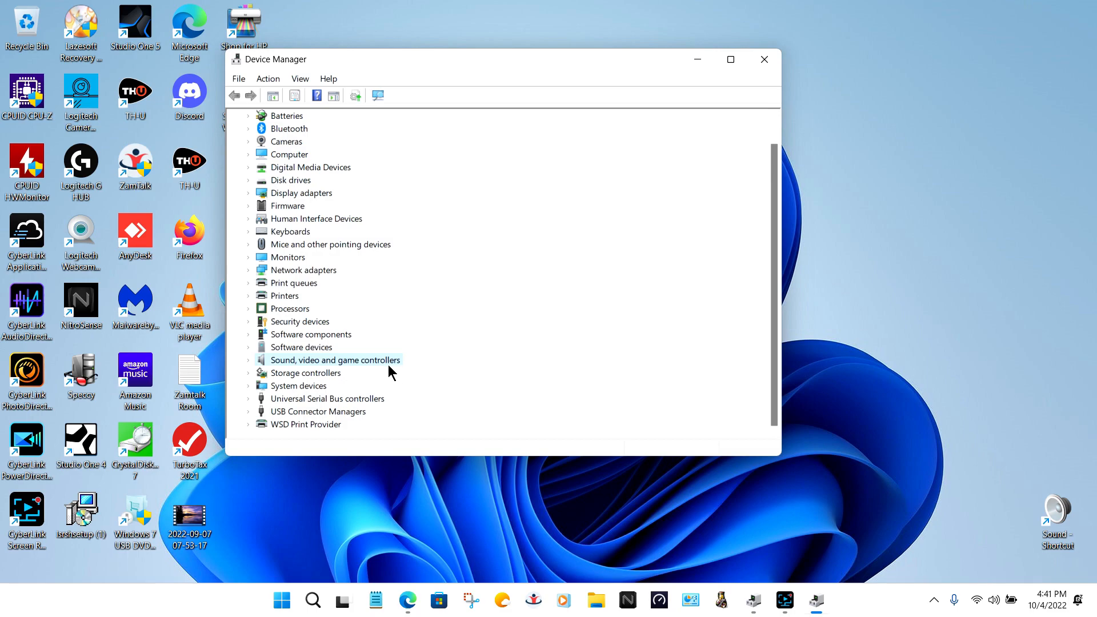
mouse_move(479, 325)
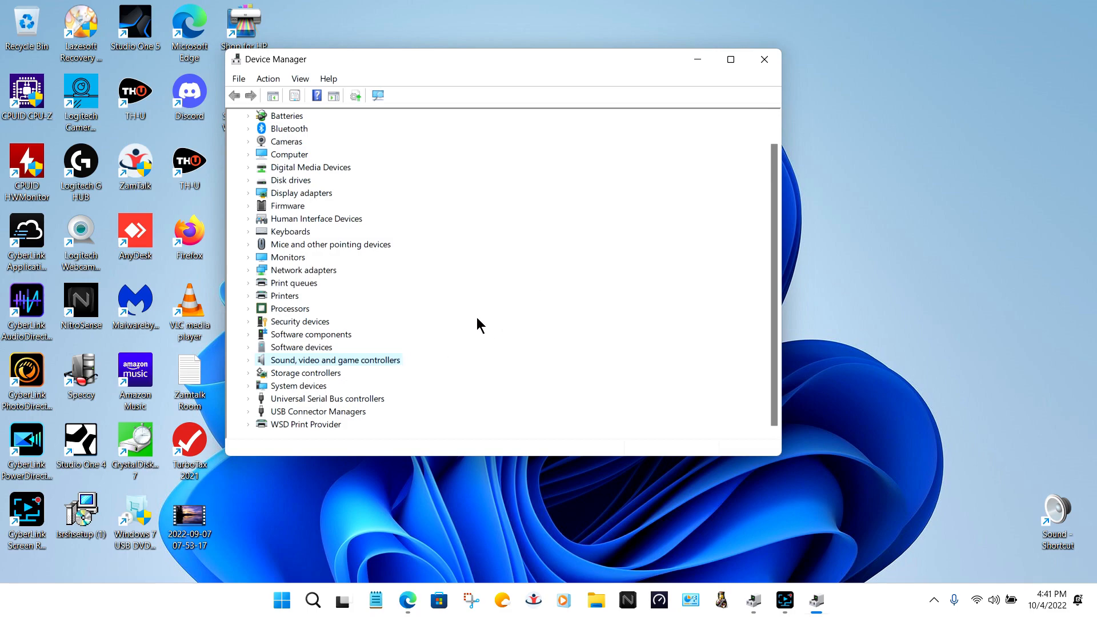
mouse_move(475, 329)
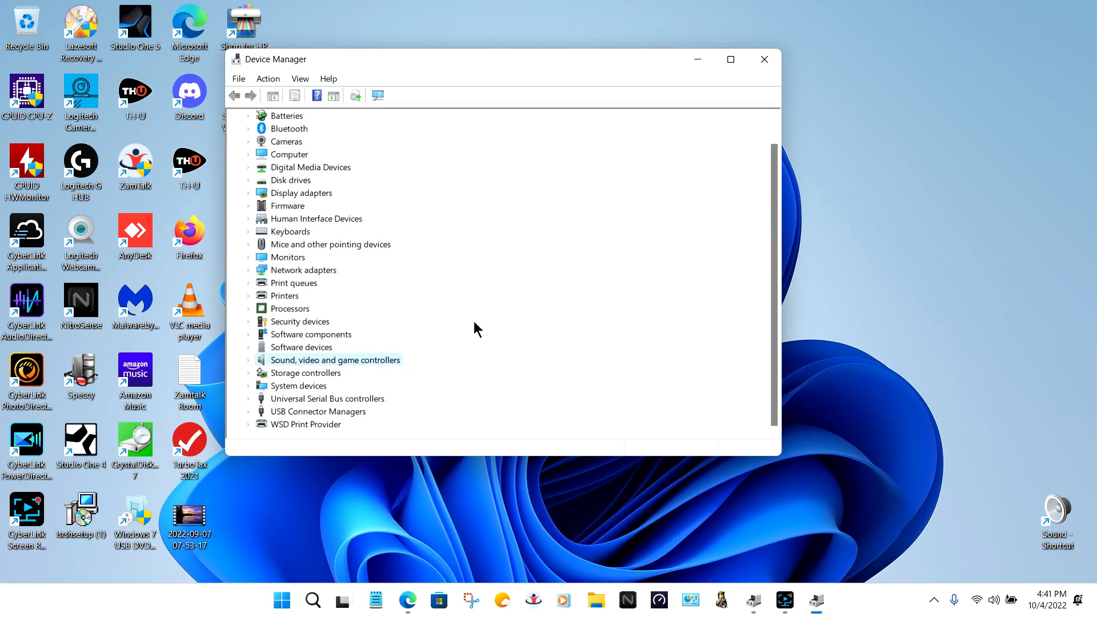
mouse_move(485, 298)
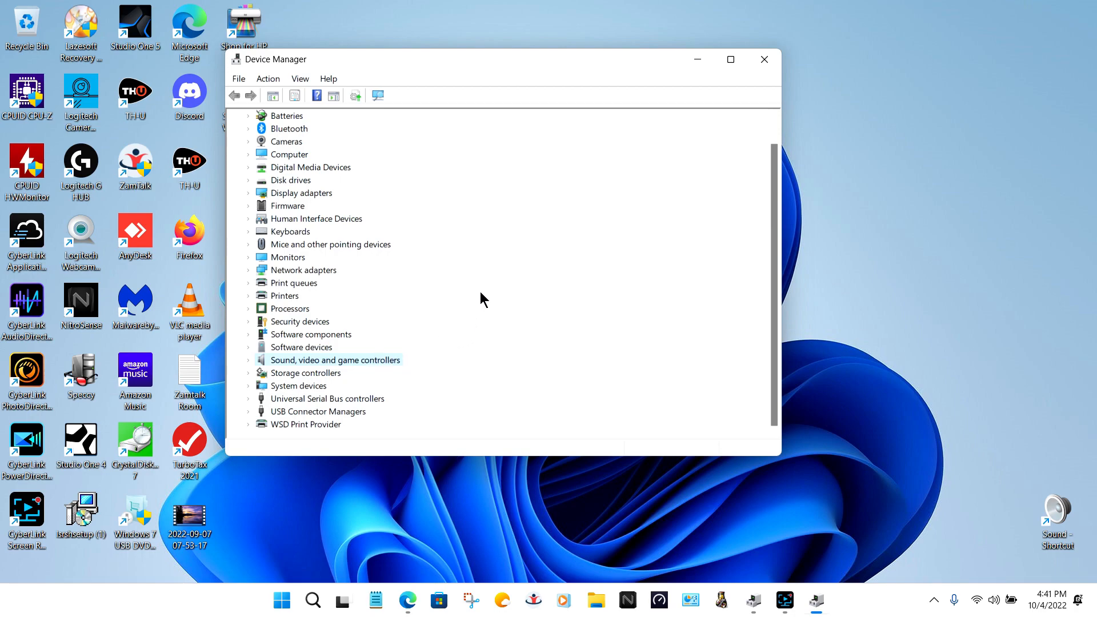
mouse_move(374, 371)
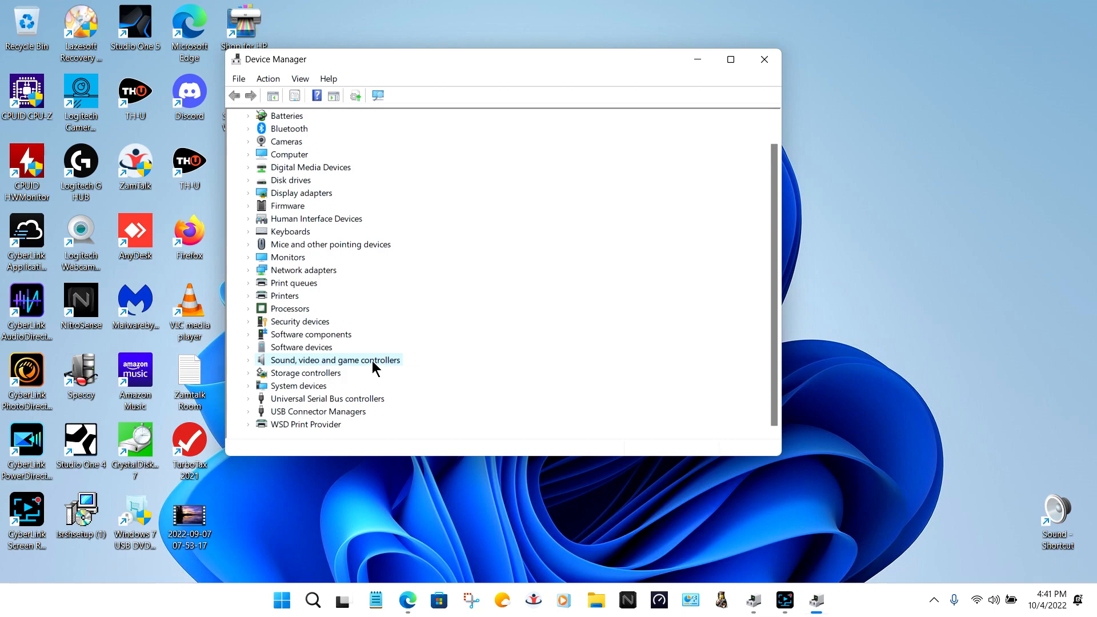
mouse_move(389, 359)
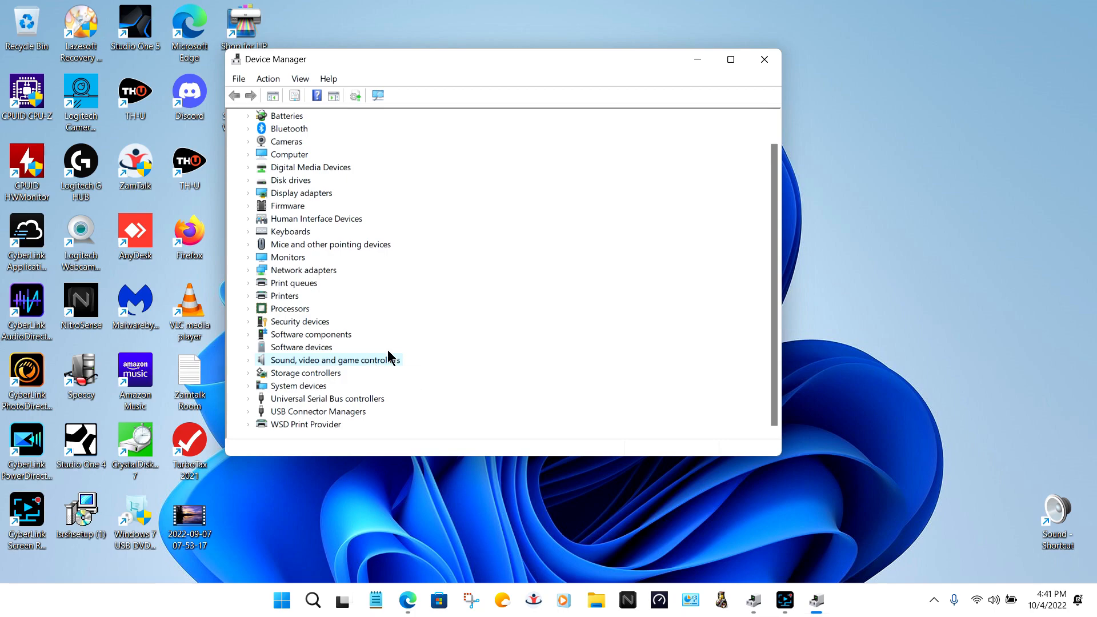
mouse_move(448, 332)
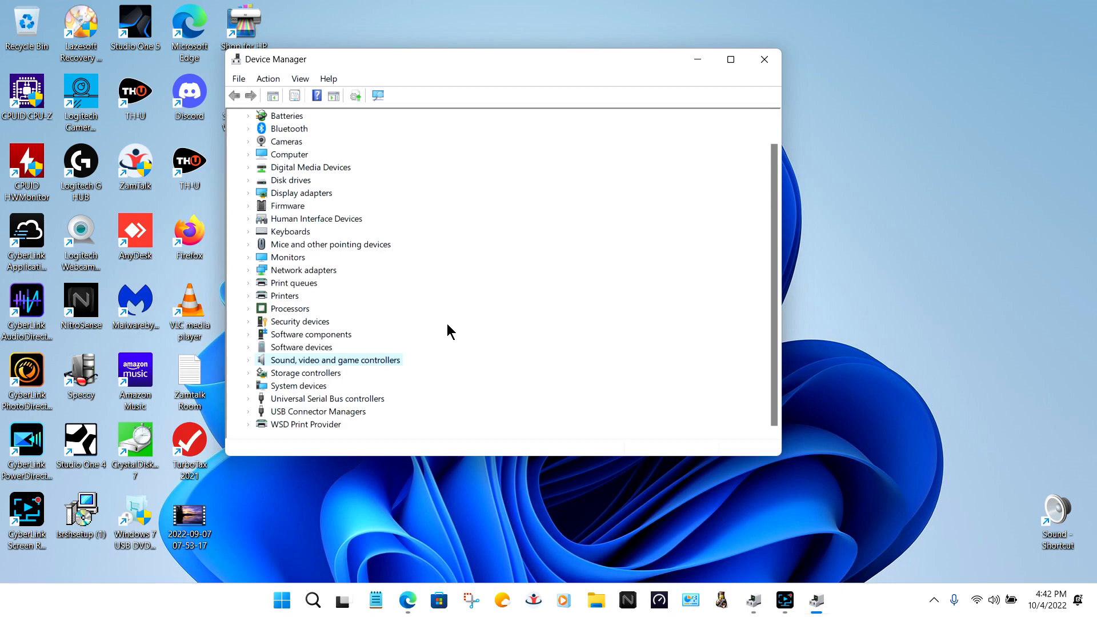
mouse_move(461, 317)
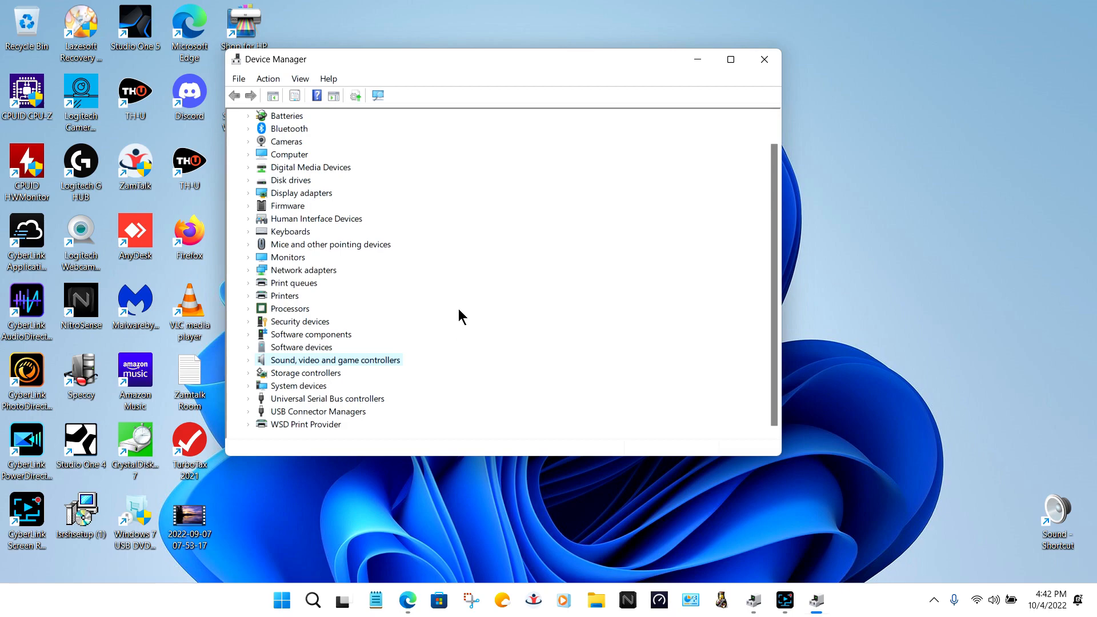
mouse_move(475, 303)
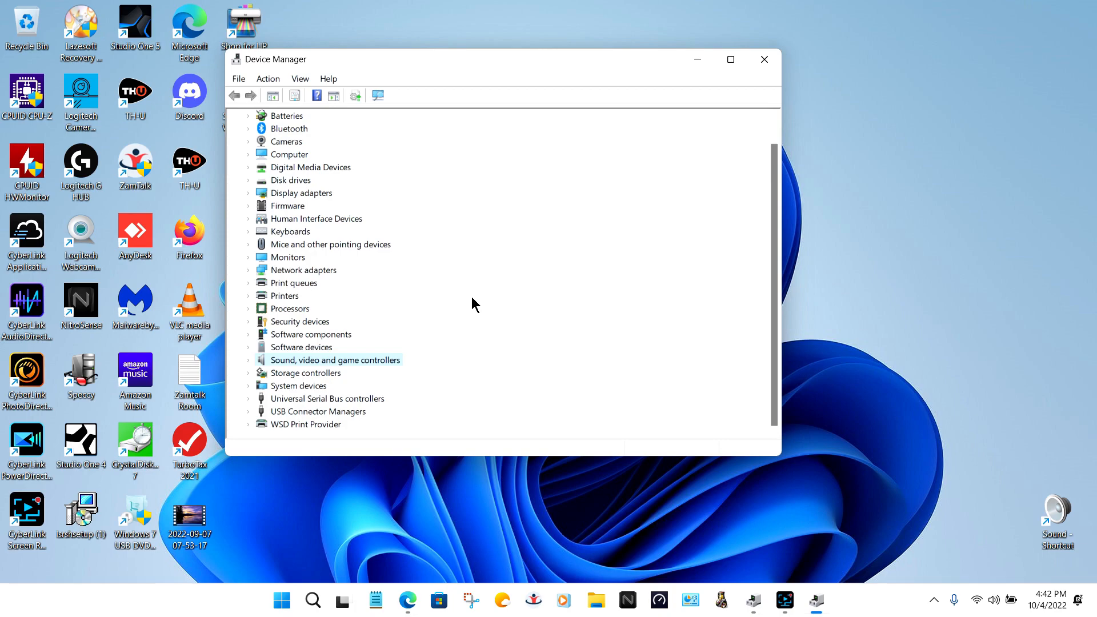
mouse_move(323, 478)
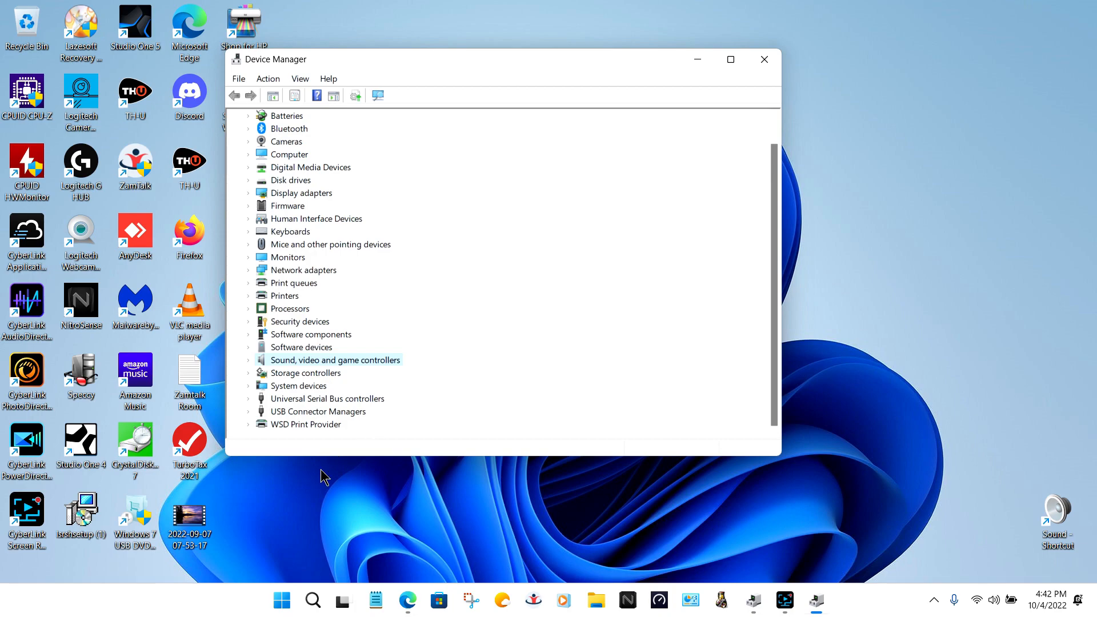
Launch a second Device Manager window and show actions for the Intel Smart Sound USB Audio device
right_click(281, 600)
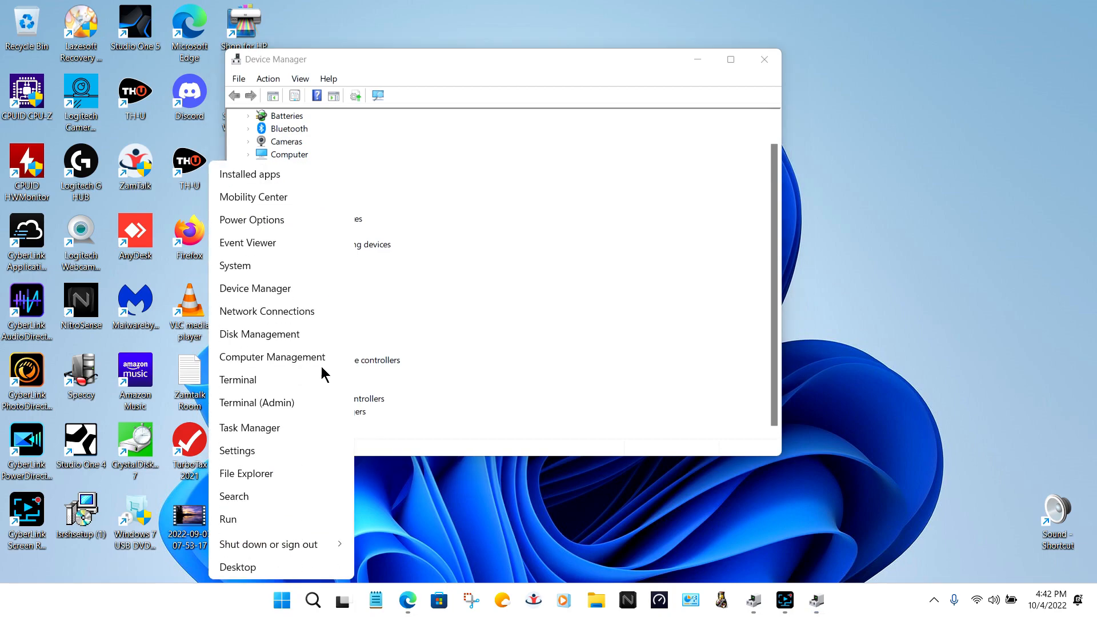
left_click(255, 288)
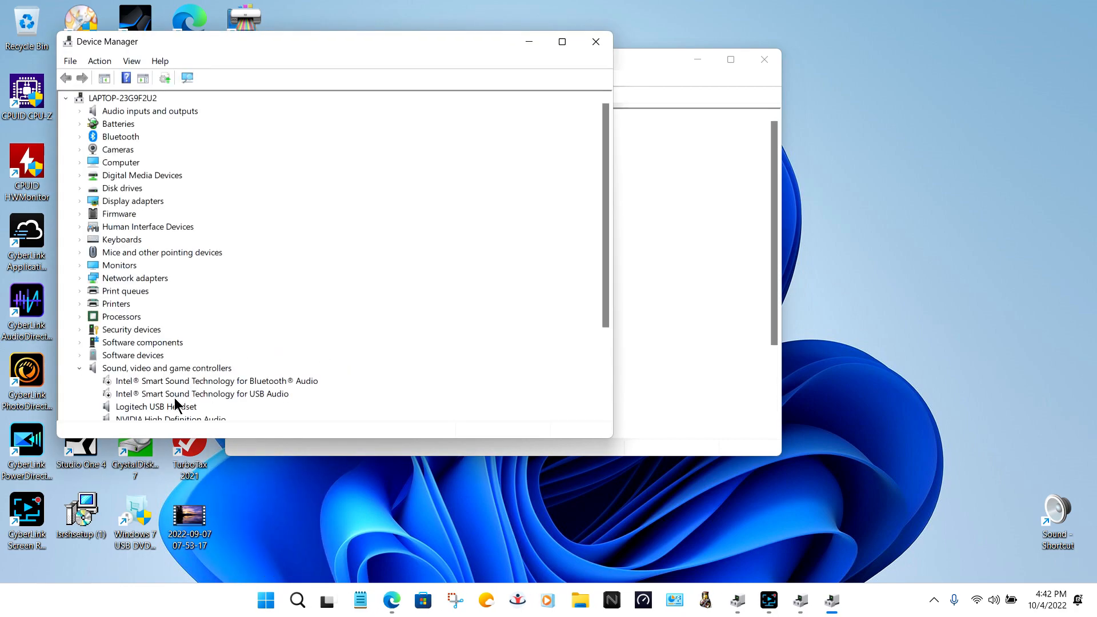
right_click(203, 393)
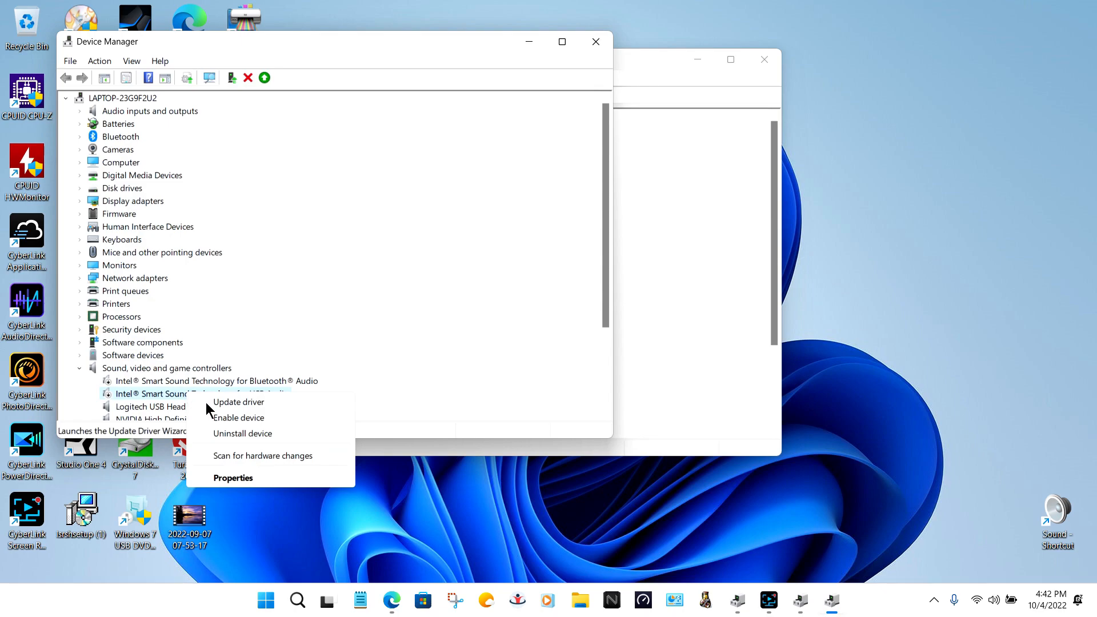
mouse_move(402, 347)
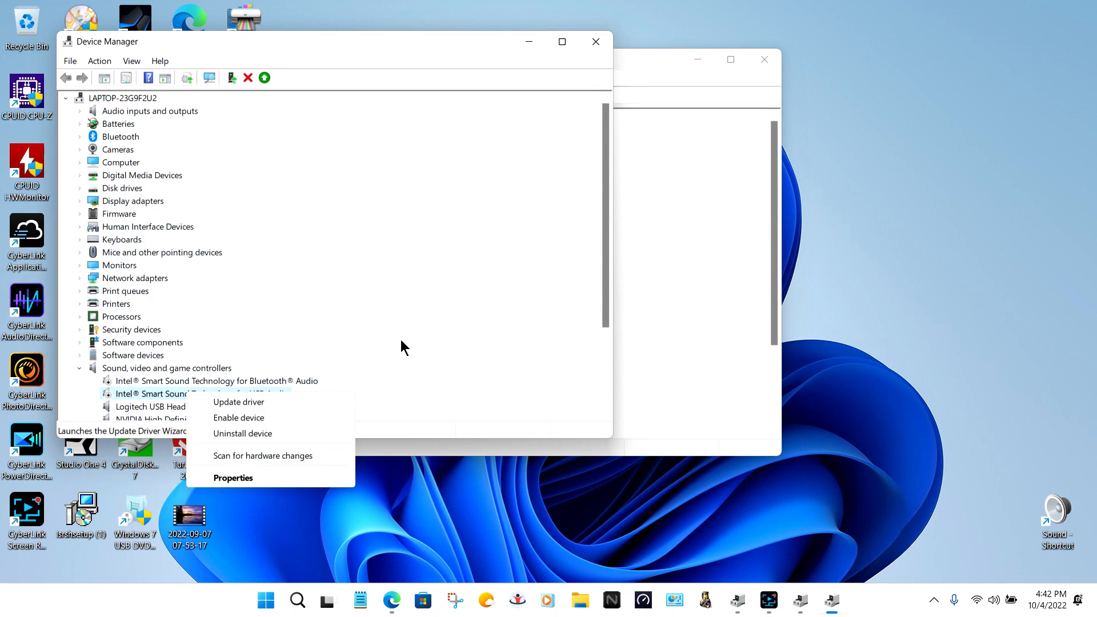